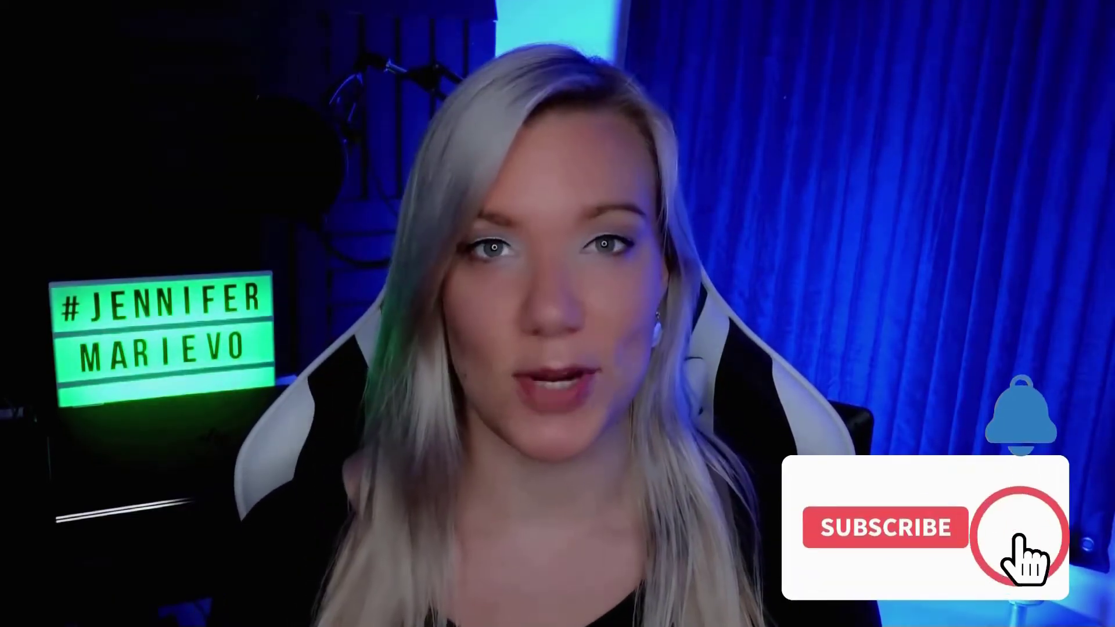
Sign up with email, name and password as a freelancer, adding a username
click(885, 528)
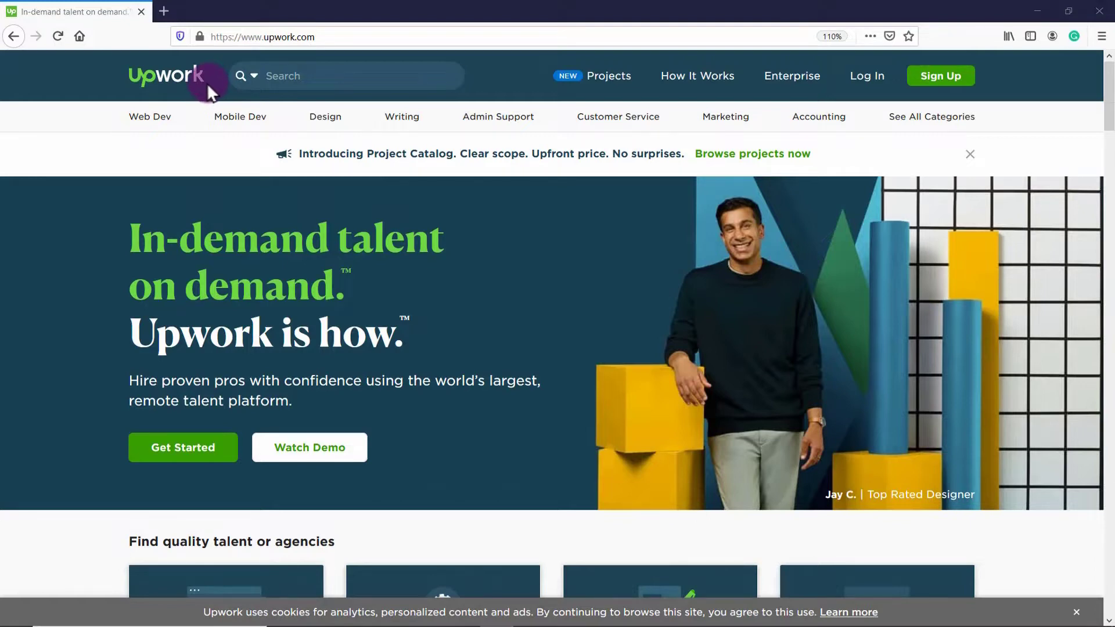
mouse_move(940, 75)
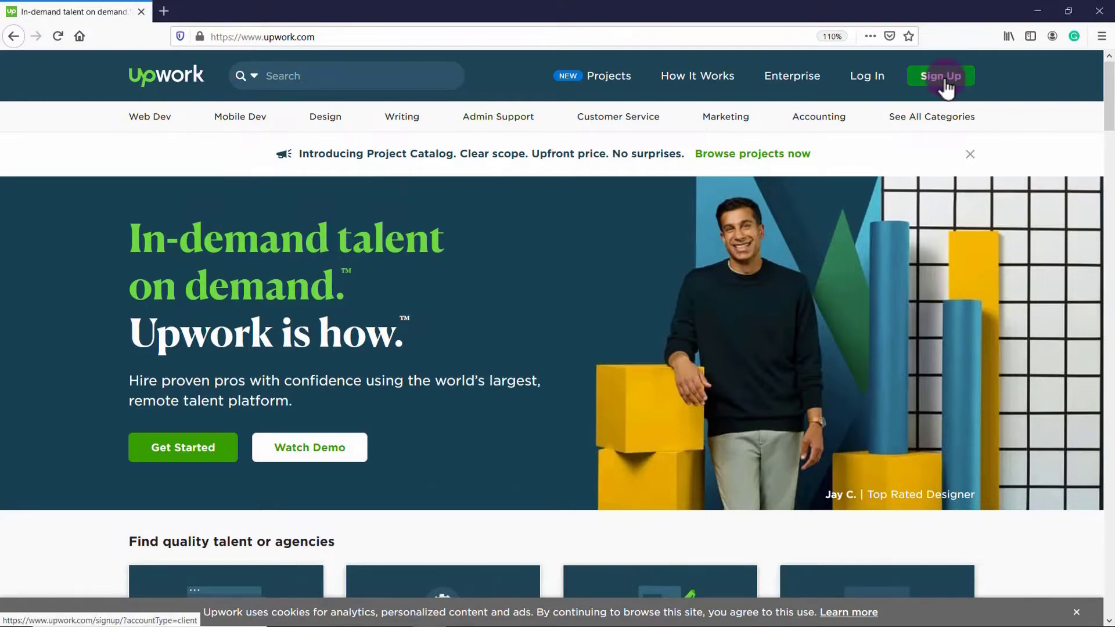
click(940, 76)
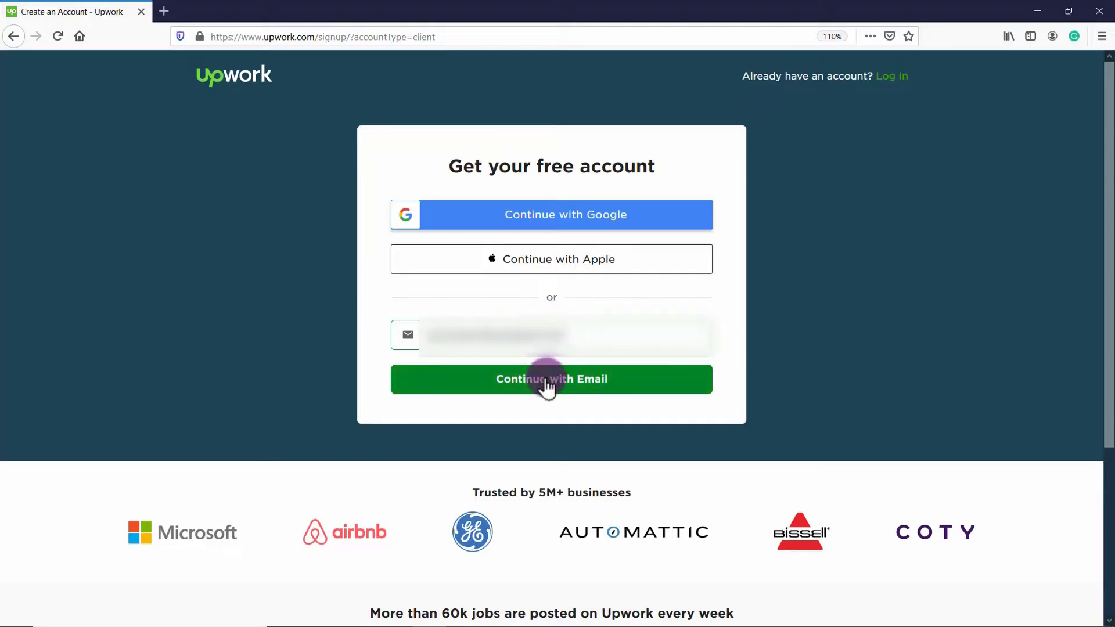
click(551, 379)
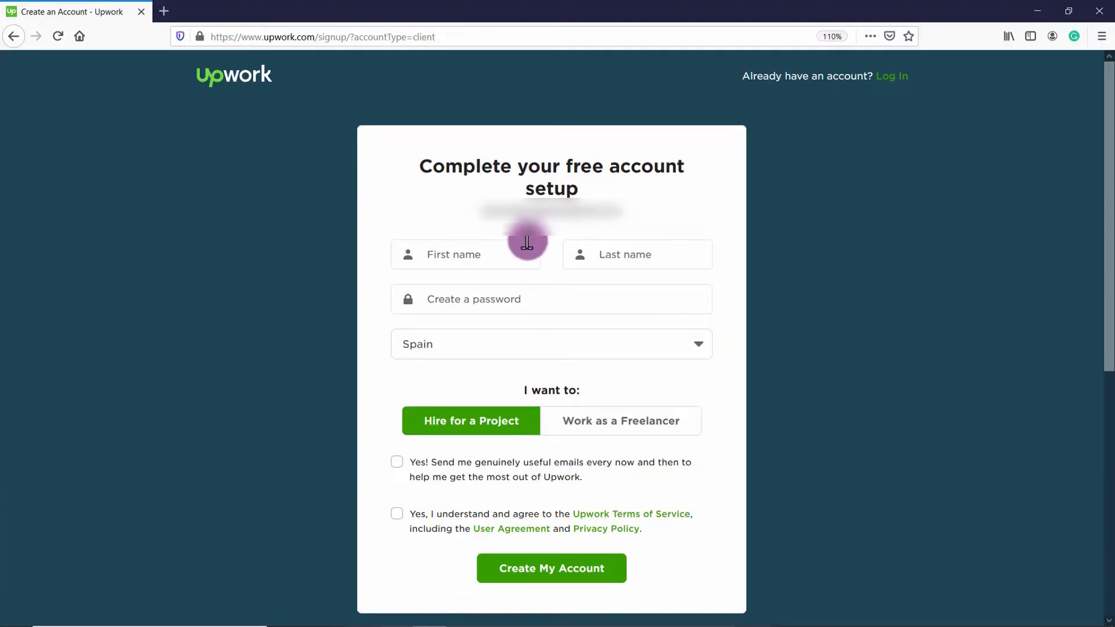
click(636, 253)
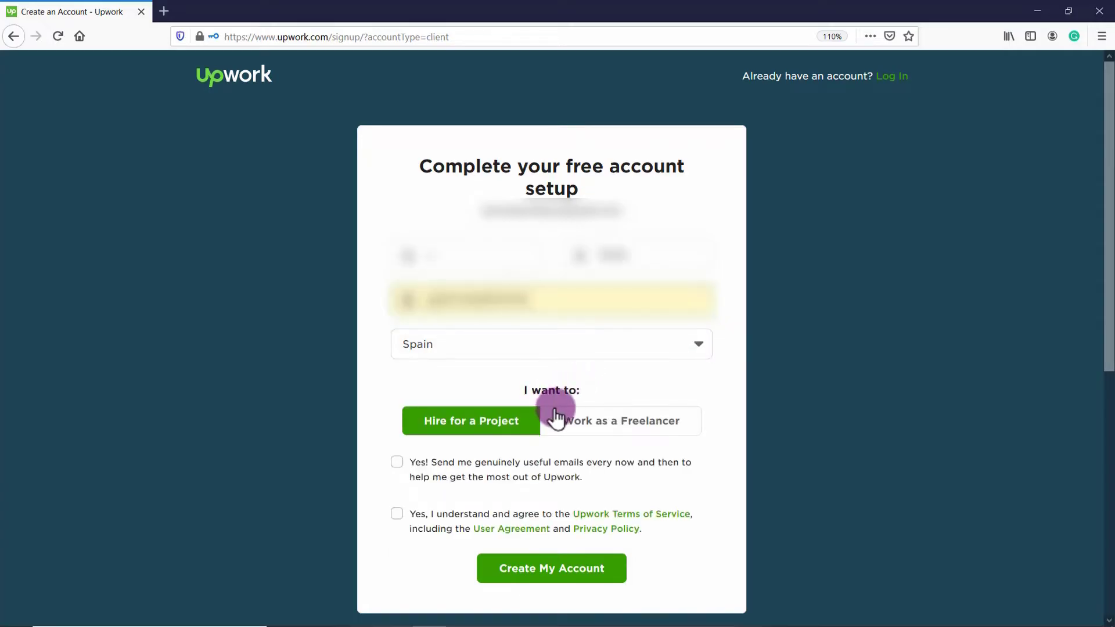
click(620, 420)
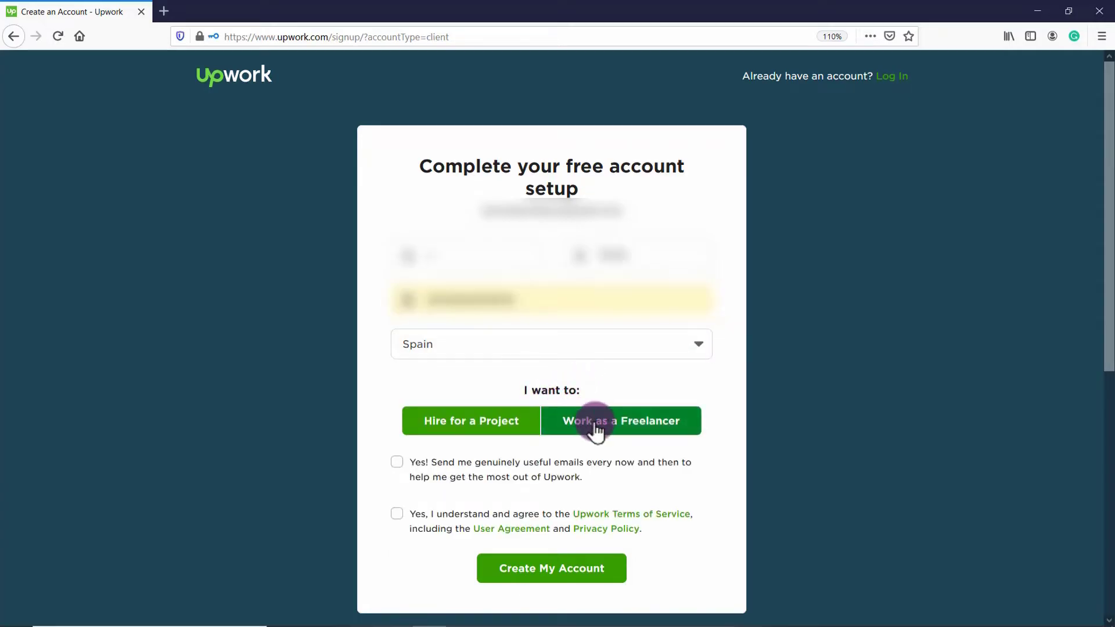
click(620, 420)
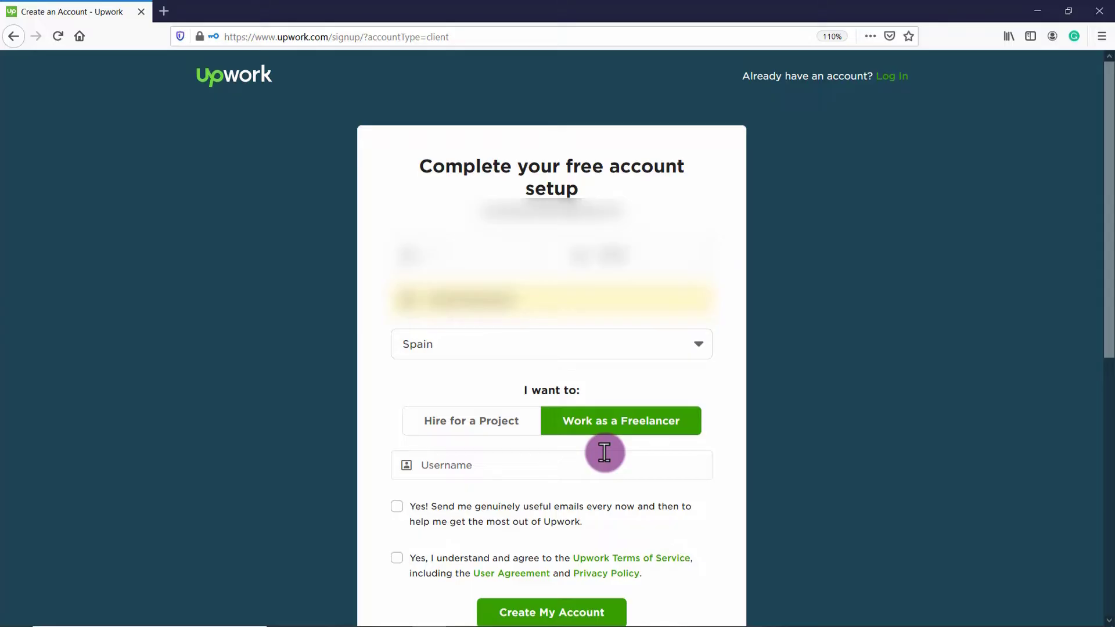
click(551, 612)
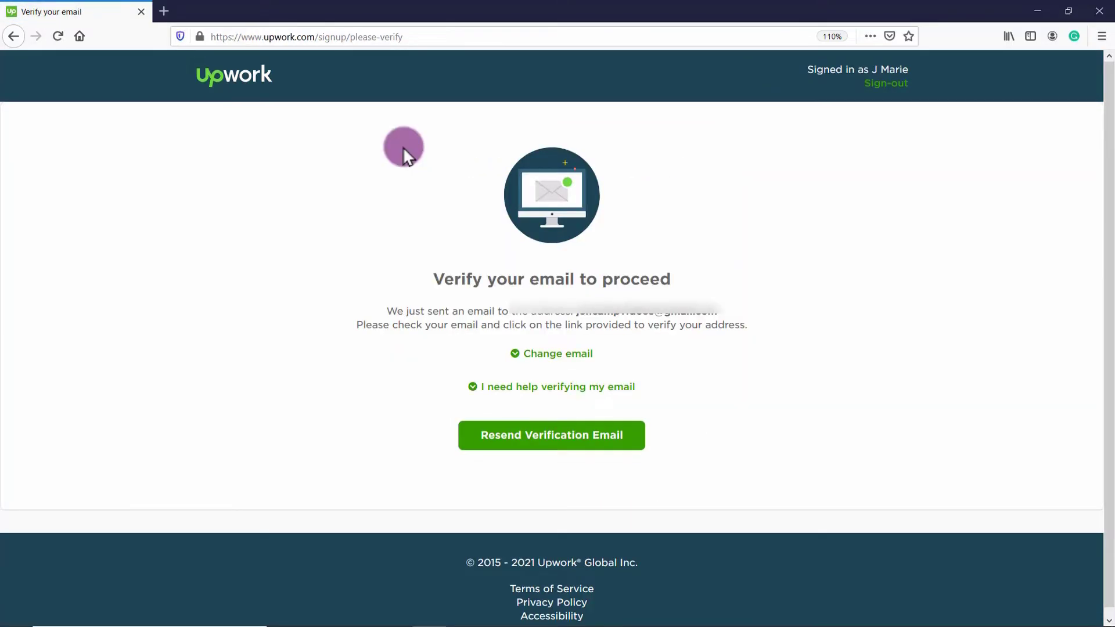
mouse_move(732, 321)
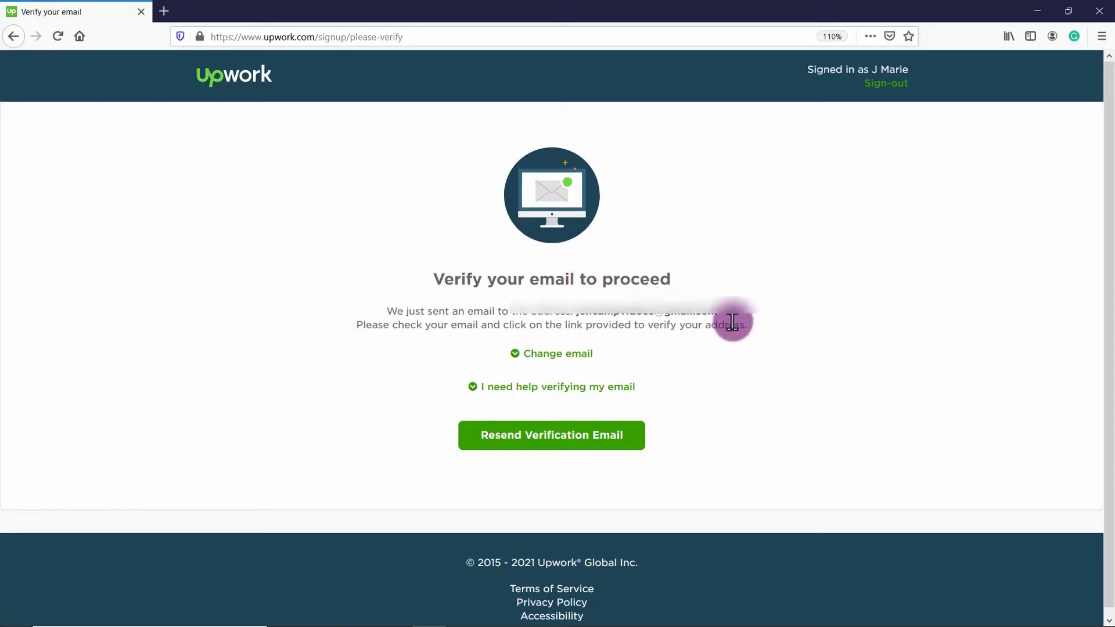
mouse_move(770, 334)
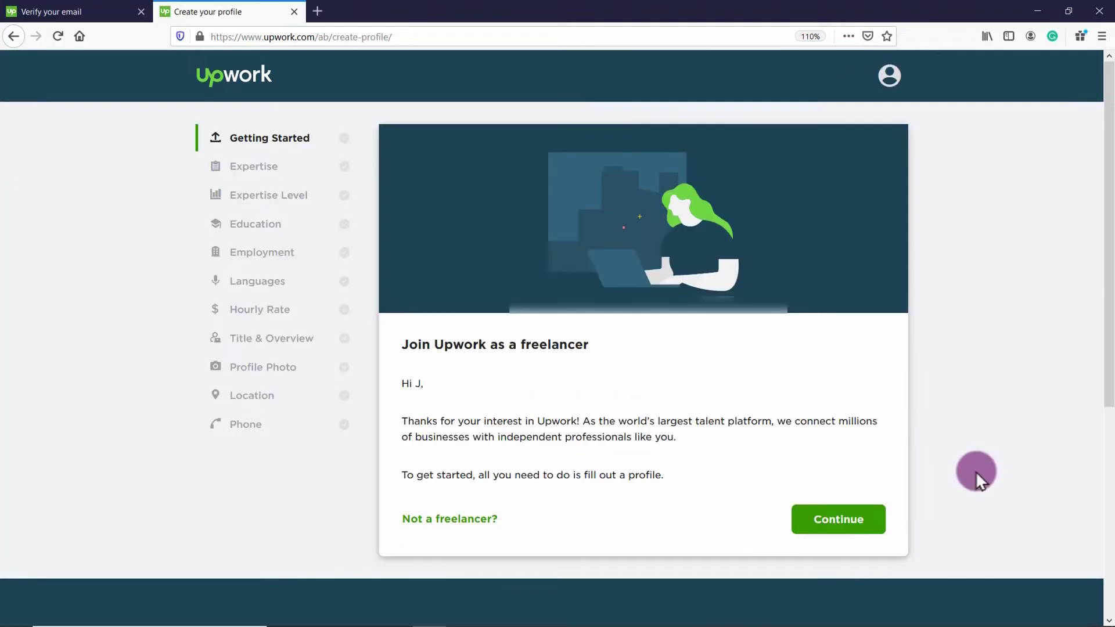
mouse_move(891, 469)
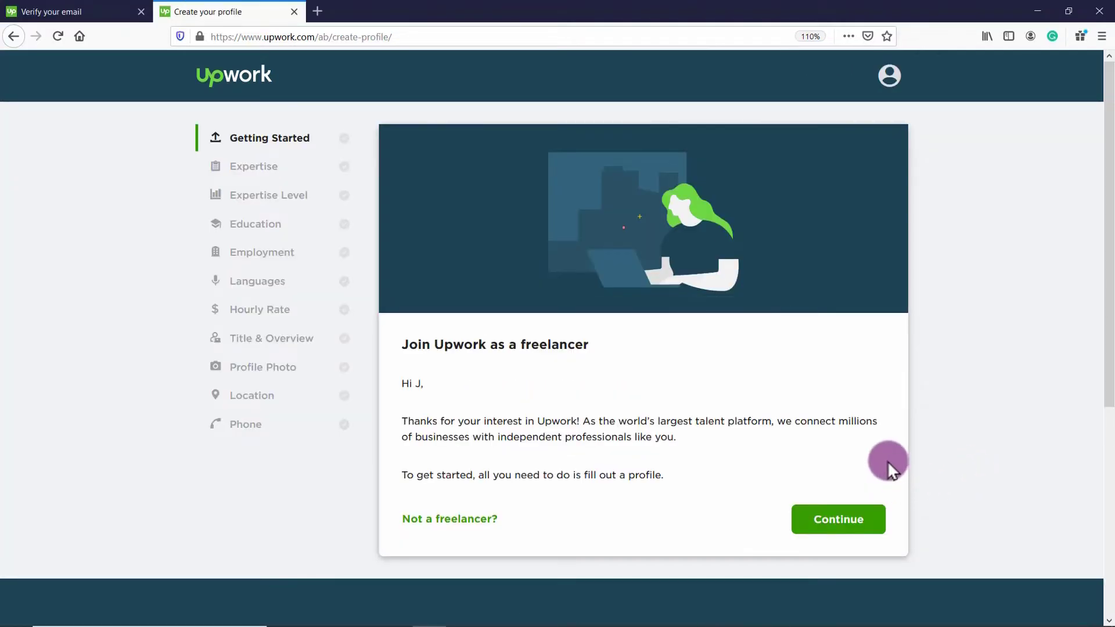
mouse_move(851, 466)
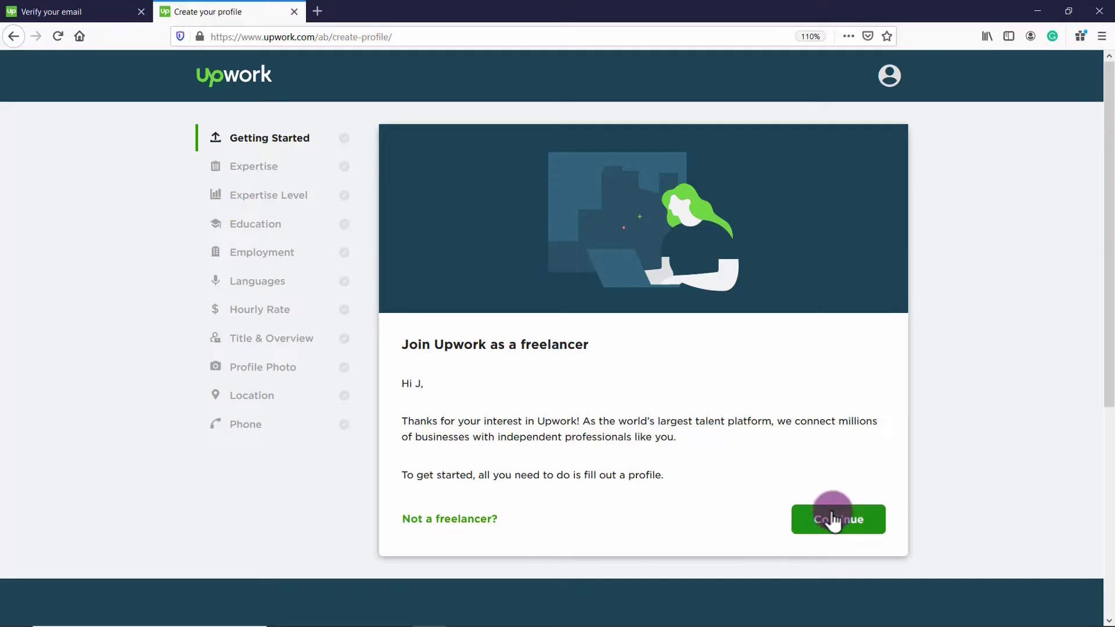
Continue past the welcome card to begin the freelancer profile setup
click(837, 519)
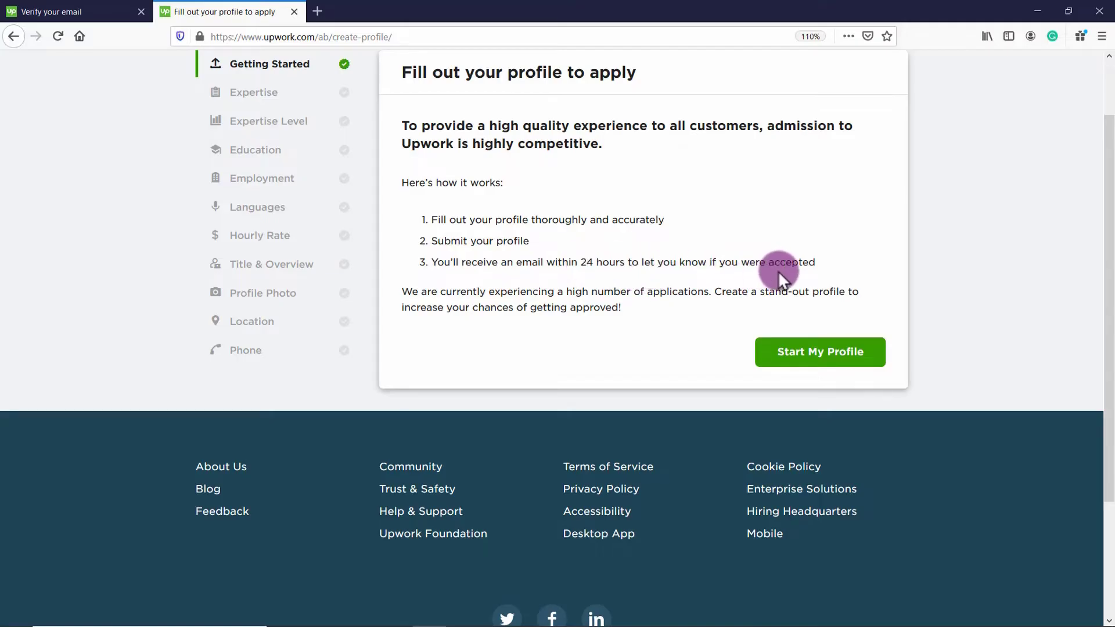
mouse_move(528, 292)
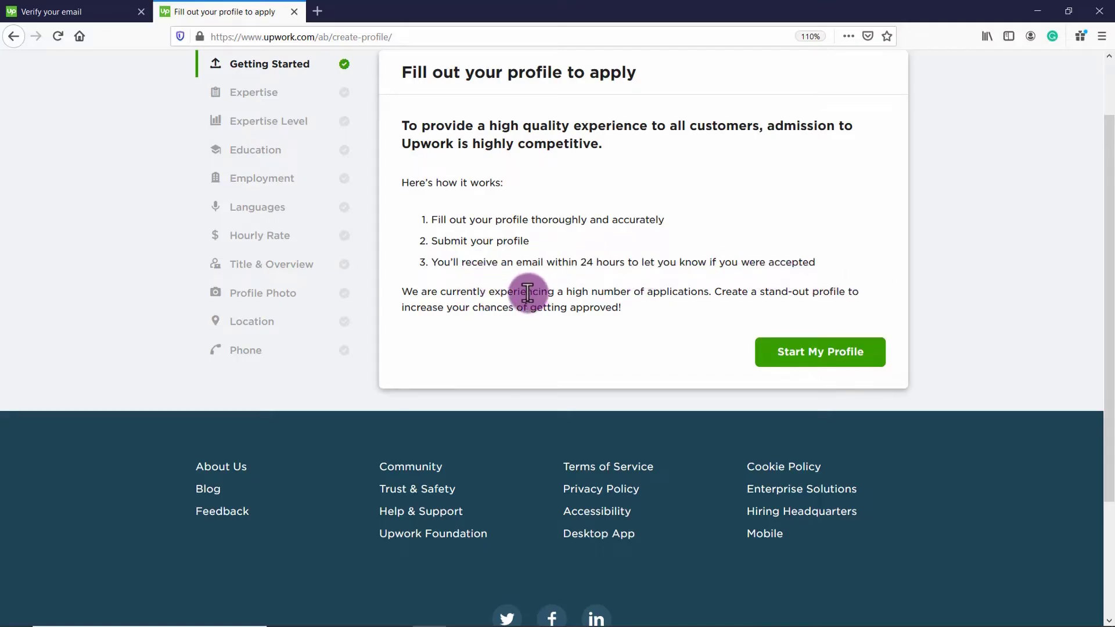
mouse_move(668, 302)
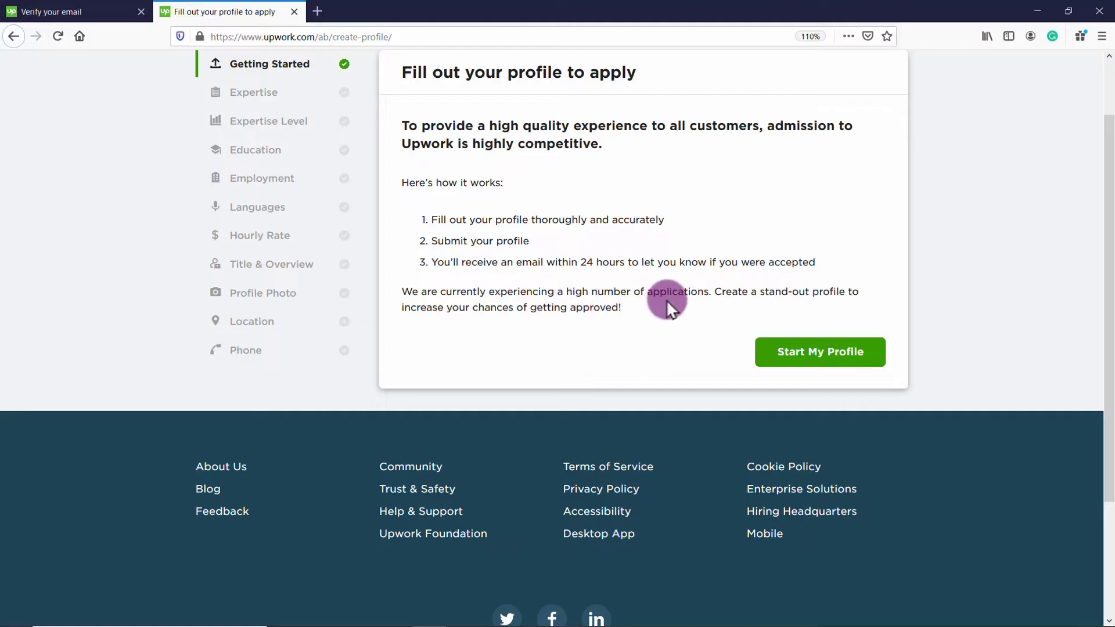
mouse_move(699, 312)
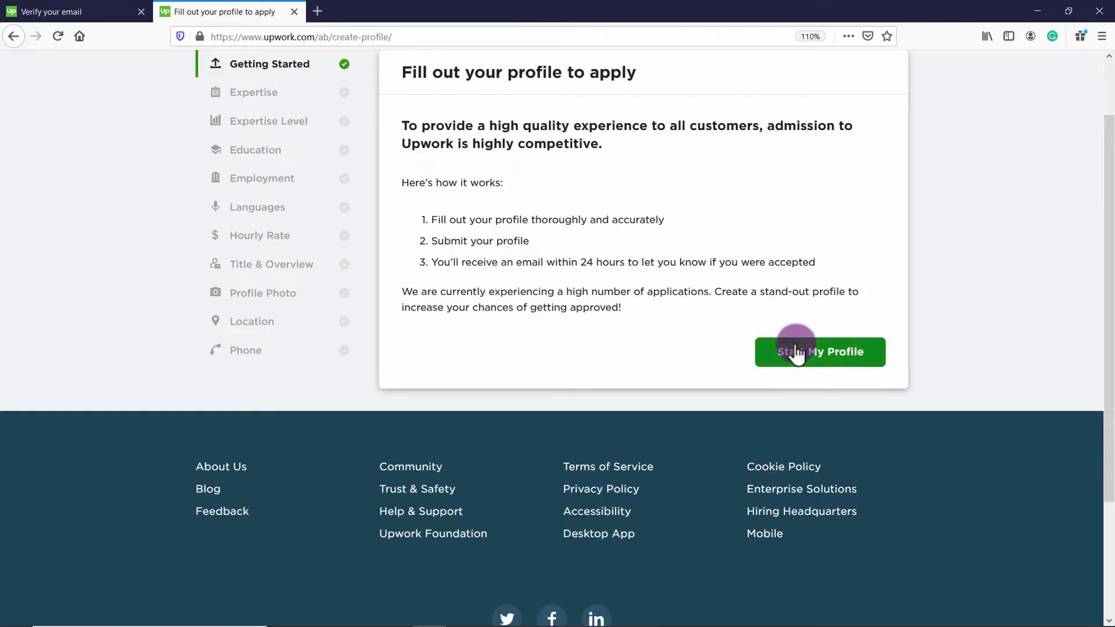
Fill out the profile manually, choosing Writing and types including Content & Copywriting
click(819, 351)
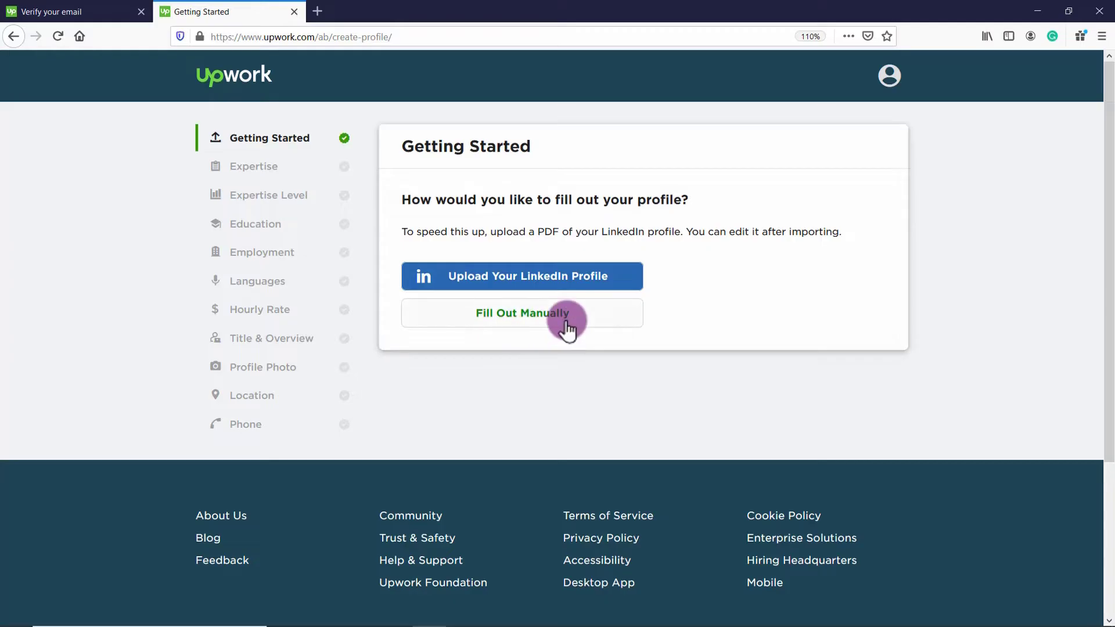
click(522, 313)
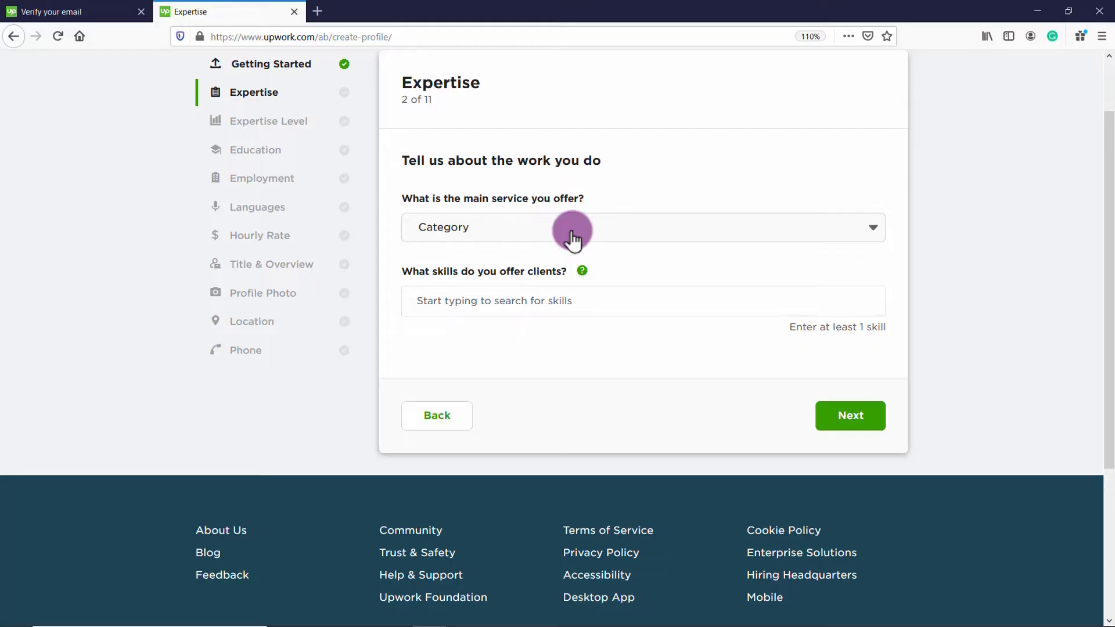
mouse_move(579, 234)
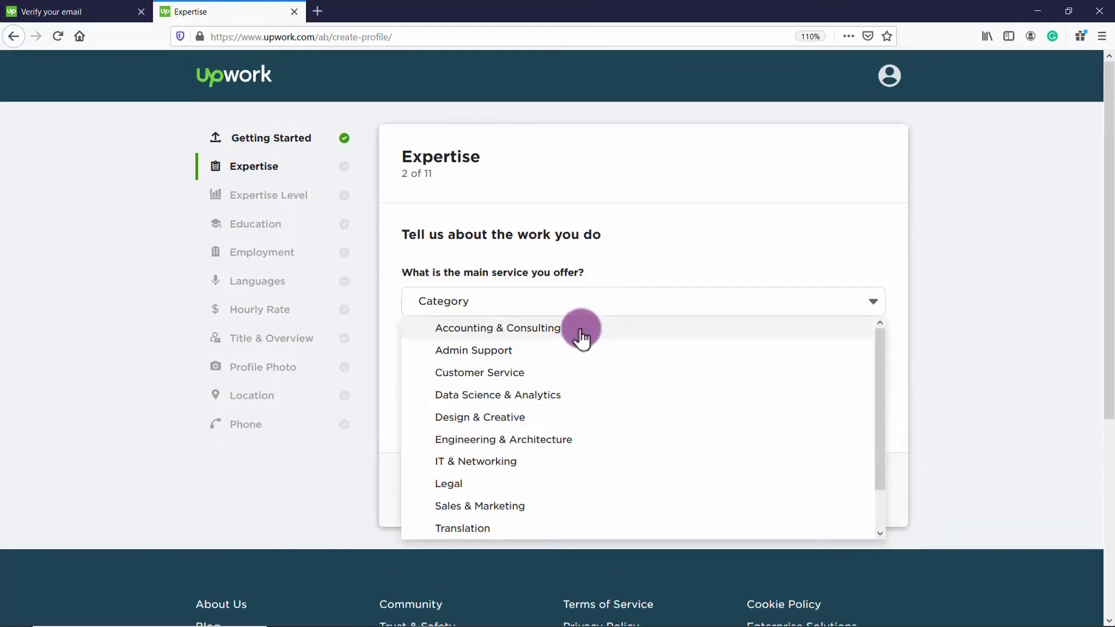
scroll(down, 3)
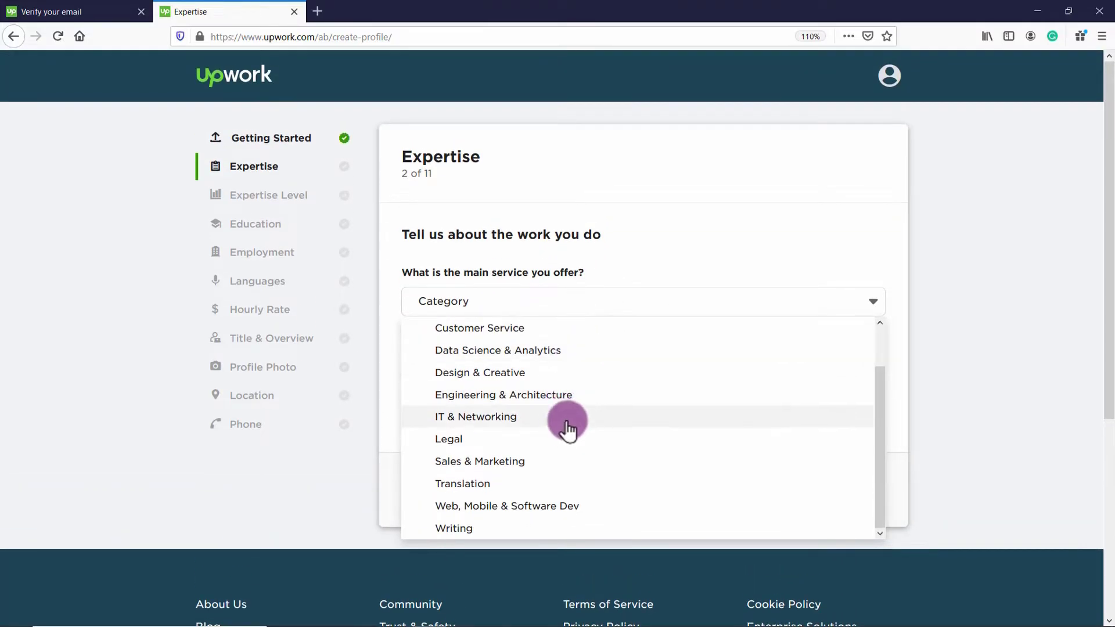
mouse_move(515, 489)
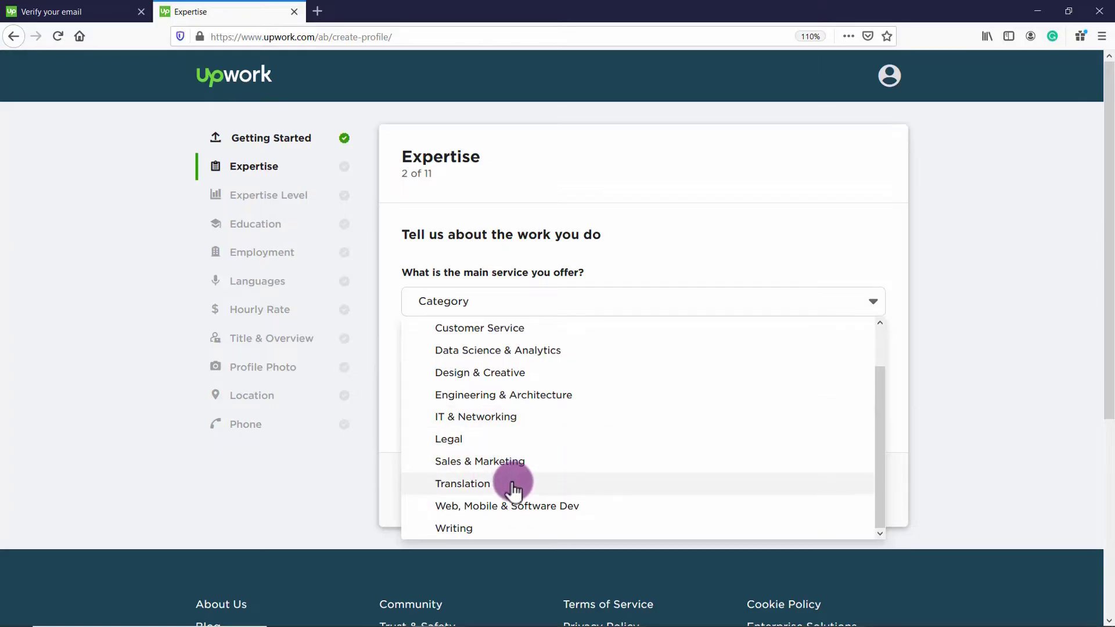
click(454, 527)
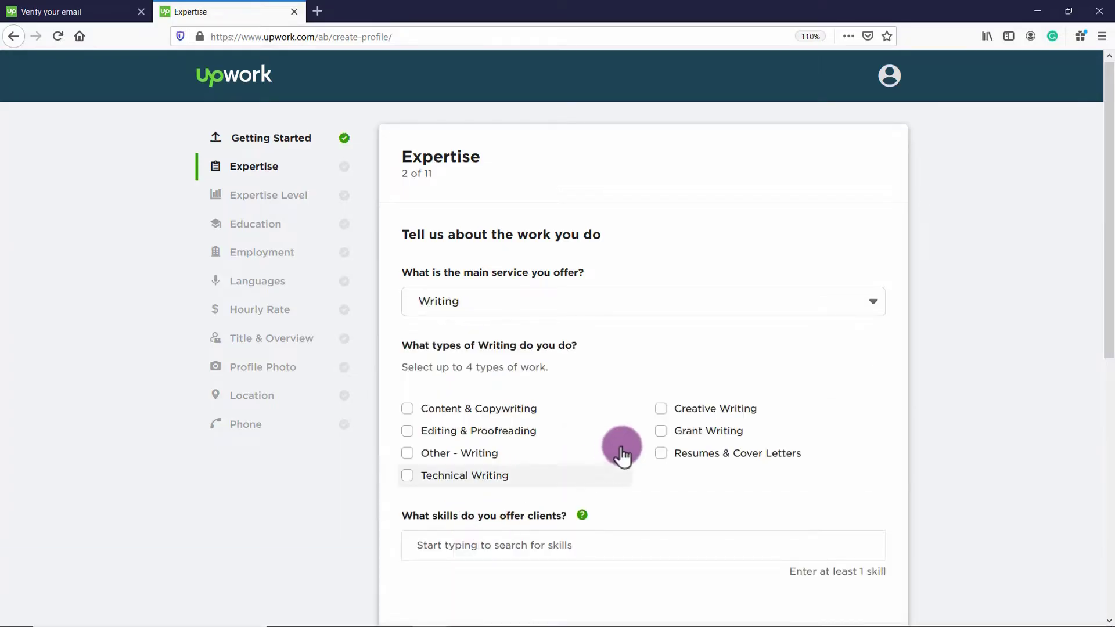
mouse_move(557, 354)
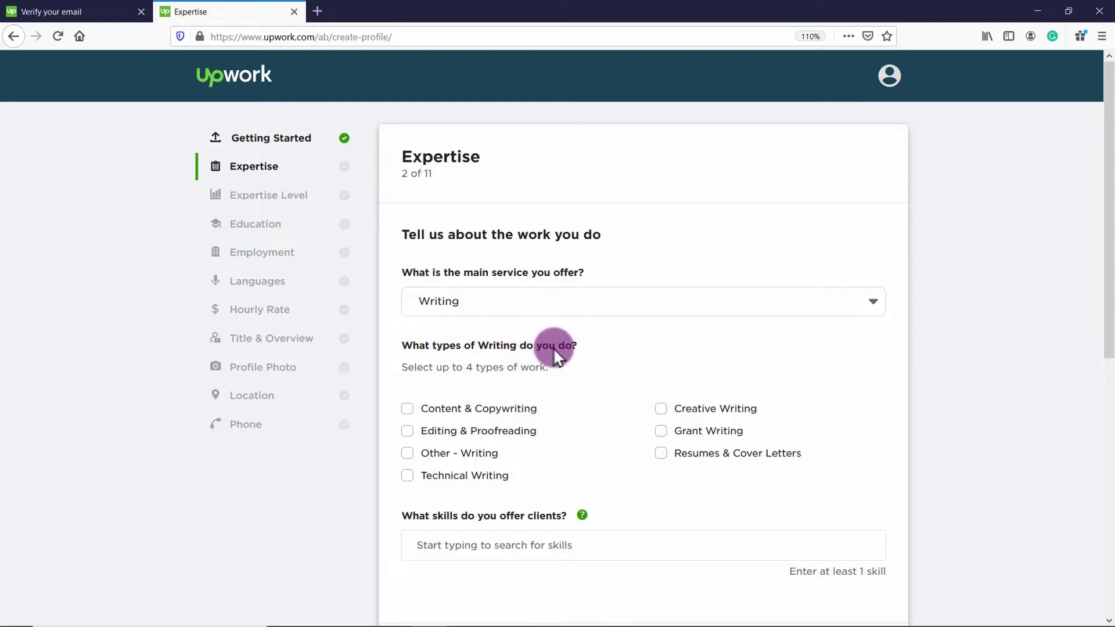
click(408, 330)
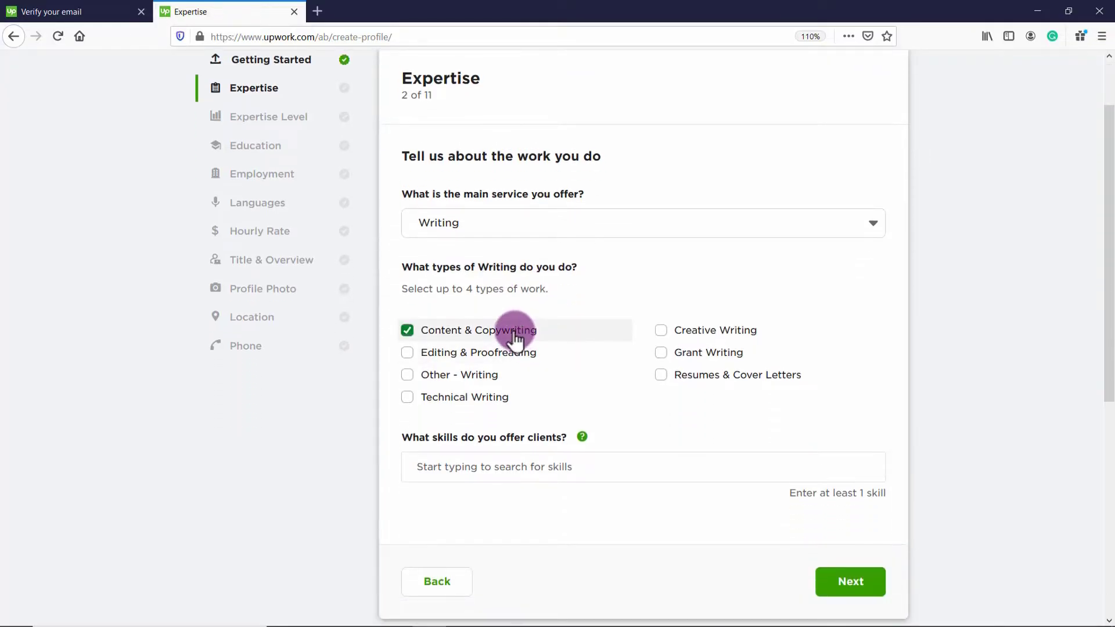
click(406, 352)
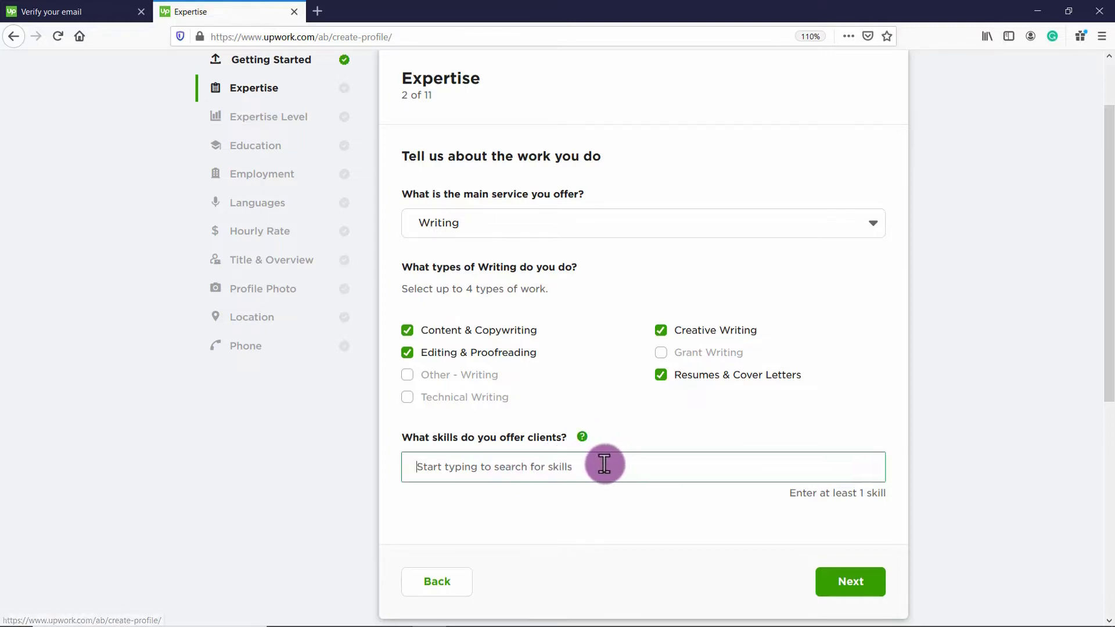
Add skills such as Proofreading and Copywriting and submit the expertise step
text(Proof)
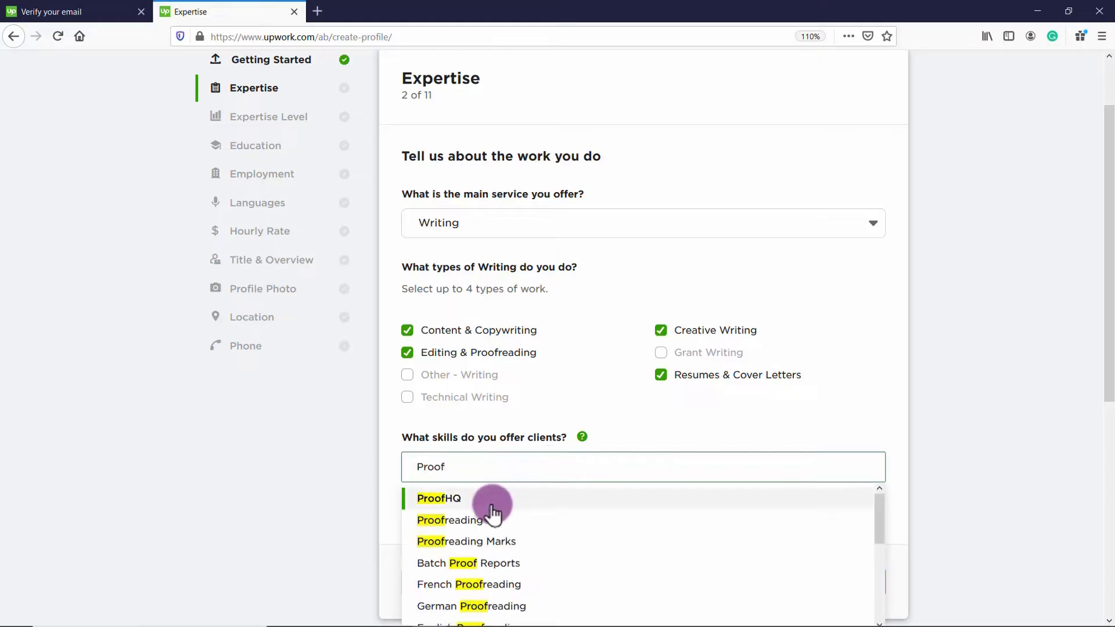
click(449, 519)
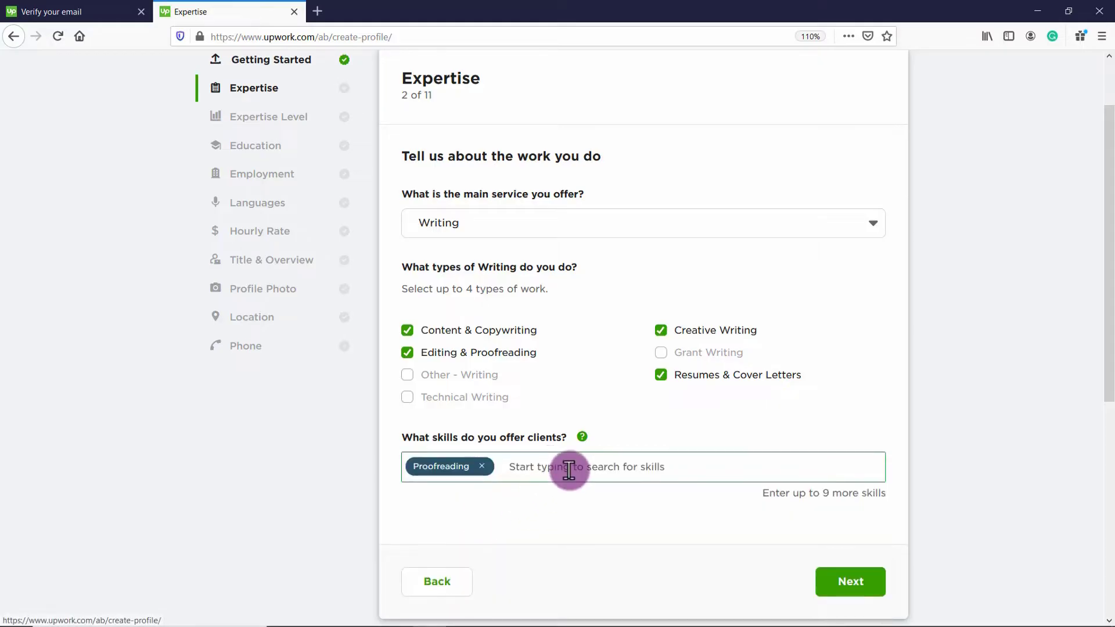
text(Copywr)
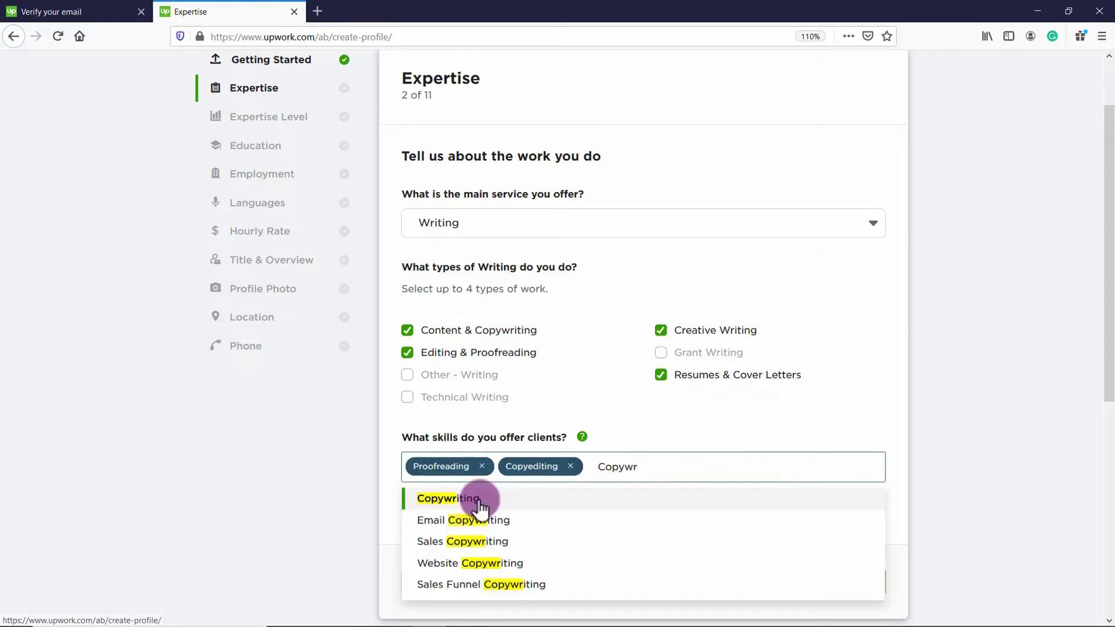
click(448, 497)
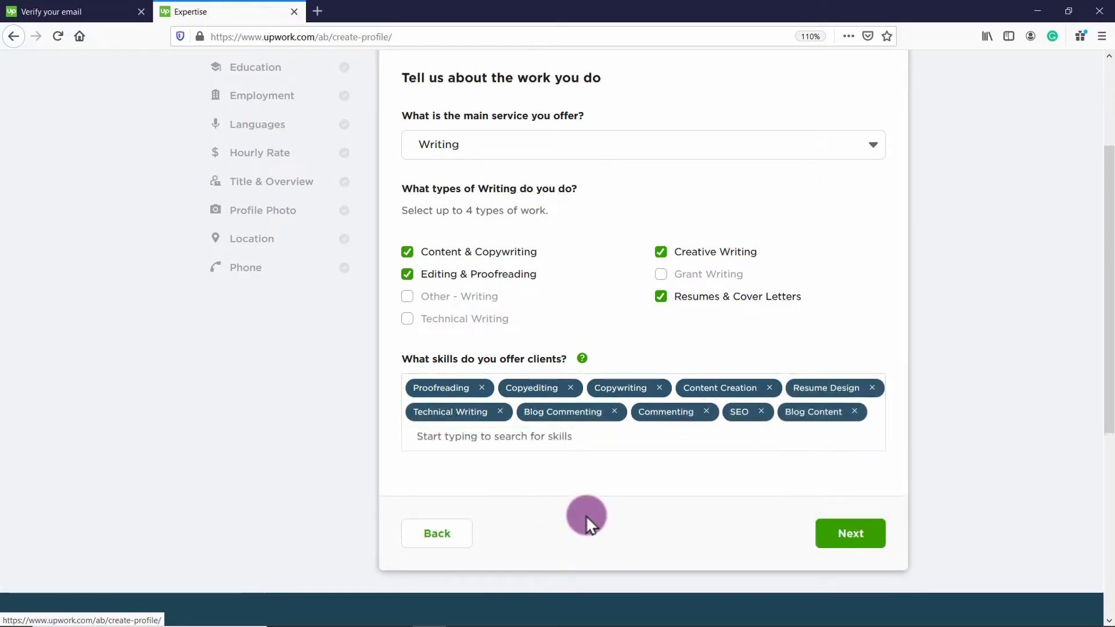
mouse_move(779, 518)
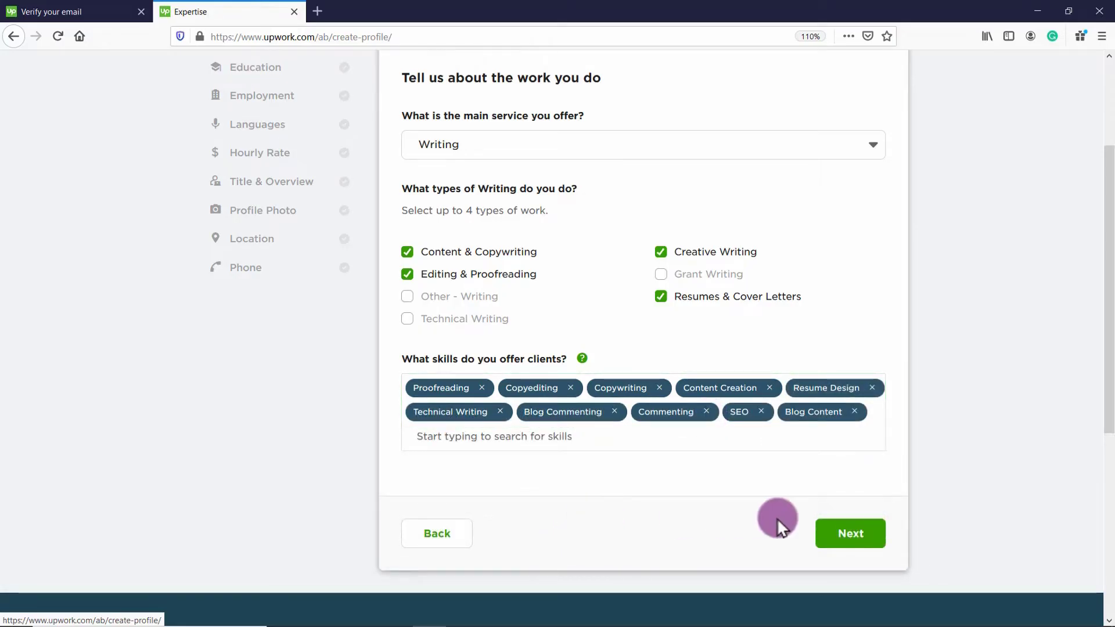
click(849, 533)
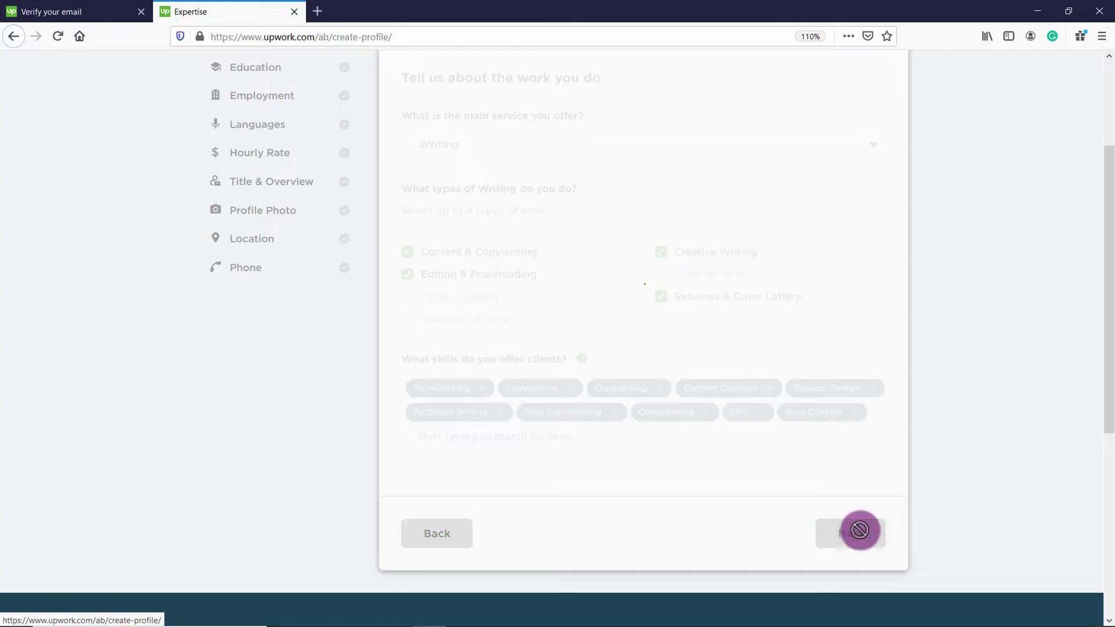
Choose Entry level as the experience level and proceed to Education
click(859, 531)
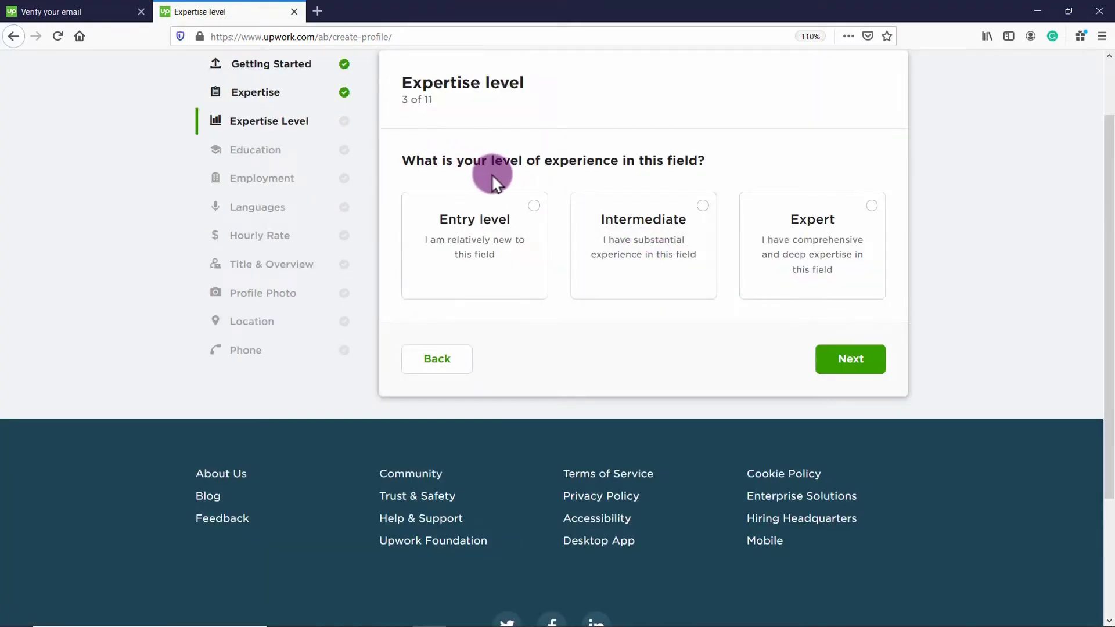
mouse_move(704, 177)
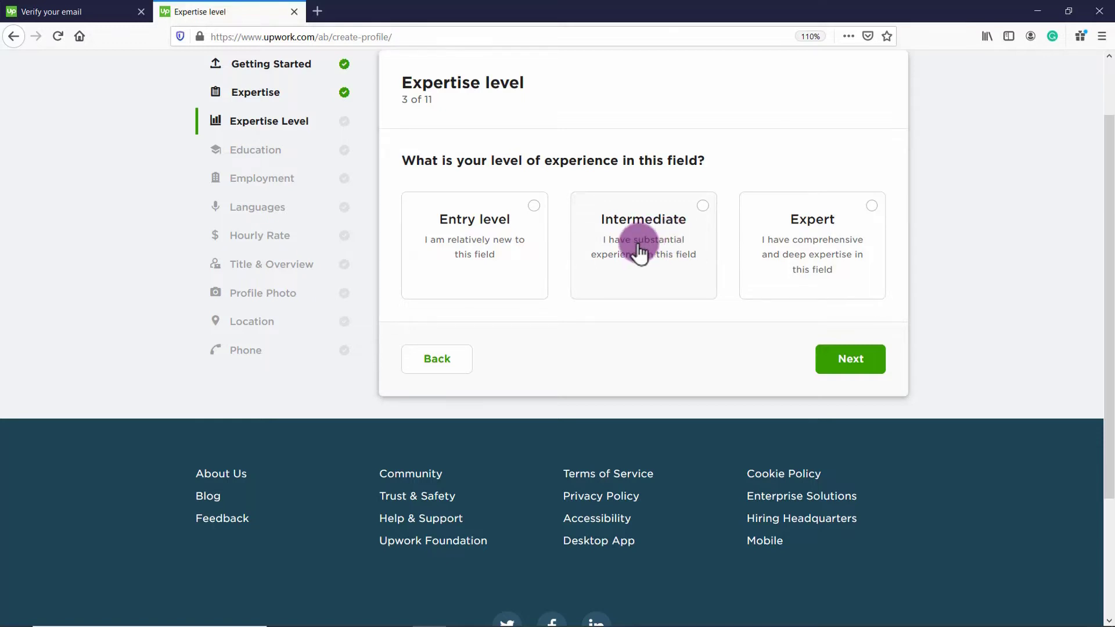
mouse_move(519, 257)
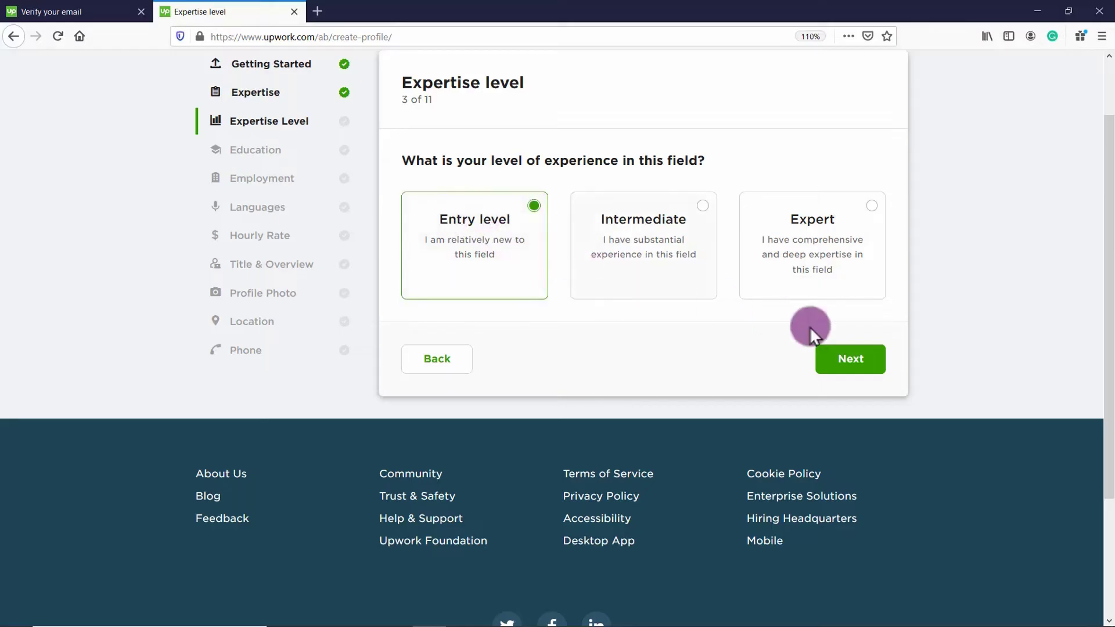
click(850, 358)
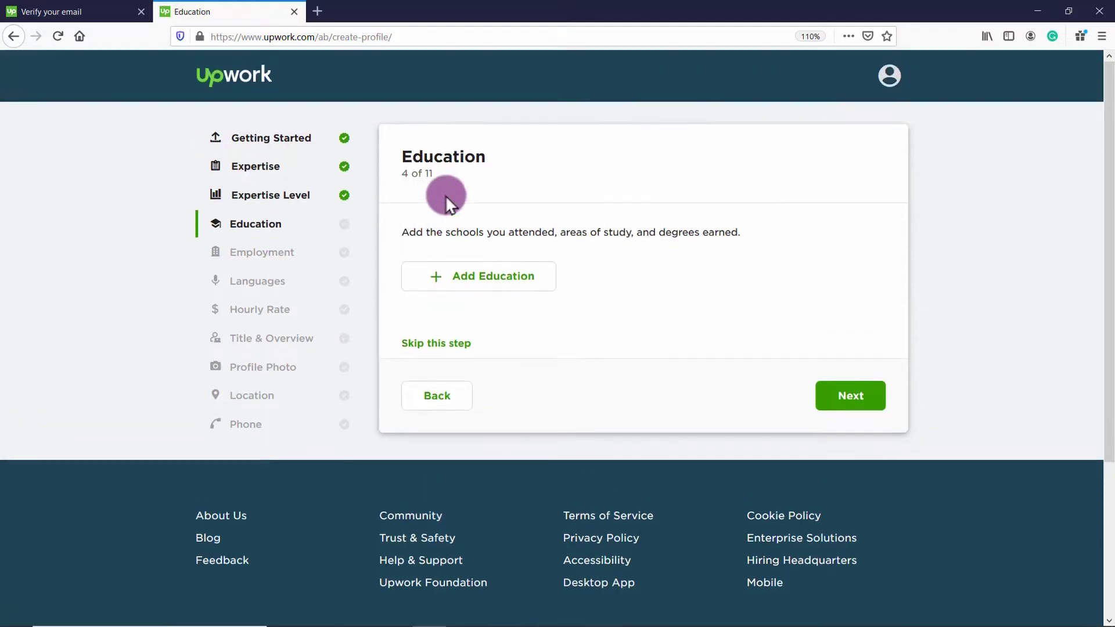
mouse_move(669, 238)
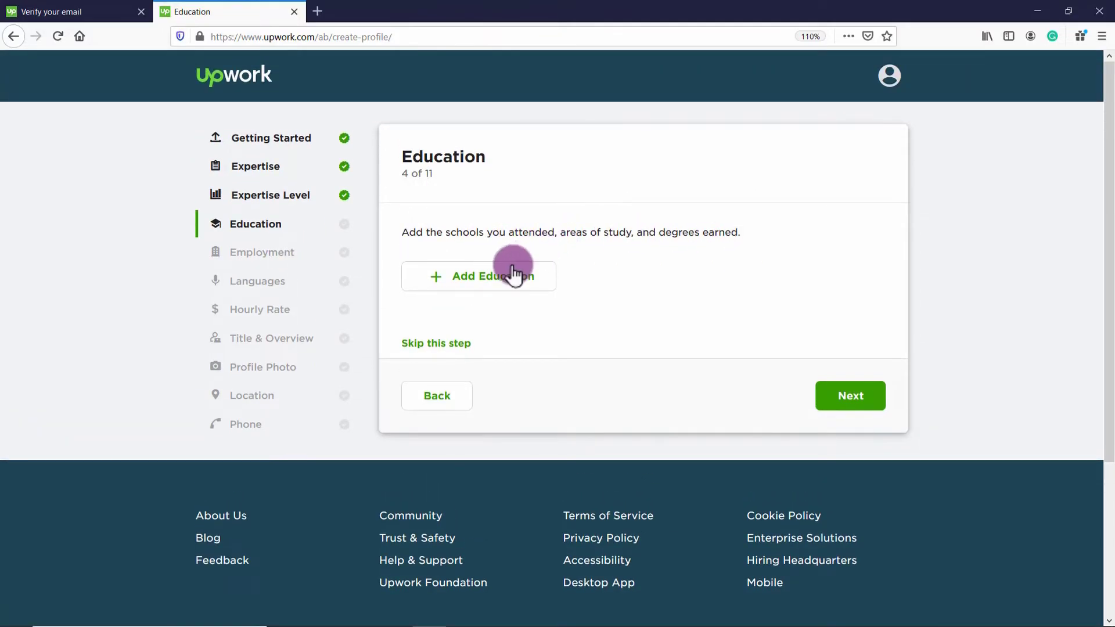
click(478, 276)
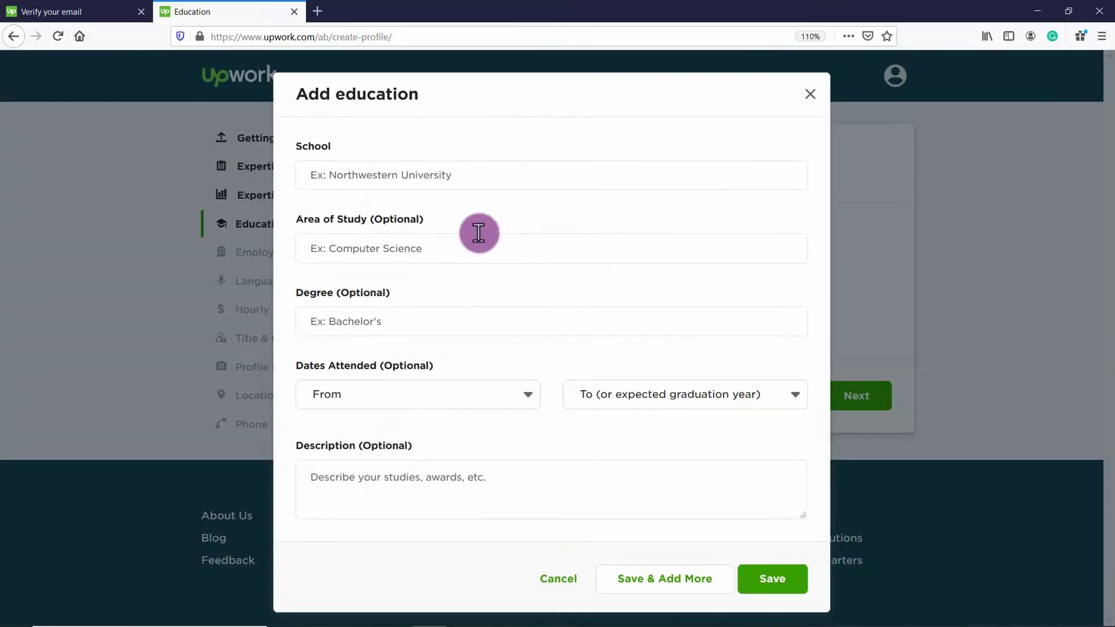
click(772, 578)
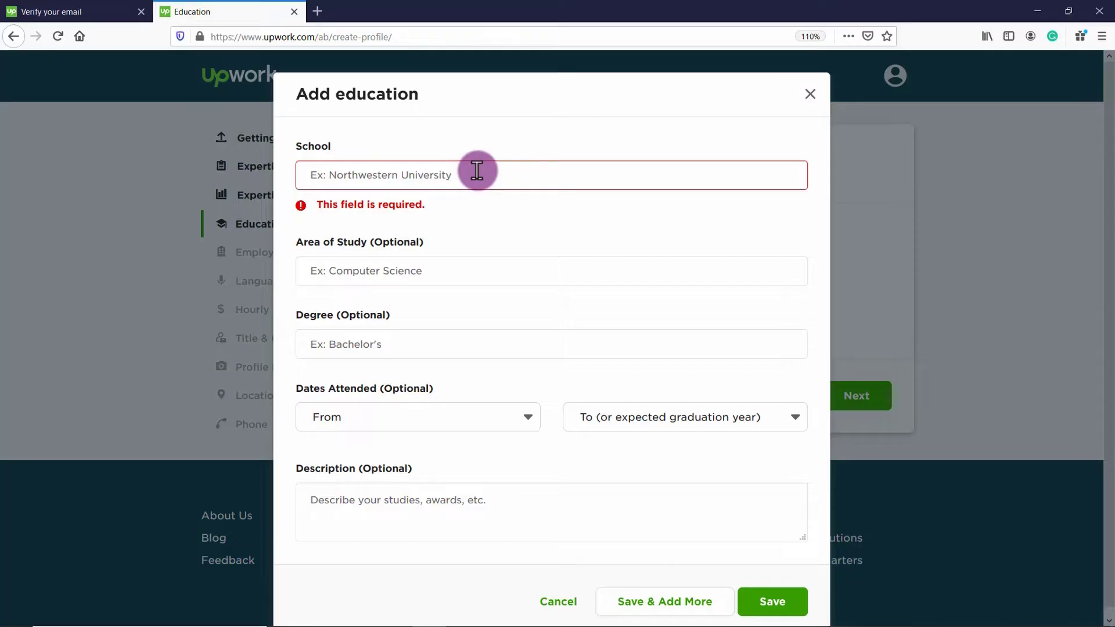
mouse_move(441, 284)
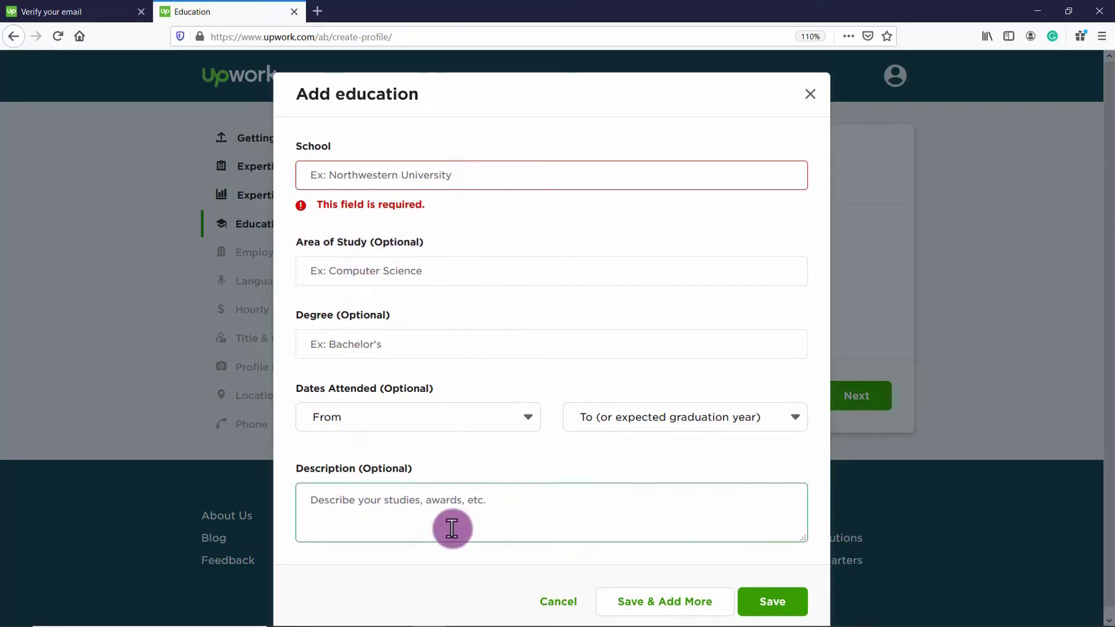
click(551, 174)
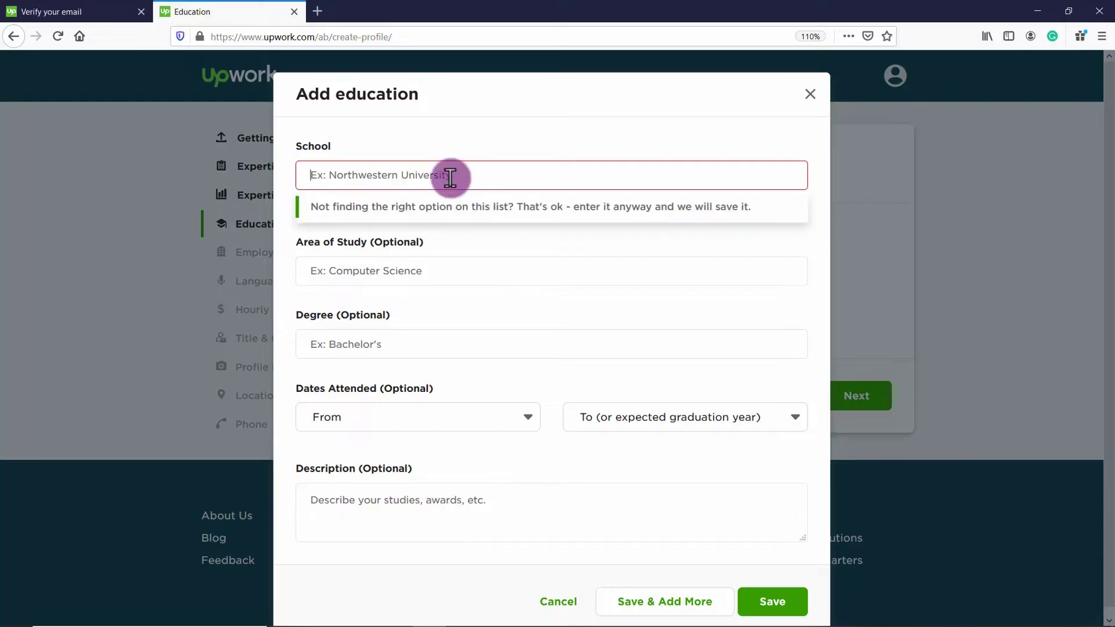
text(Langu)
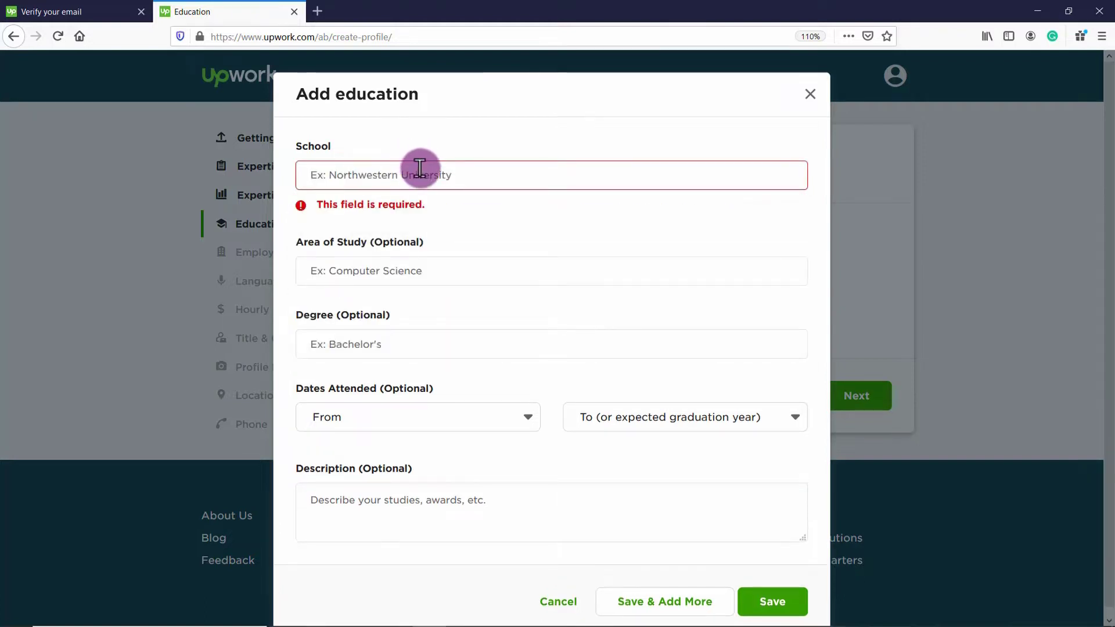
mouse_move(480, 241)
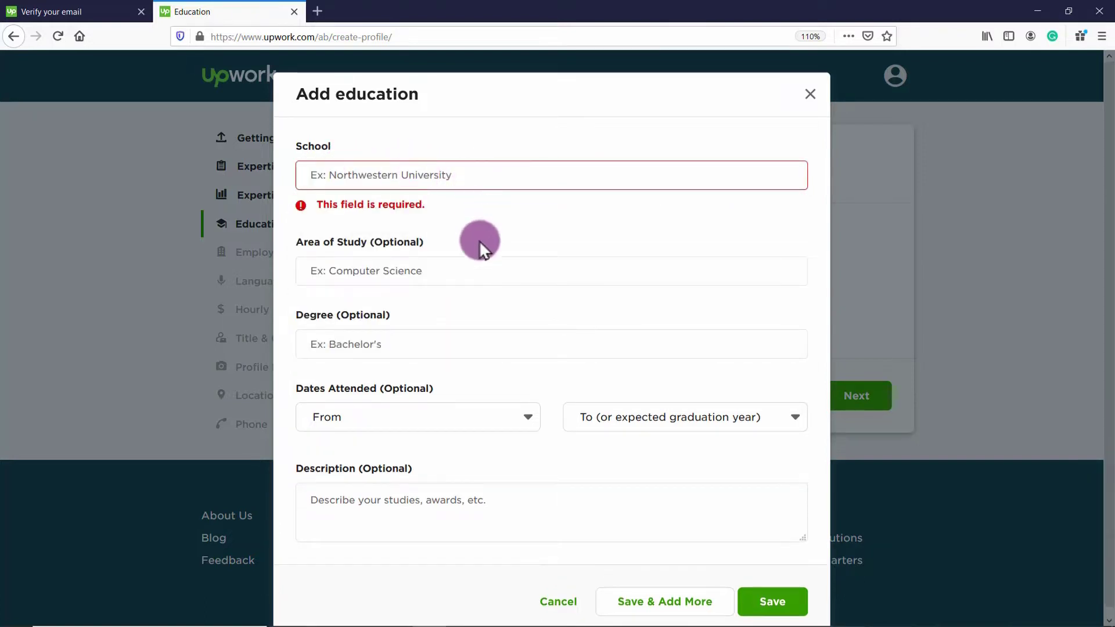
click(551, 271)
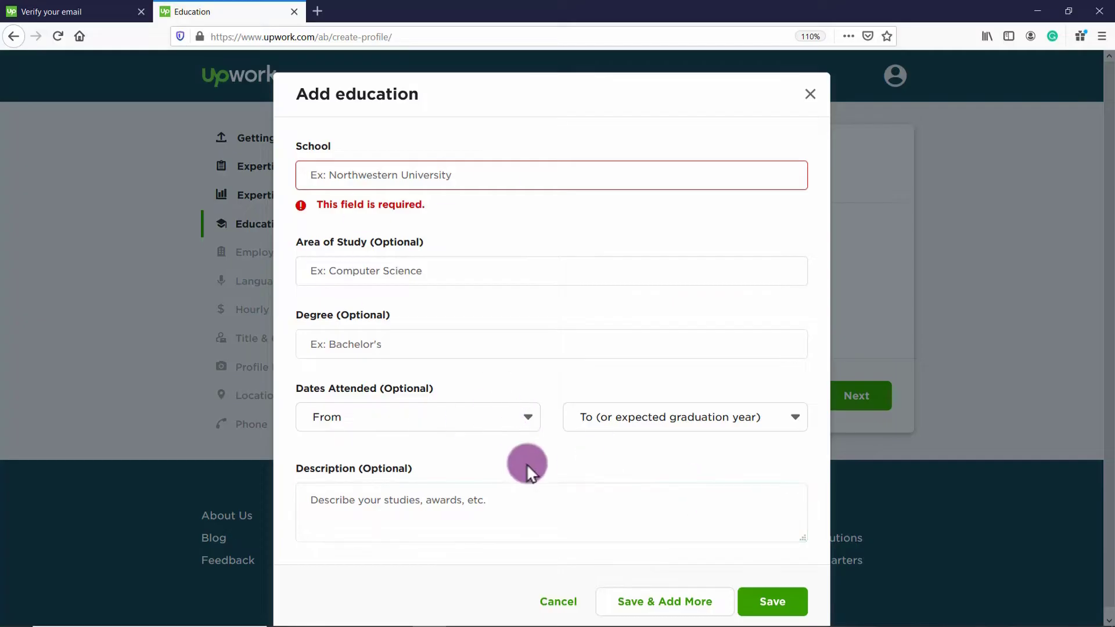
click(558, 602)
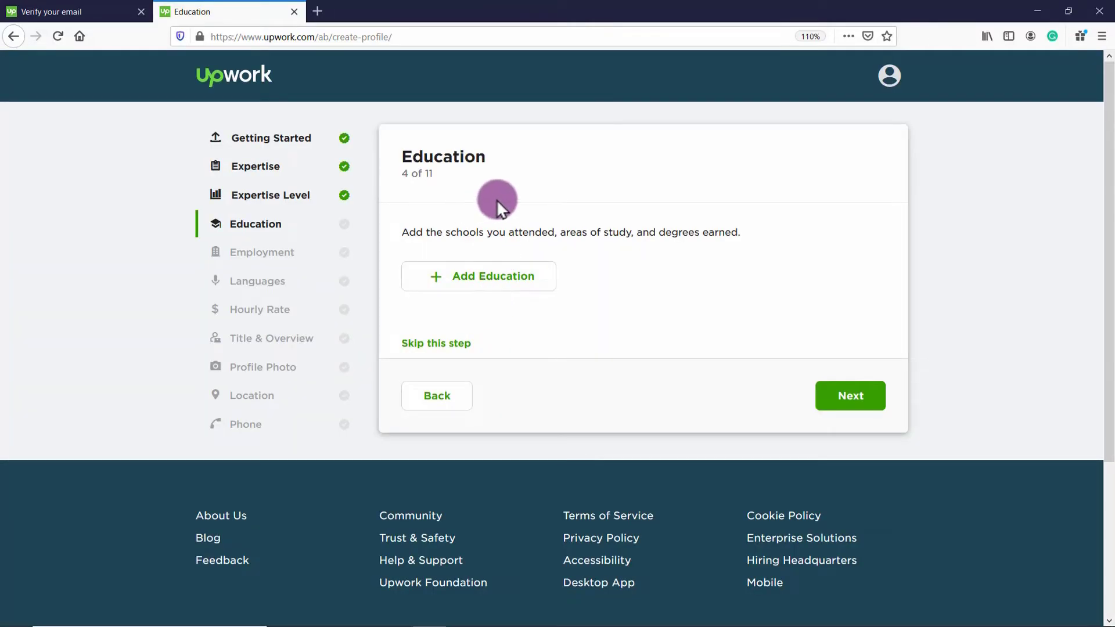
mouse_move(565, 202)
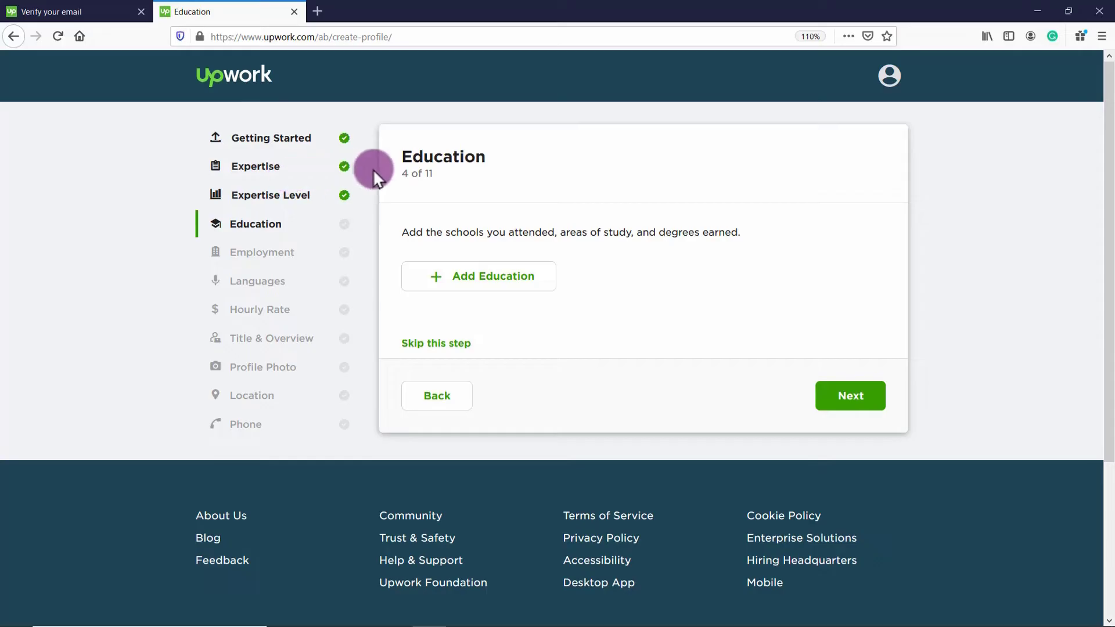
mouse_move(501, 197)
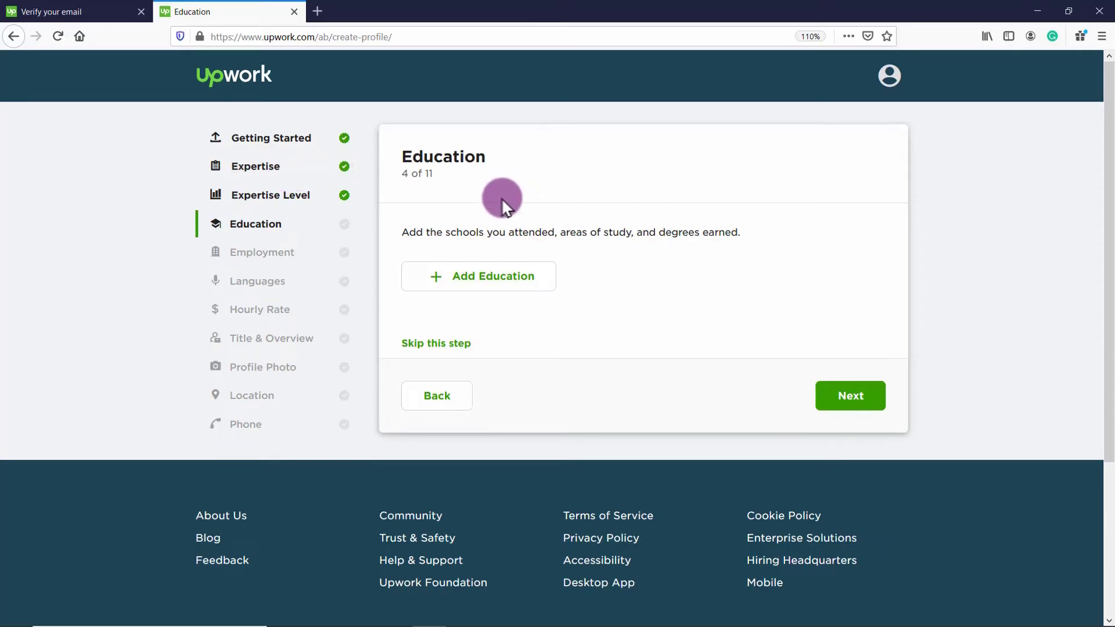
mouse_move(589, 309)
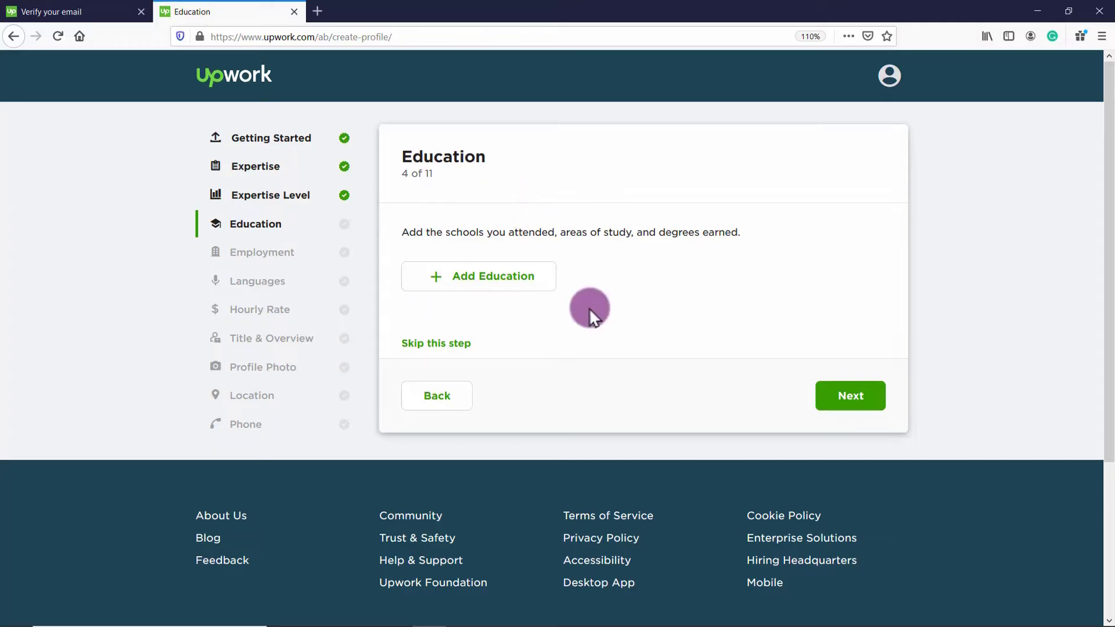
mouse_move(515, 323)
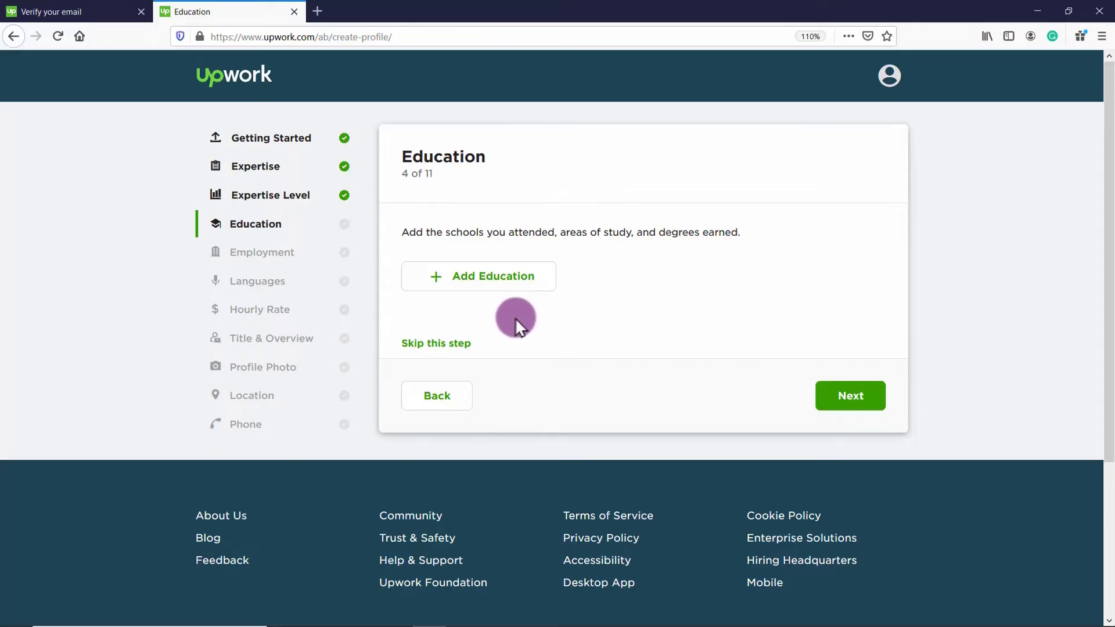
Skip the Education step without adding any education entry
click(849, 395)
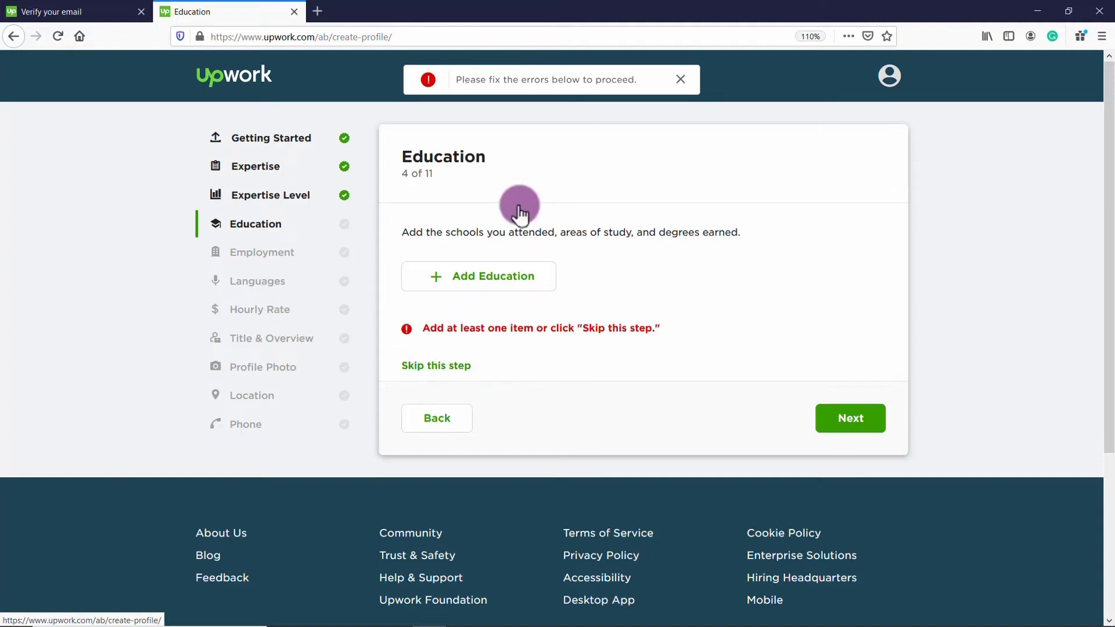
click(436, 366)
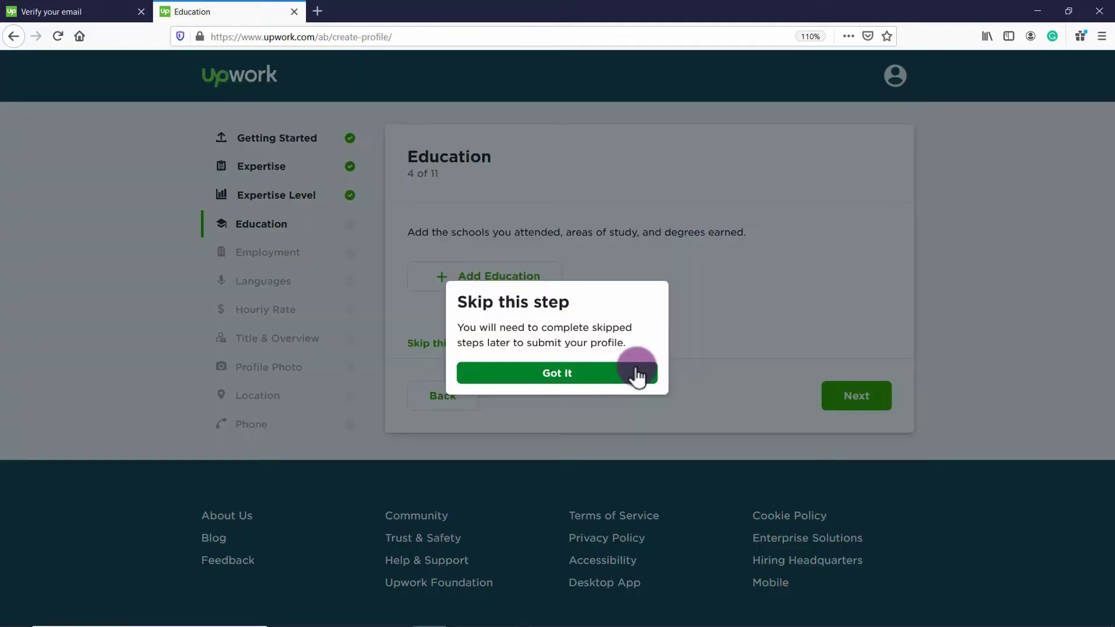
mouse_move(551, 359)
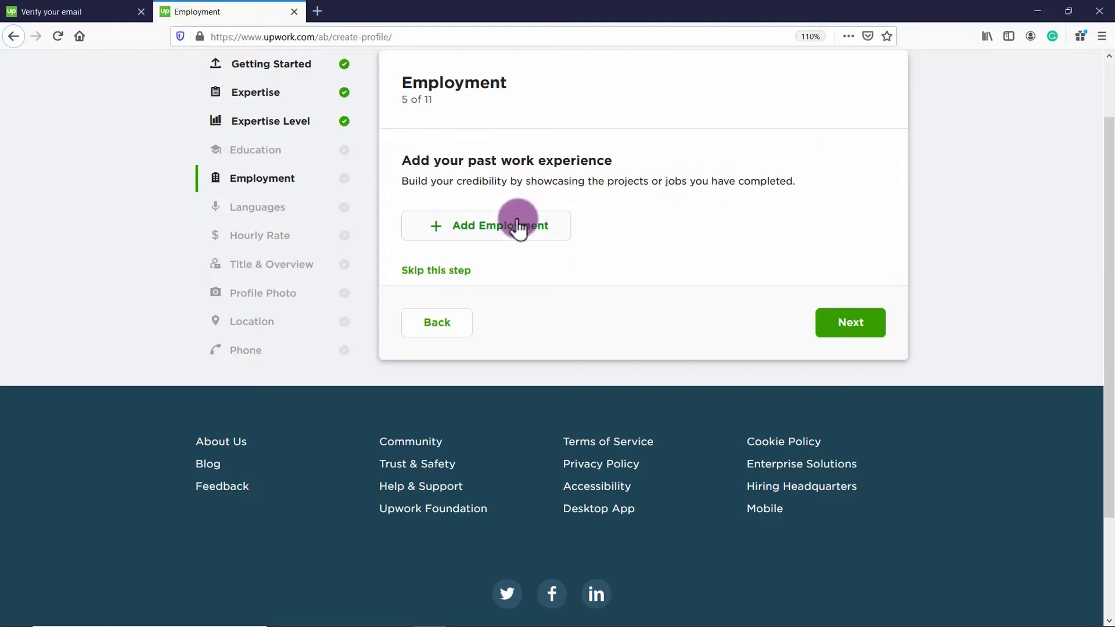
Open the Add Employment form, look it over, and cancel without saving
click(485, 225)
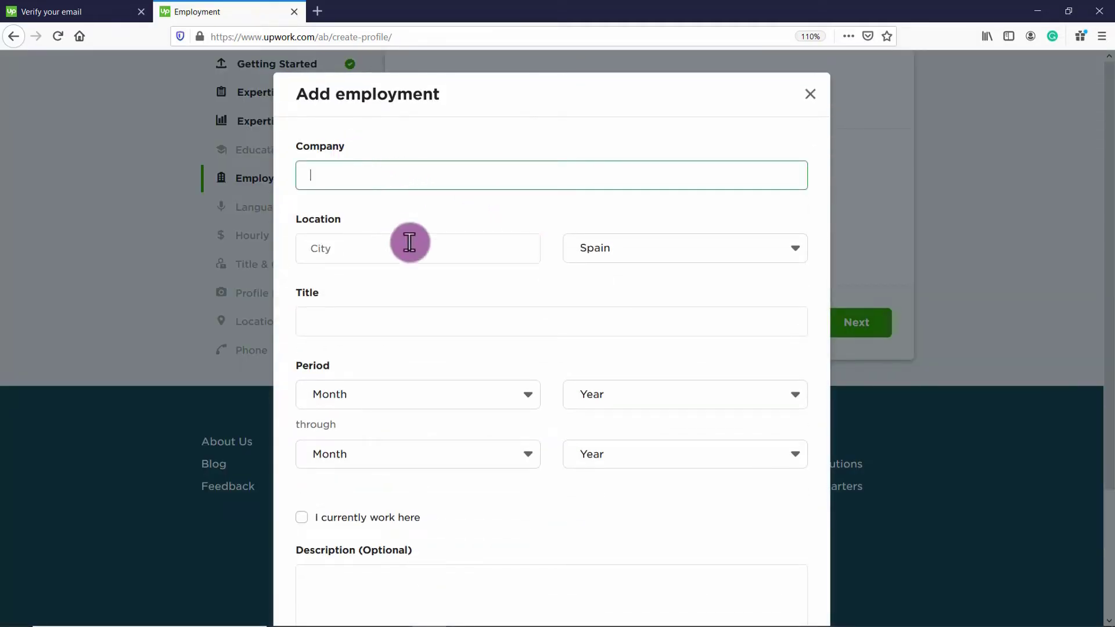
click(551, 320)
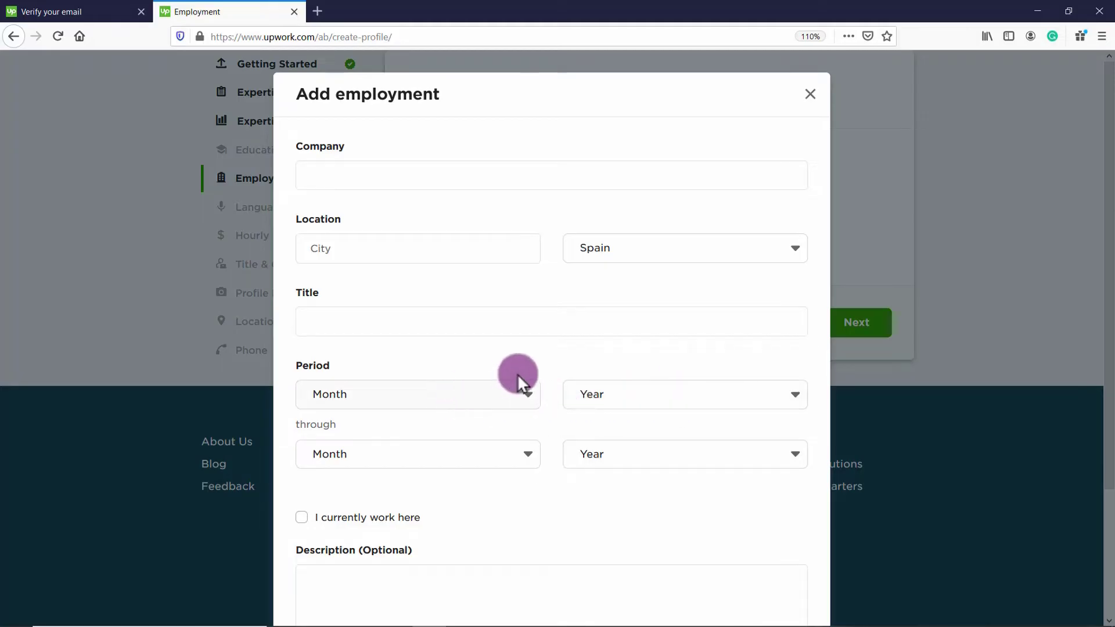
mouse_move(459, 456)
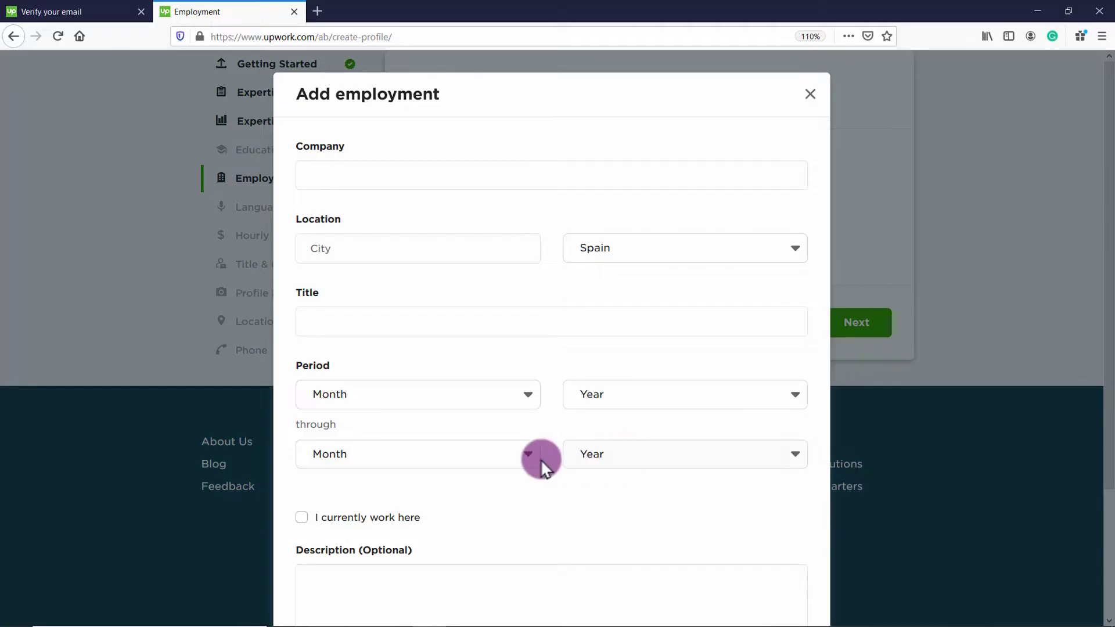
scroll(down, 3)
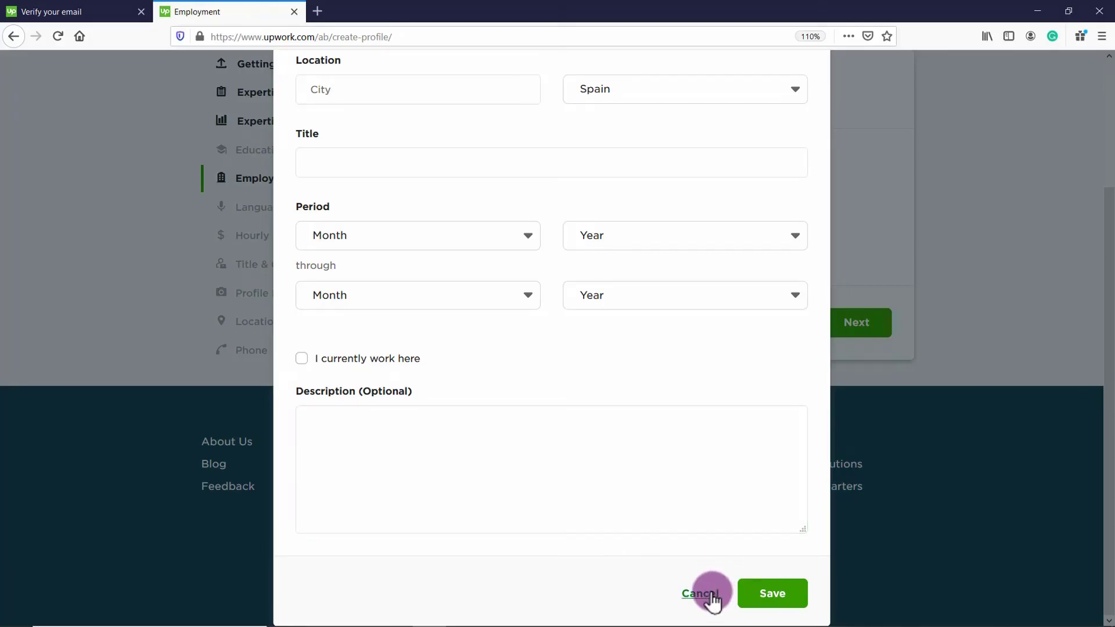
click(699, 593)
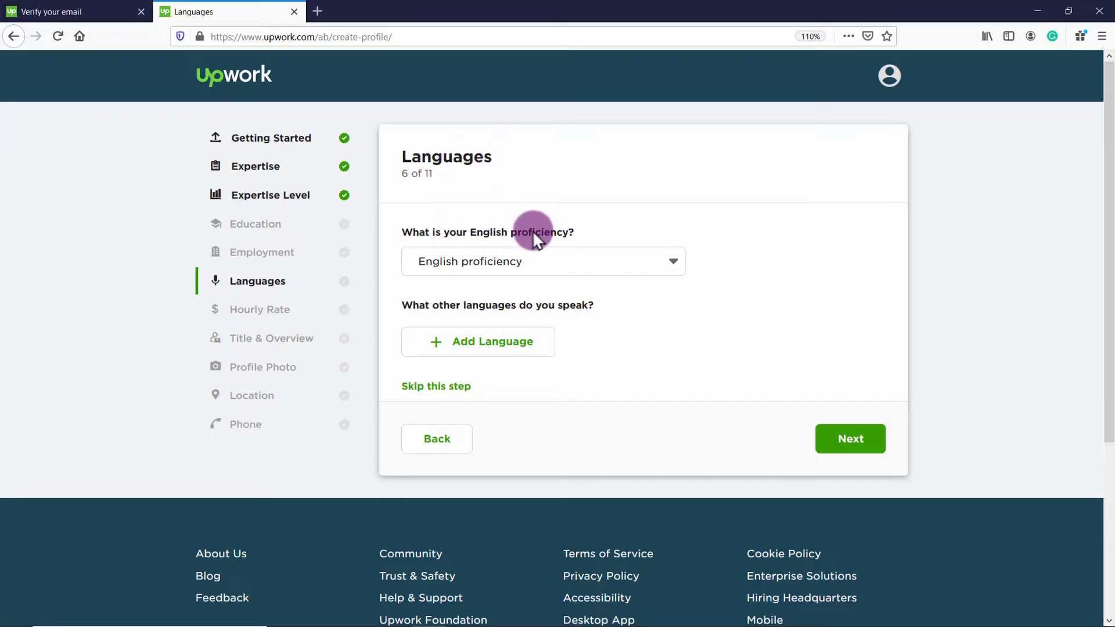
Add Spanish as Fluent and Italian as Conversational, then save the languages
click(542, 260)
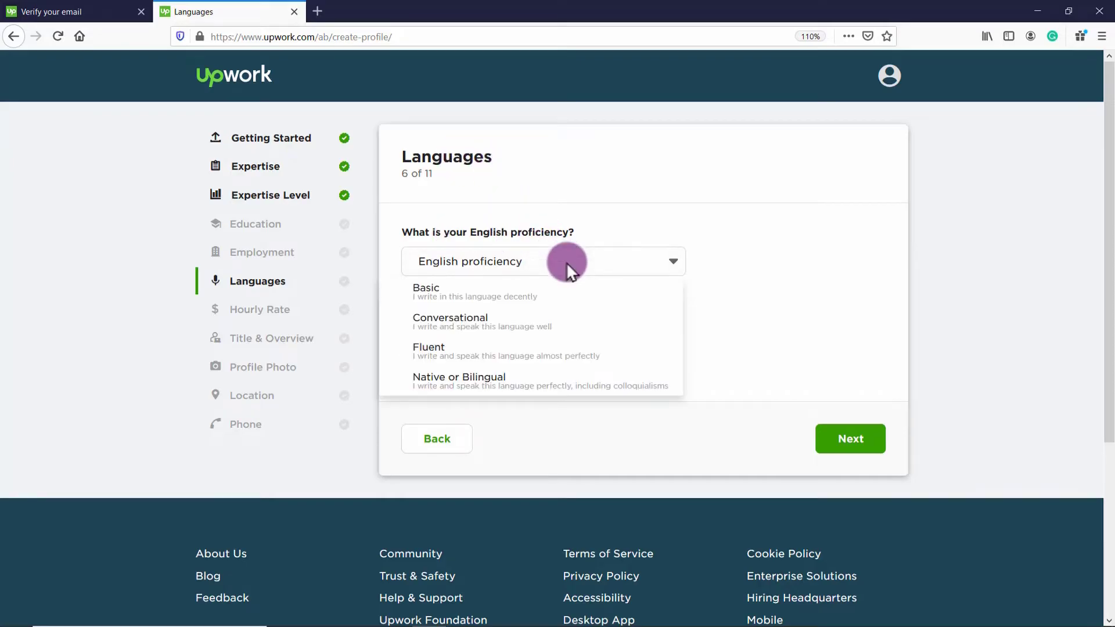
mouse_move(541, 389)
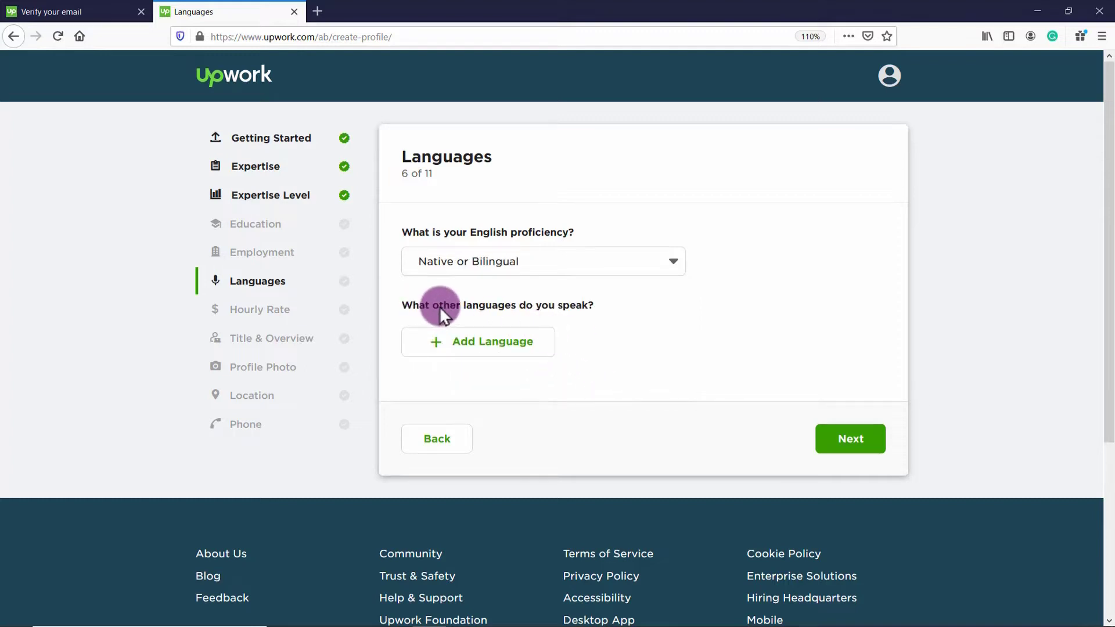
click(478, 342)
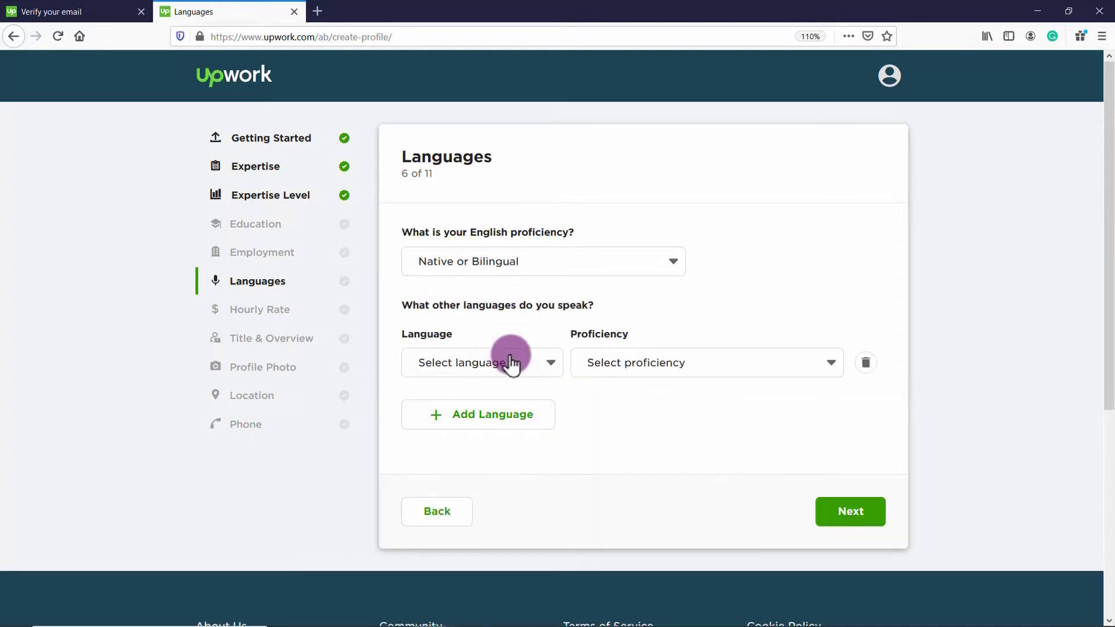
click(481, 362)
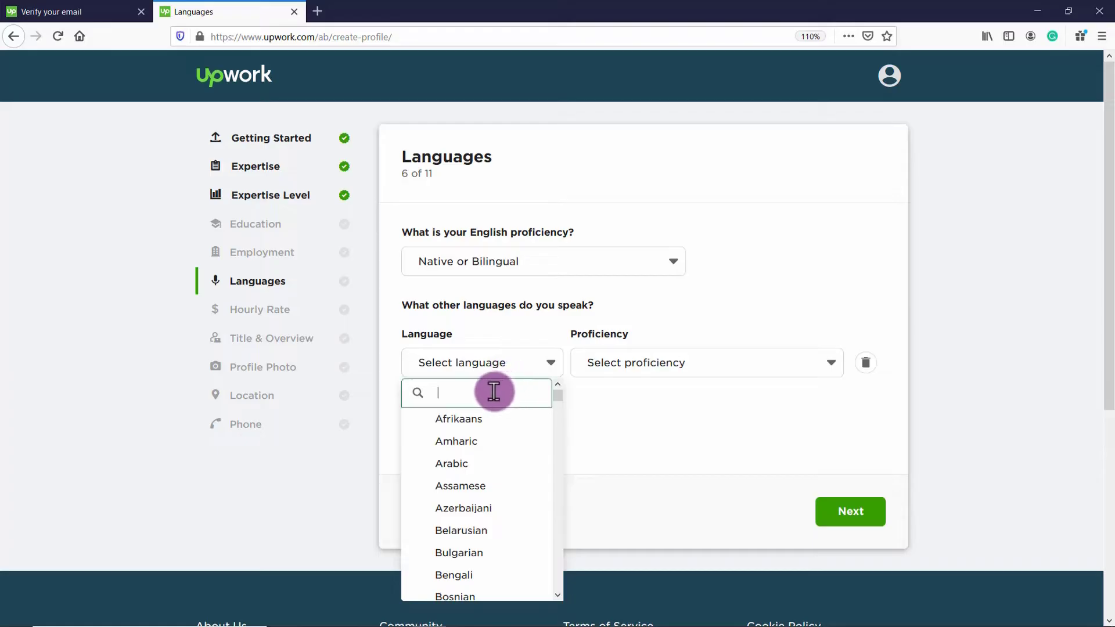
text(Spanish)
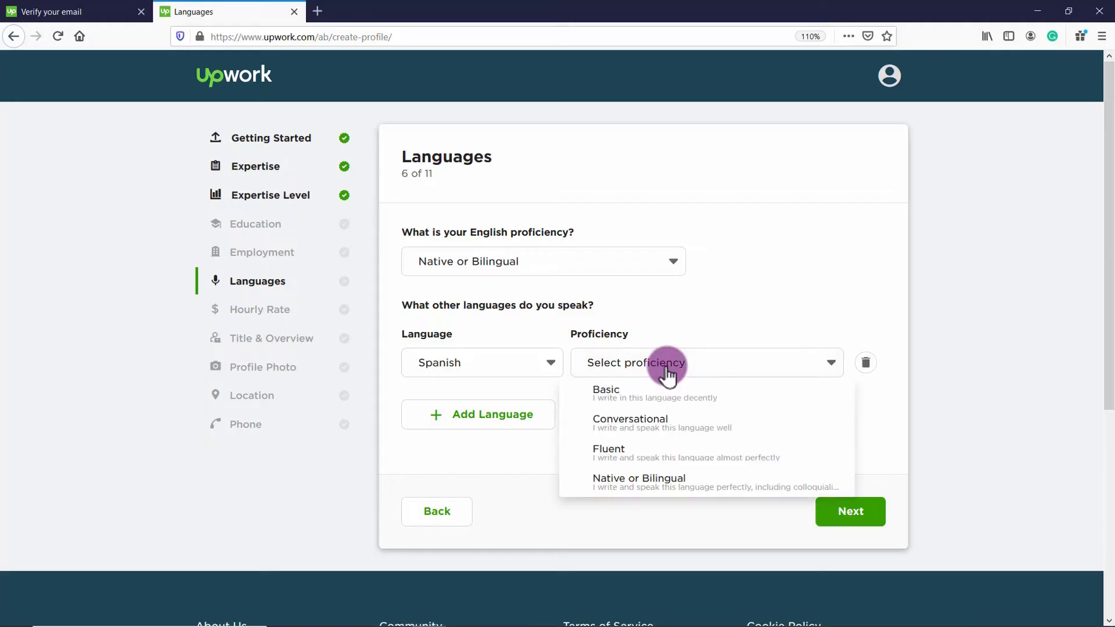
click(609, 449)
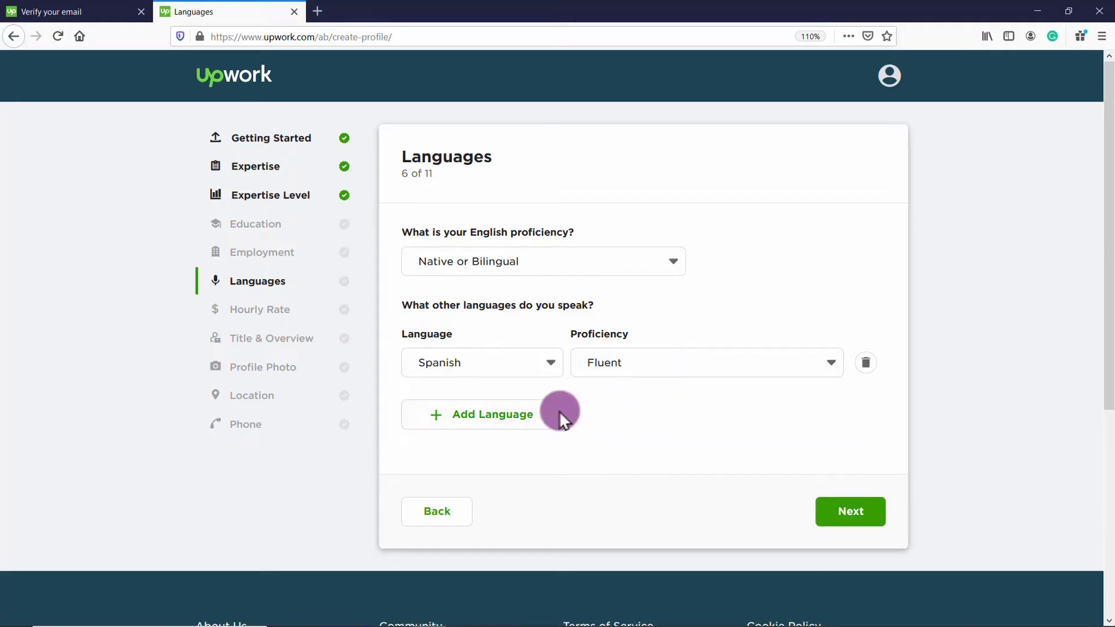
click(491, 414)
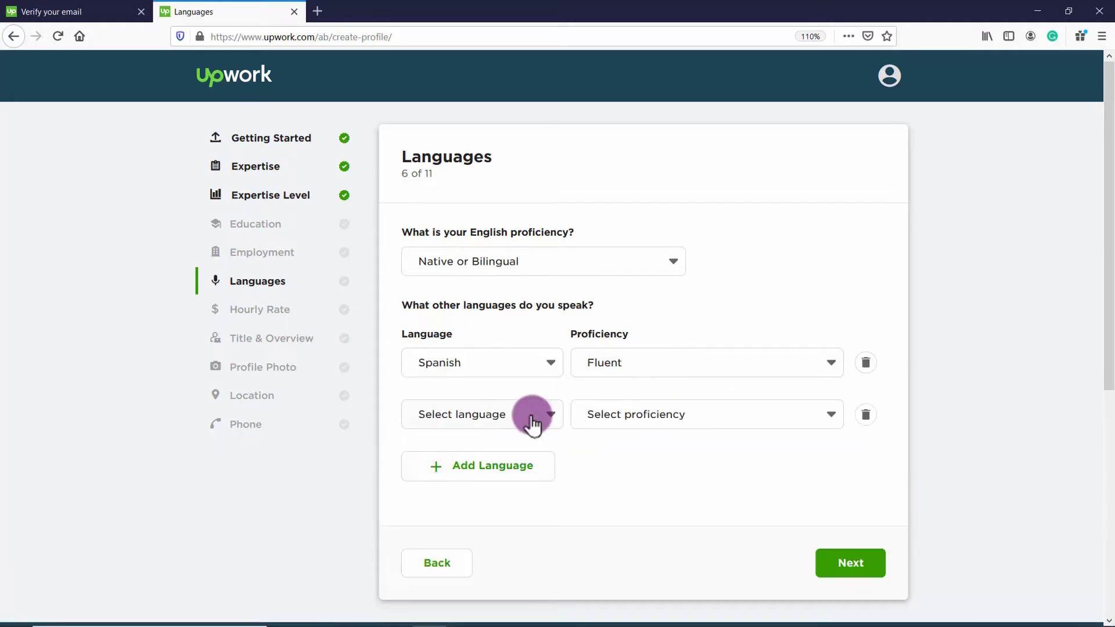
click(850, 562)
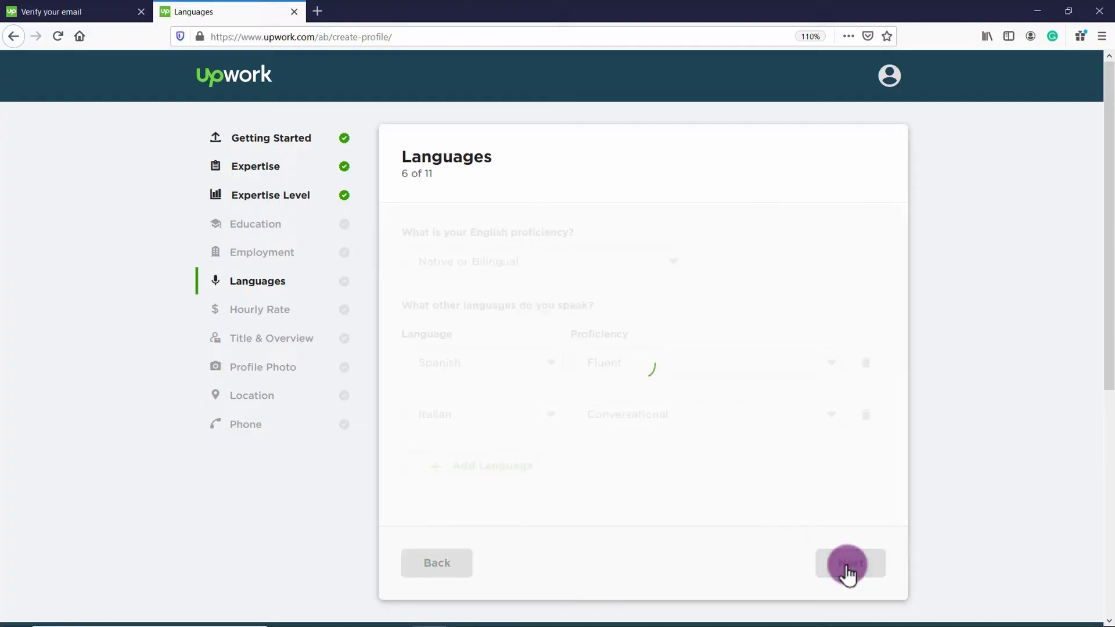
click(849, 563)
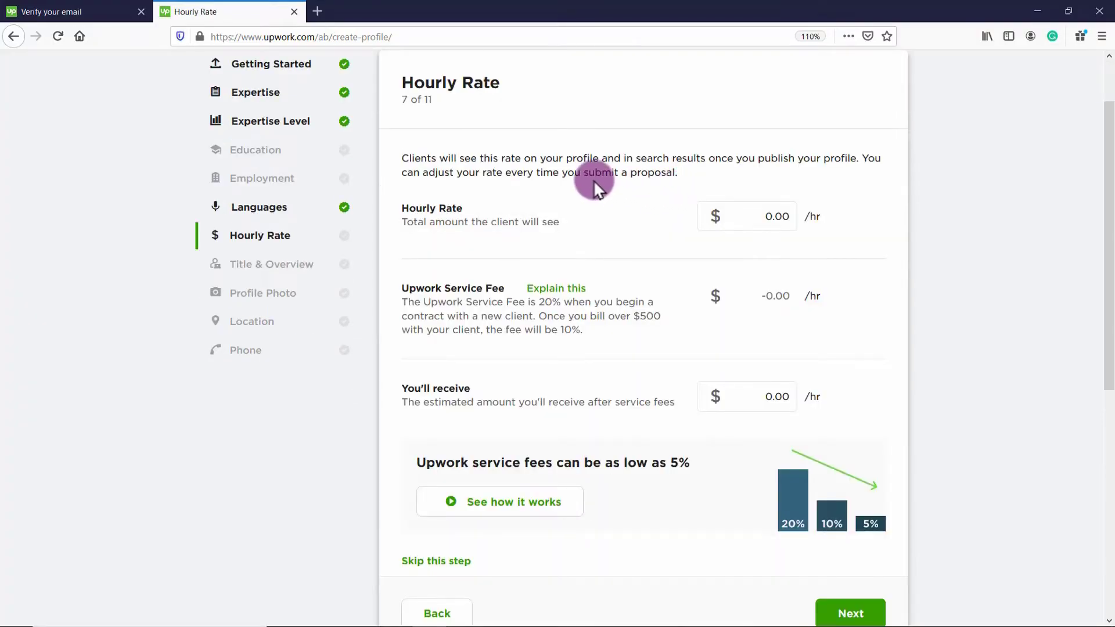
mouse_move(731, 196)
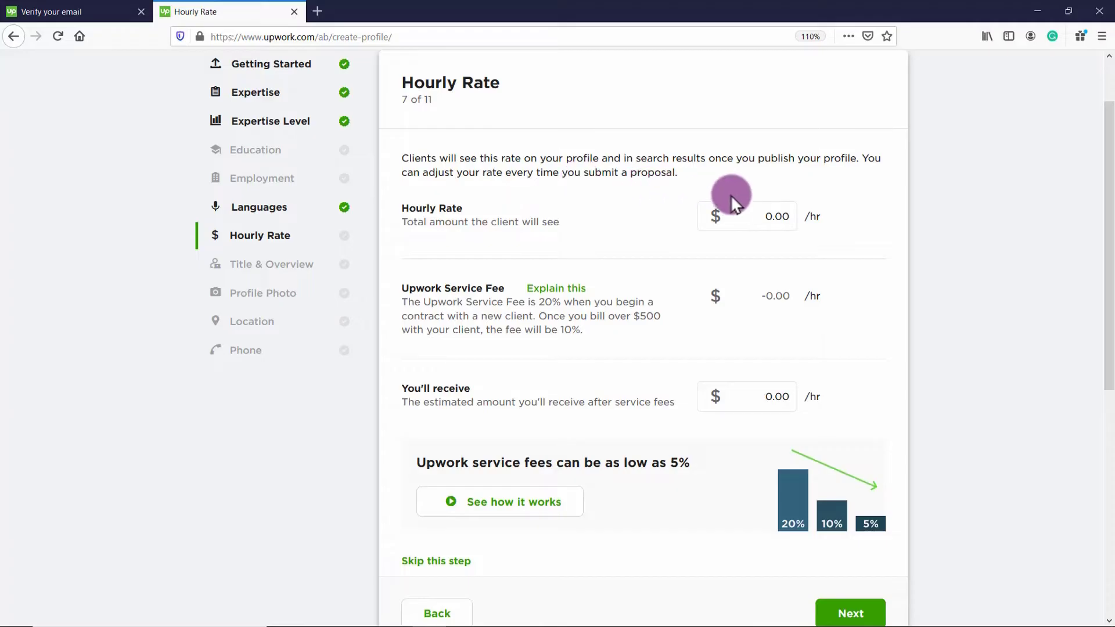
Clear the hourly rate field and enter 50, after trying 20 and 10
click(747, 216)
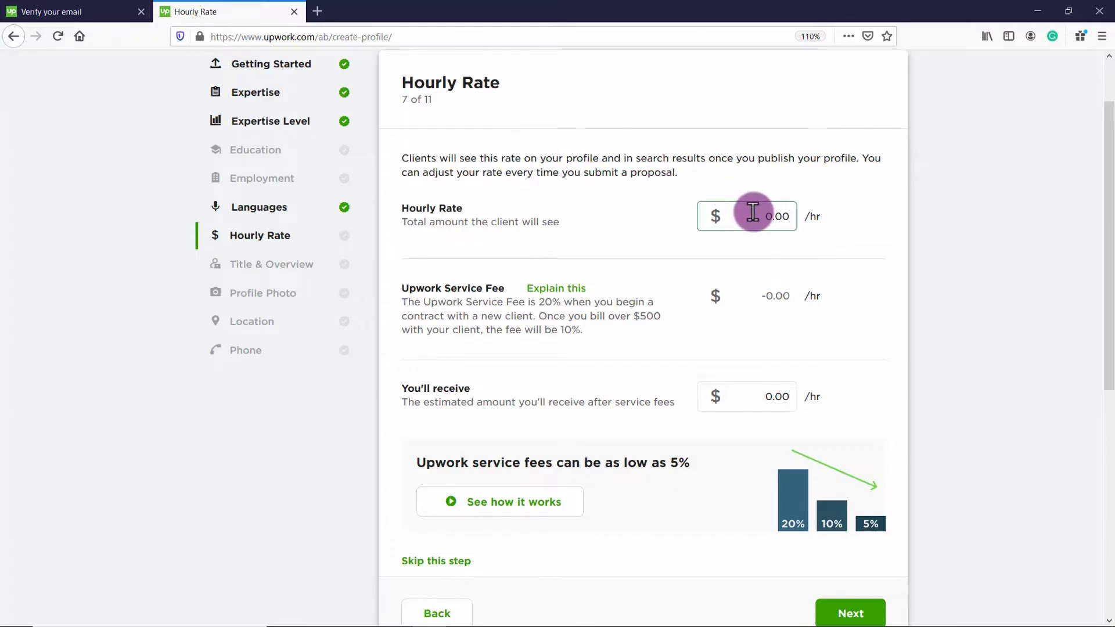
click(747, 216)
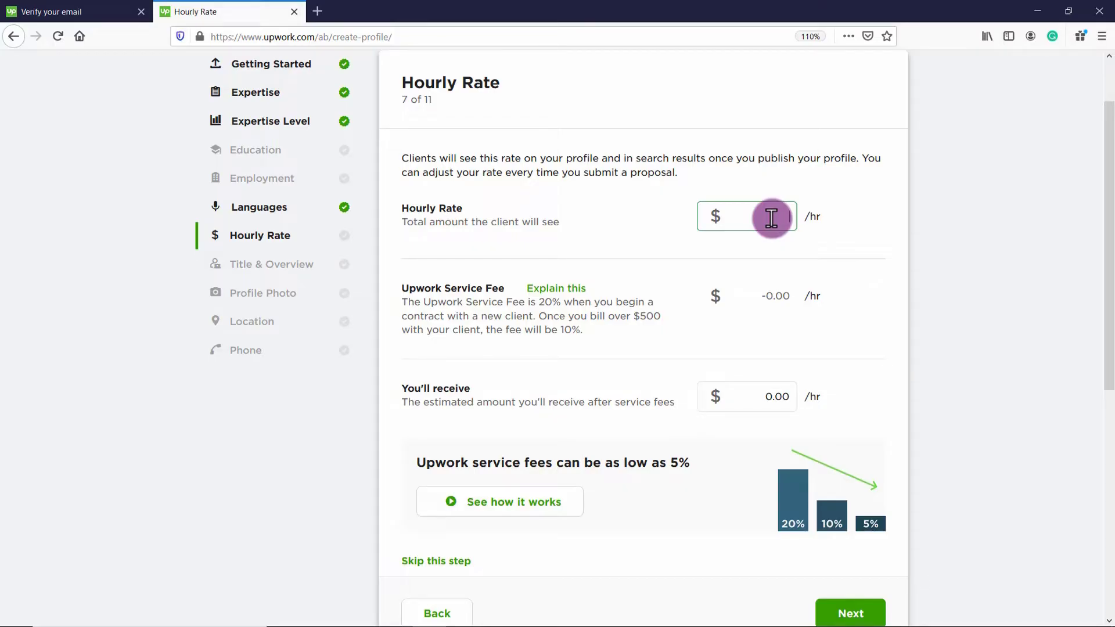
text(20)
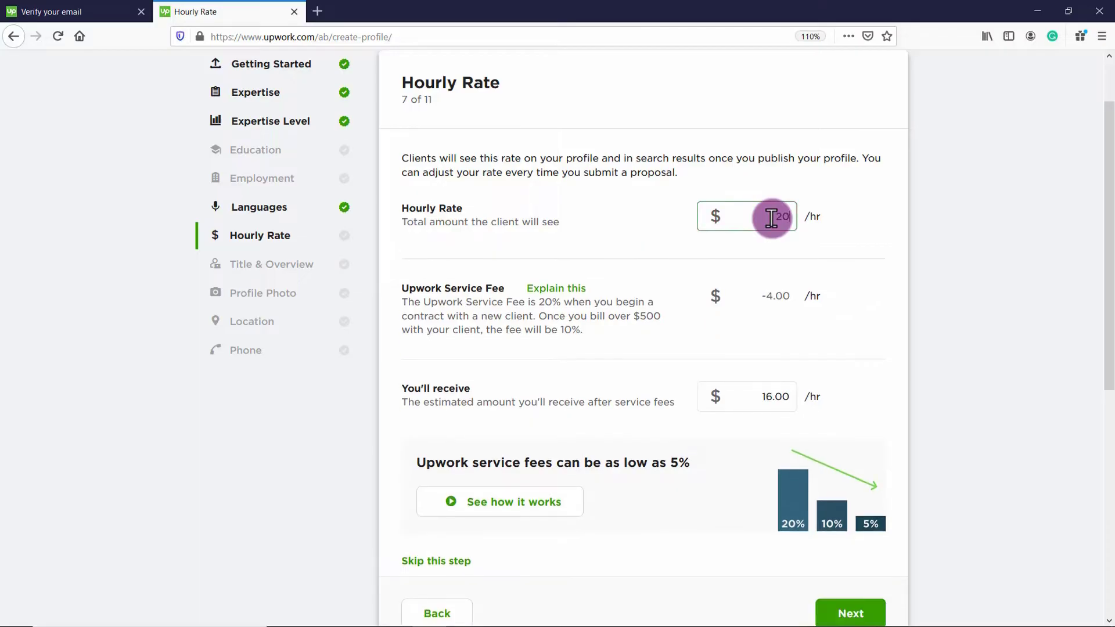
text(10)
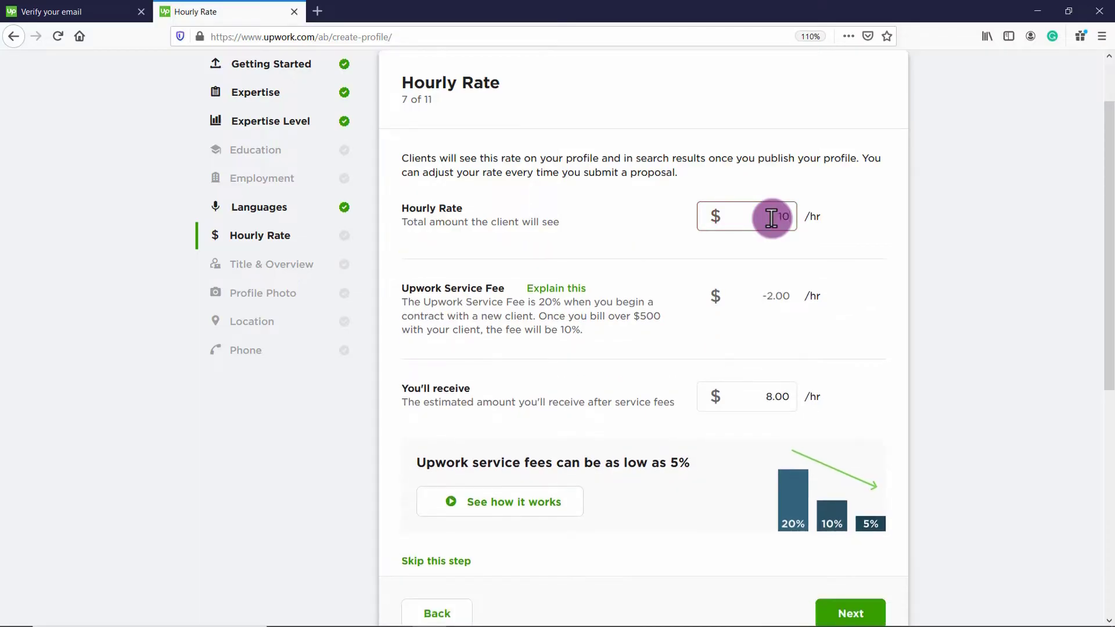
text(50)
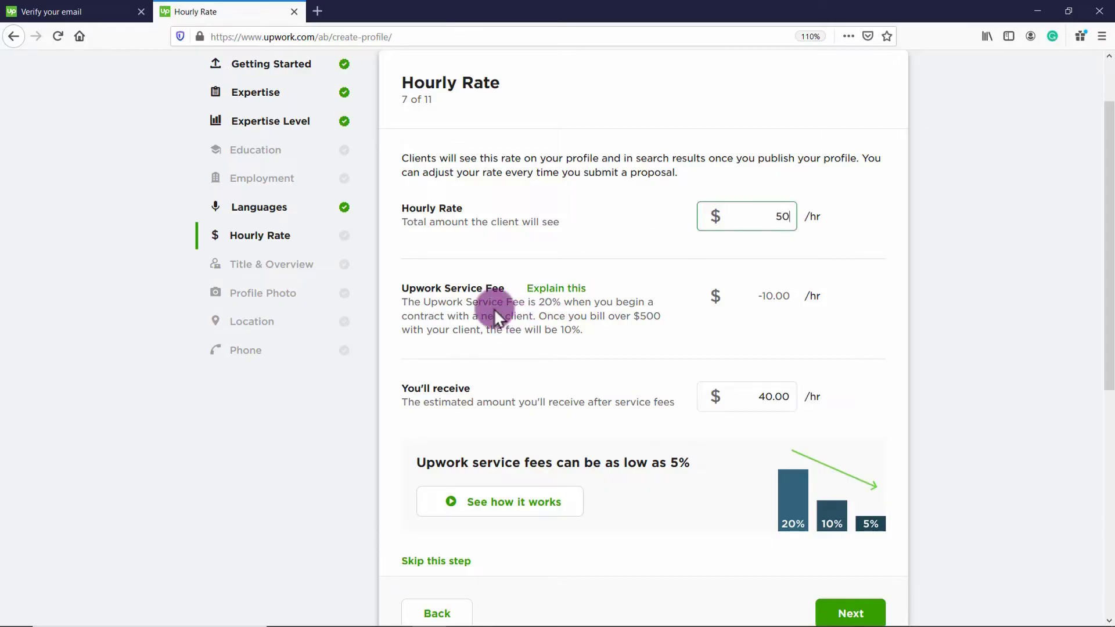
mouse_move(613, 340)
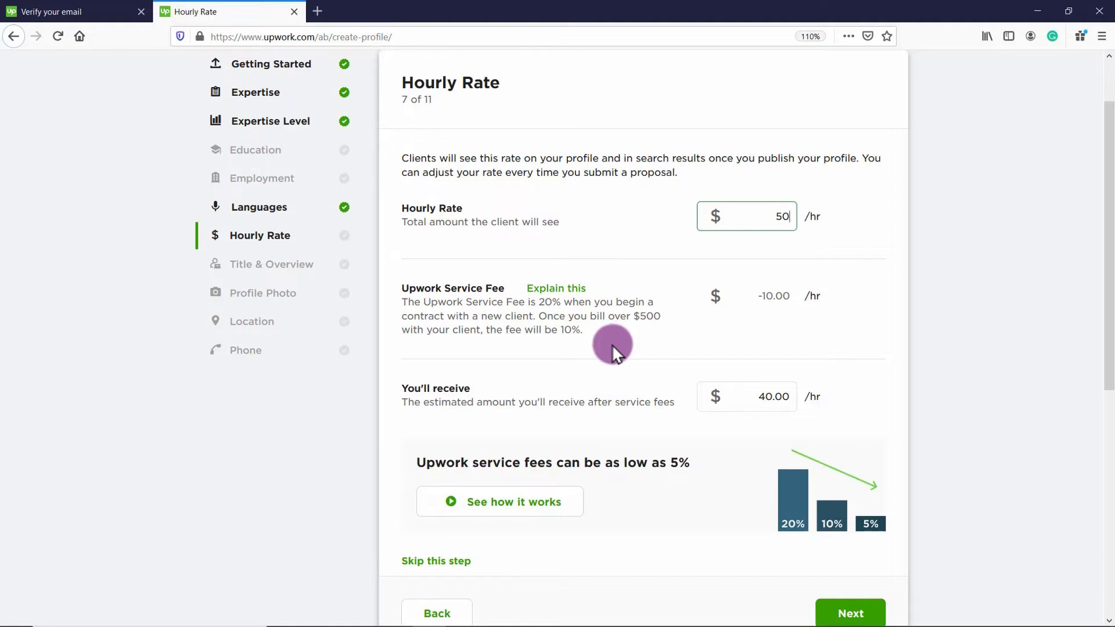
Open the 'Explain this' service fee dialog with its 20%, 10%, 5% tiers
click(556, 288)
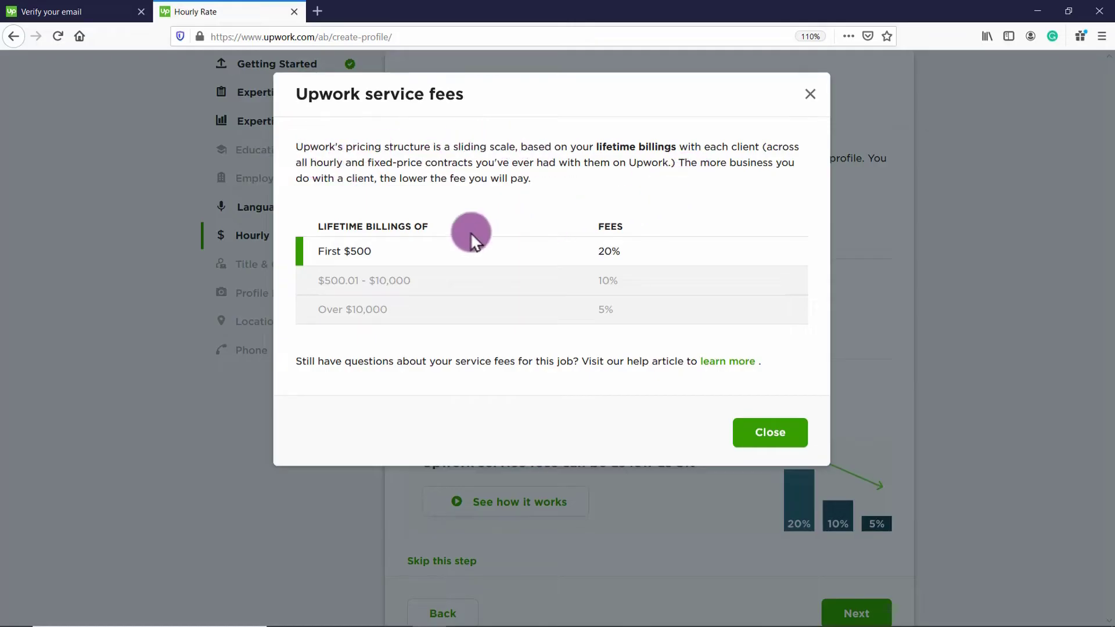
mouse_move(598, 252)
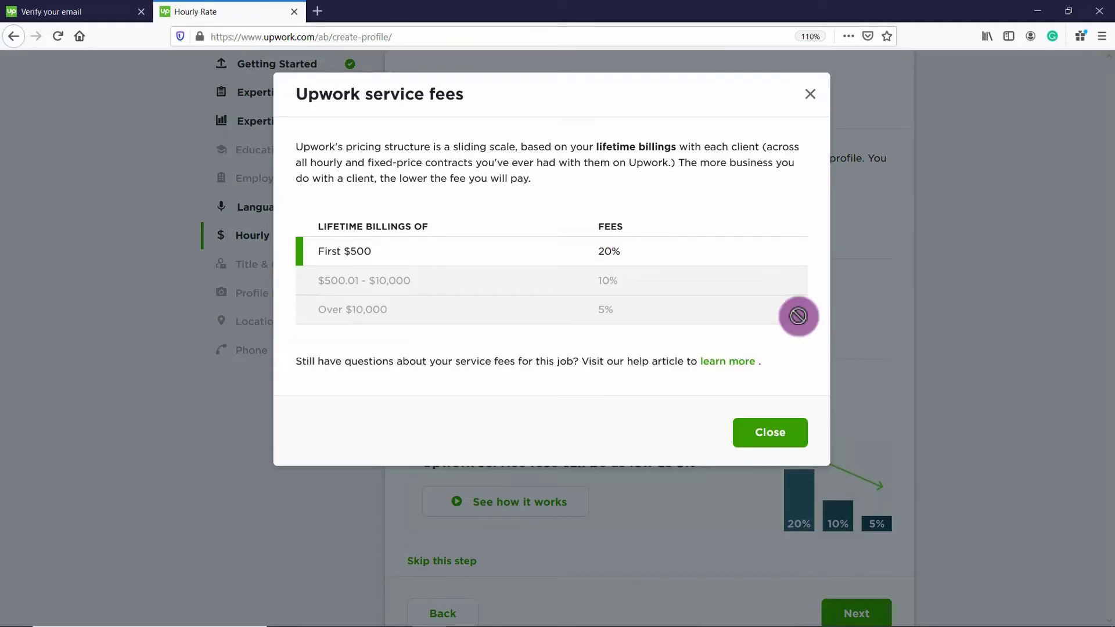
mouse_move(367, 305)
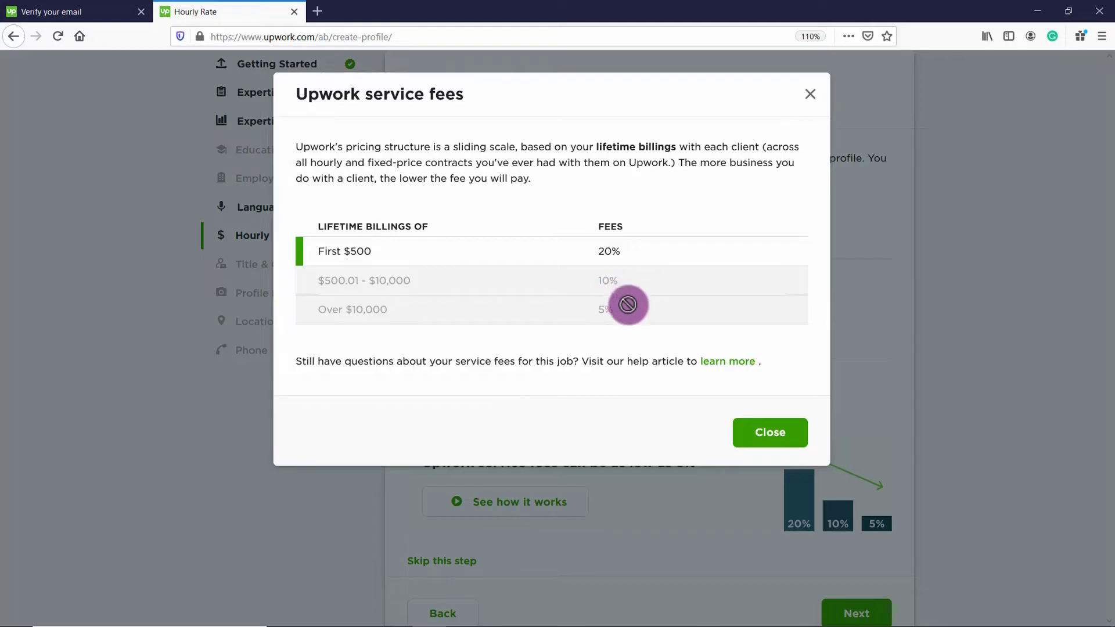
mouse_move(619, 349)
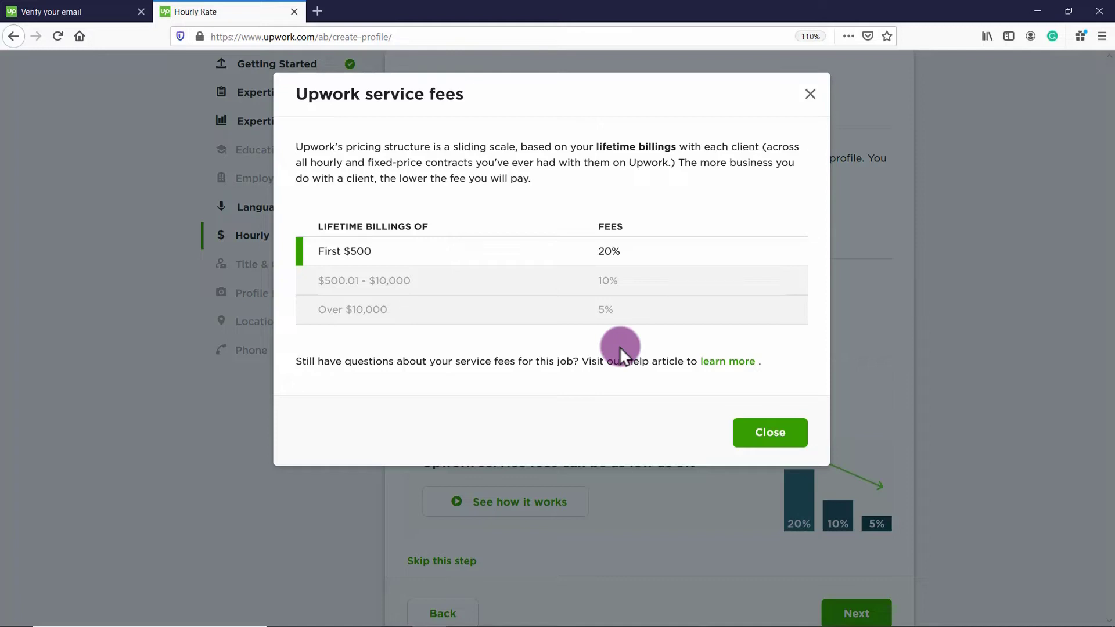
mouse_move(481, 357)
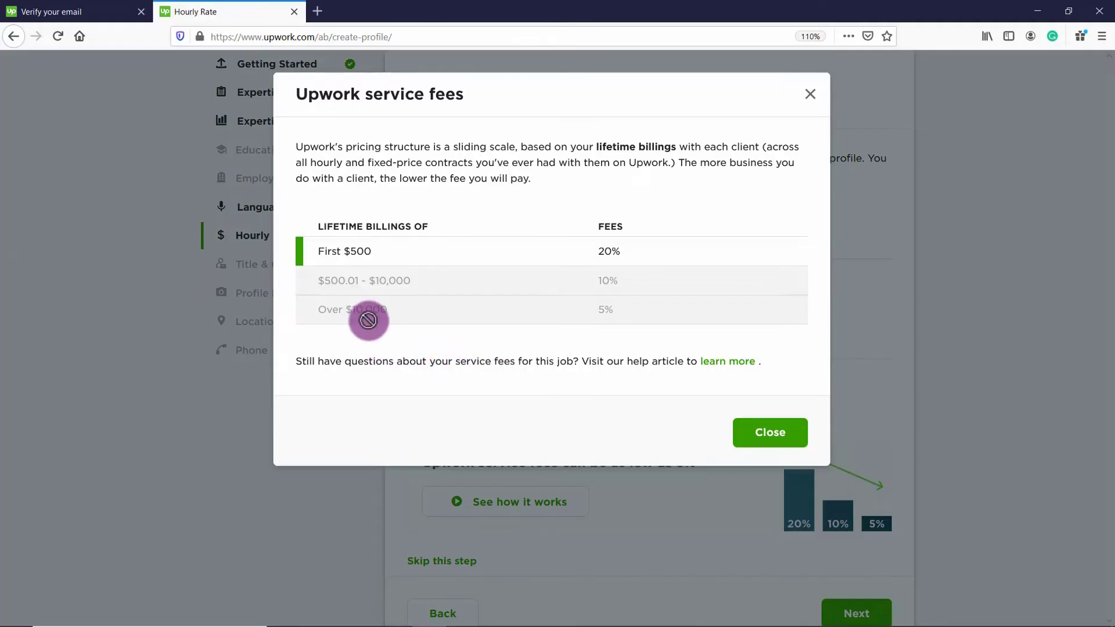
mouse_move(624, 323)
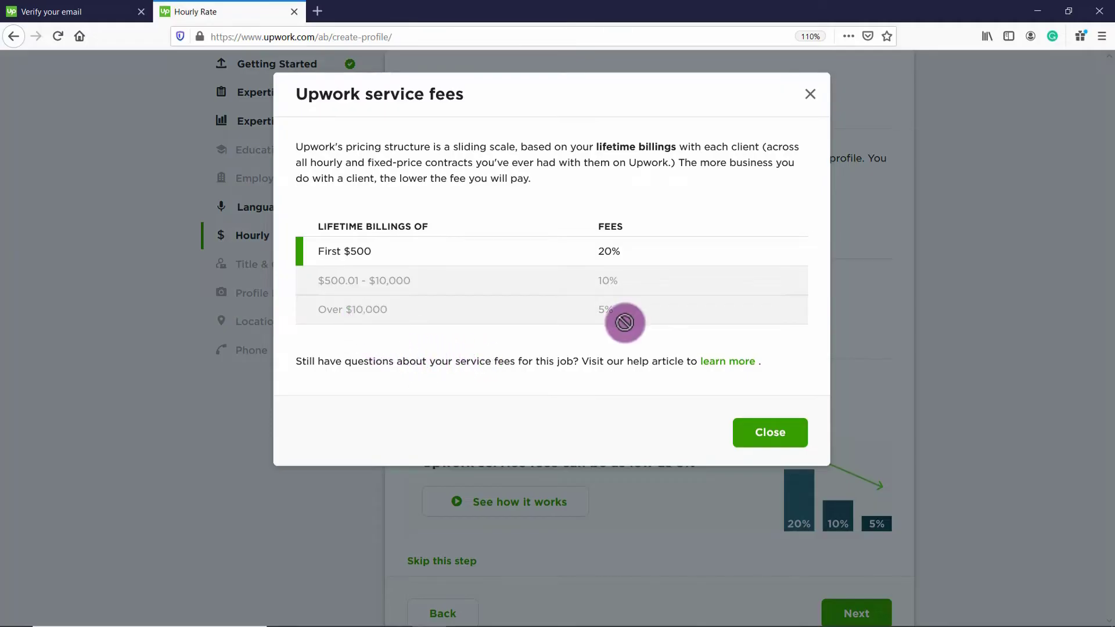
mouse_move(606, 327)
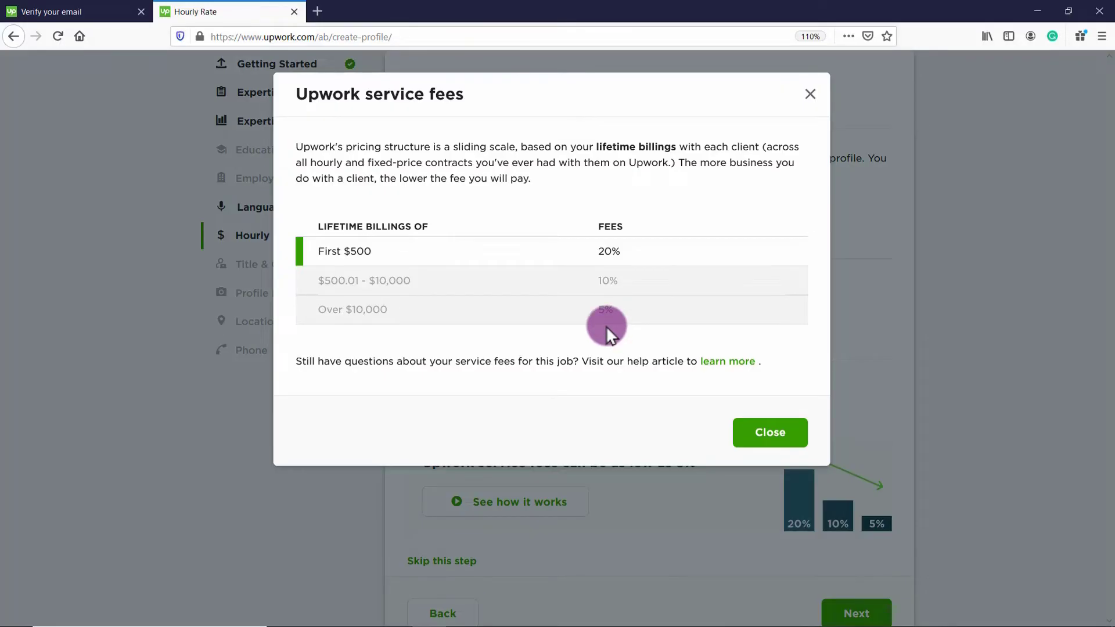
mouse_move(393, 334)
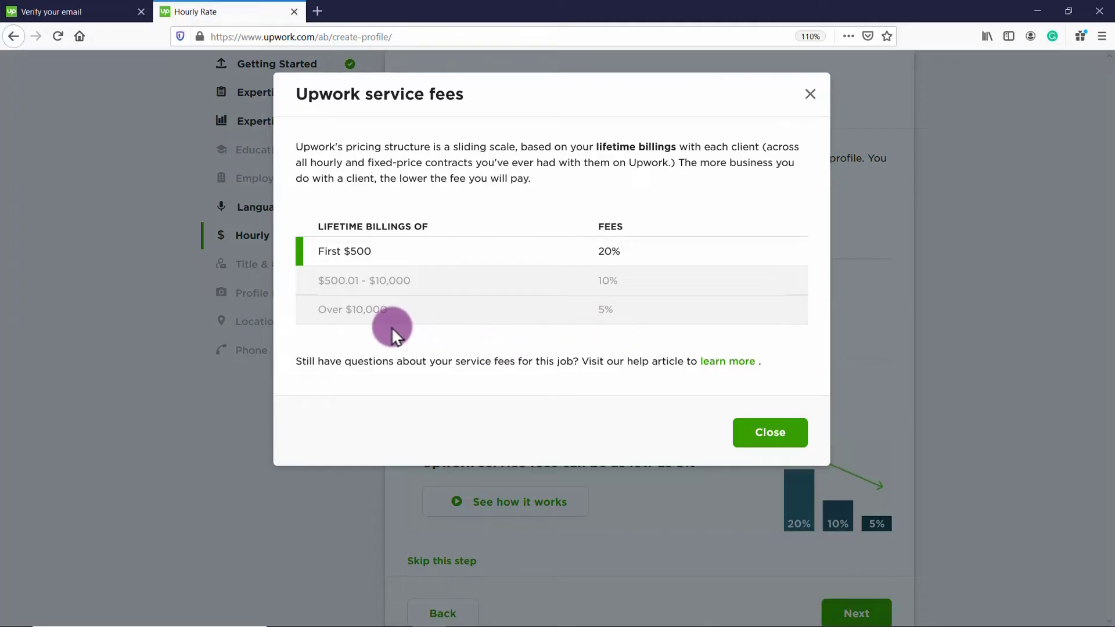
Close the fee dialog, recheck the $50 rate, and submit it
click(769, 432)
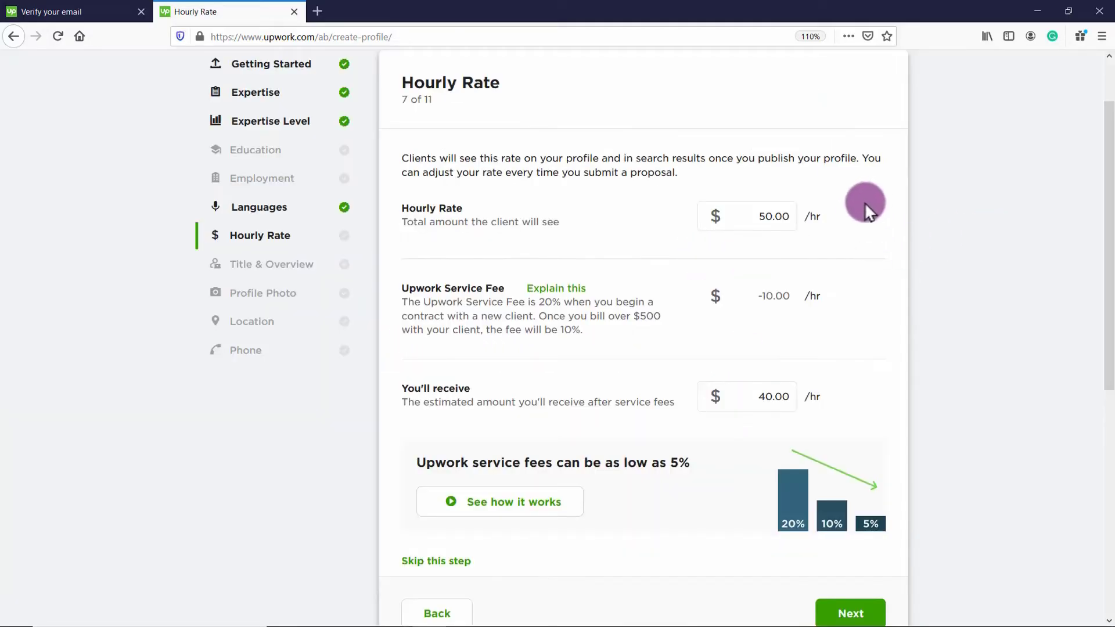
click(757, 216)
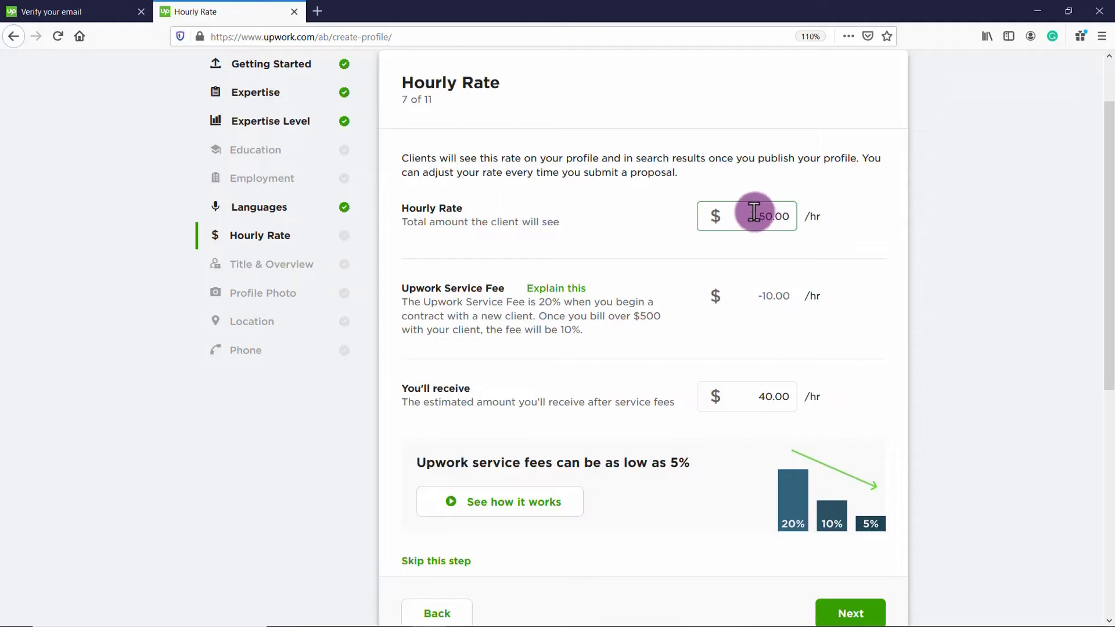
scroll(down, 3)
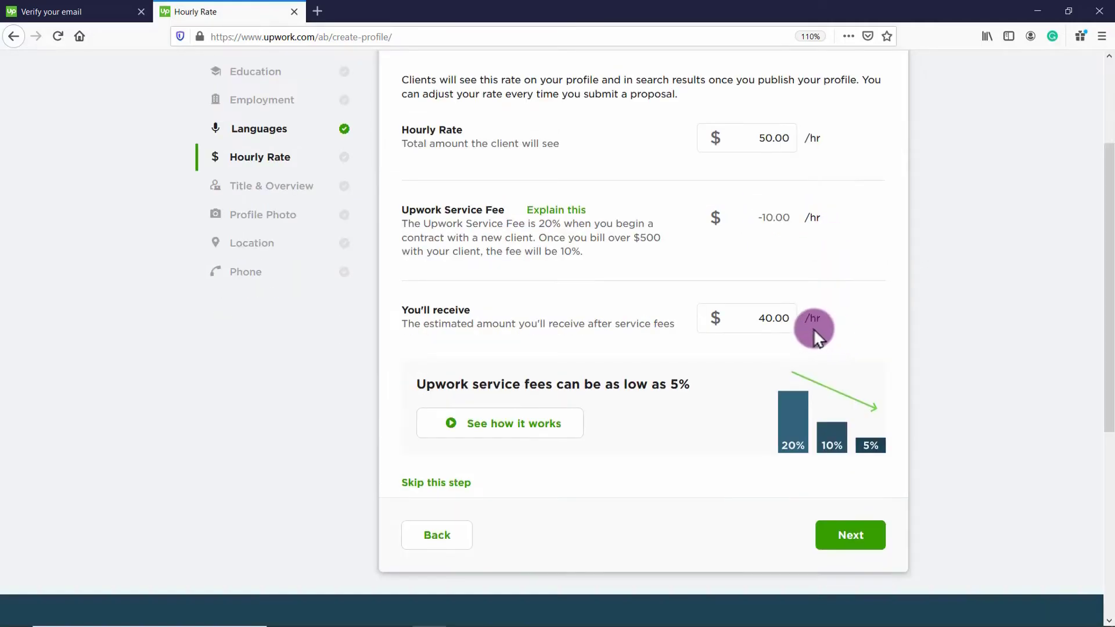
mouse_move(829, 398)
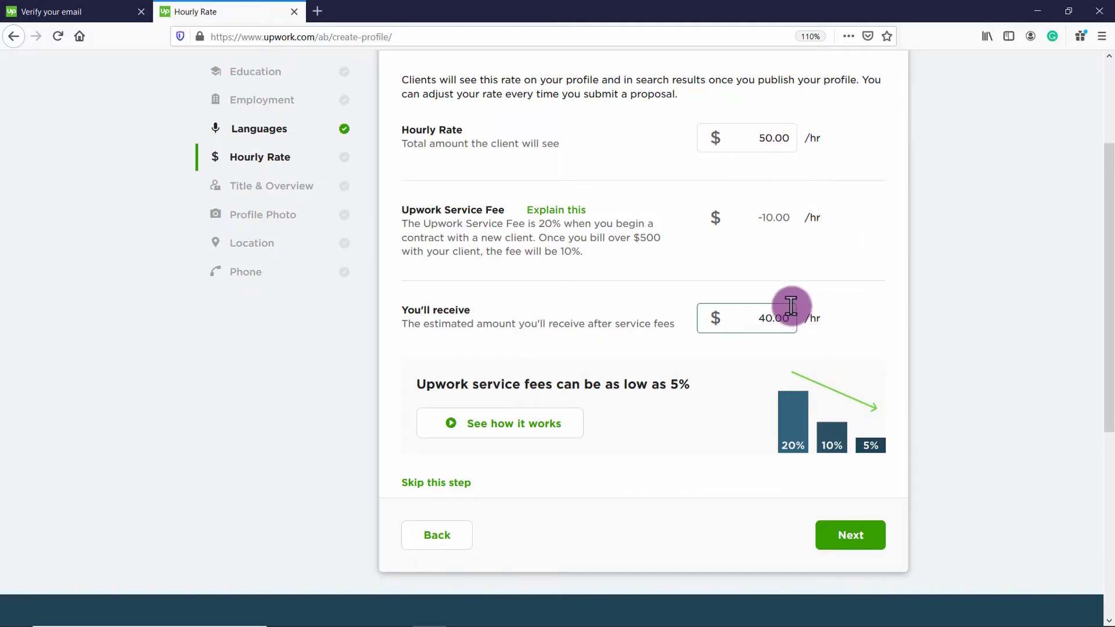
mouse_move(913, 339)
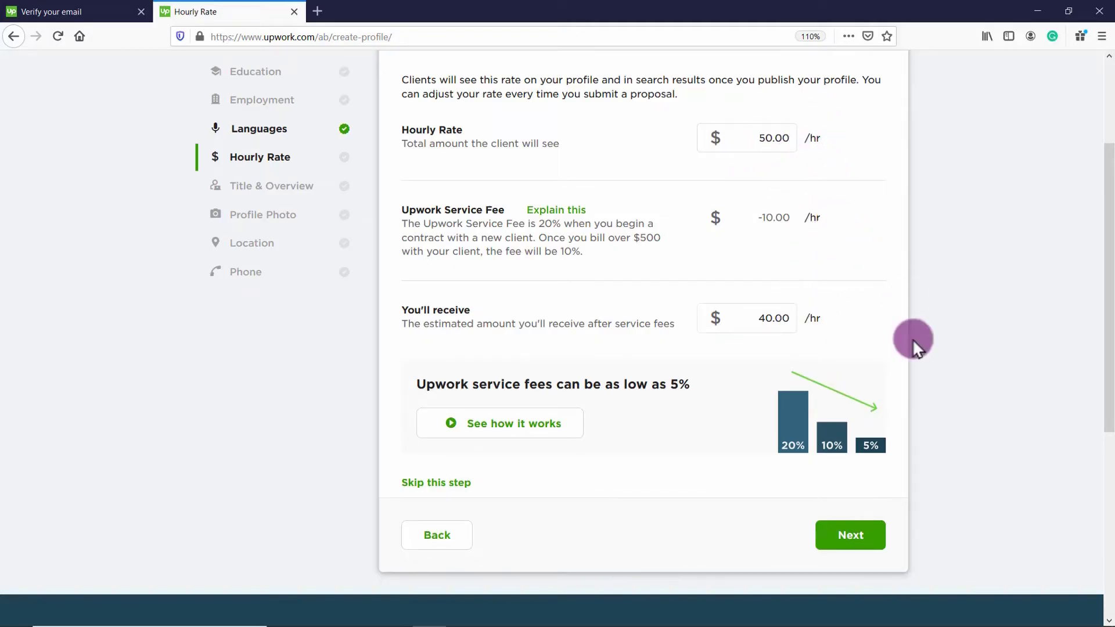
click(850, 535)
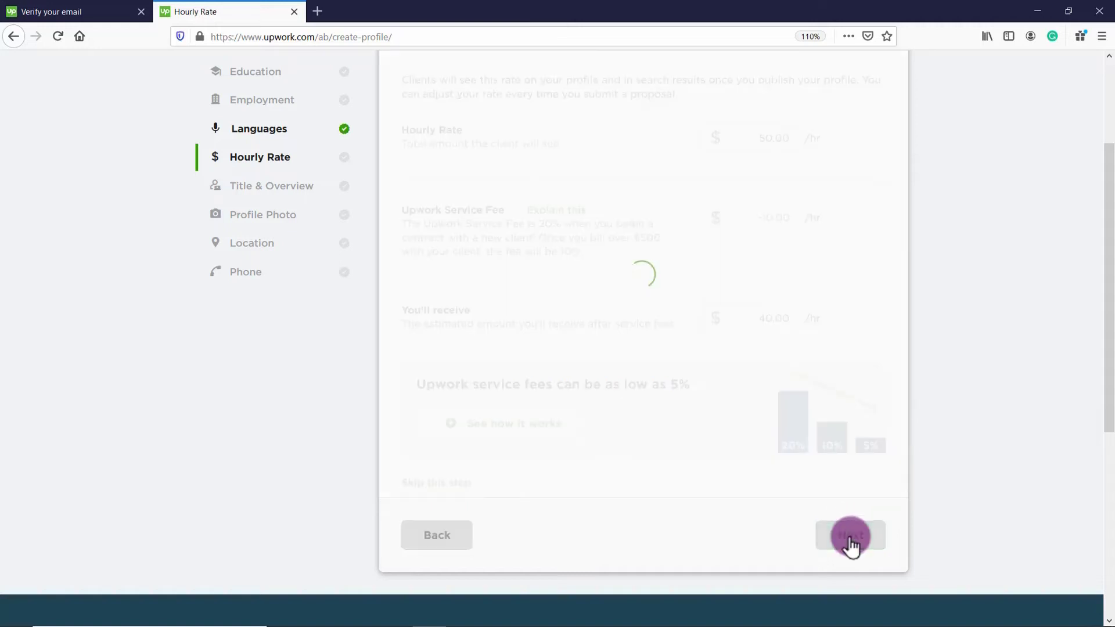
click(850, 535)
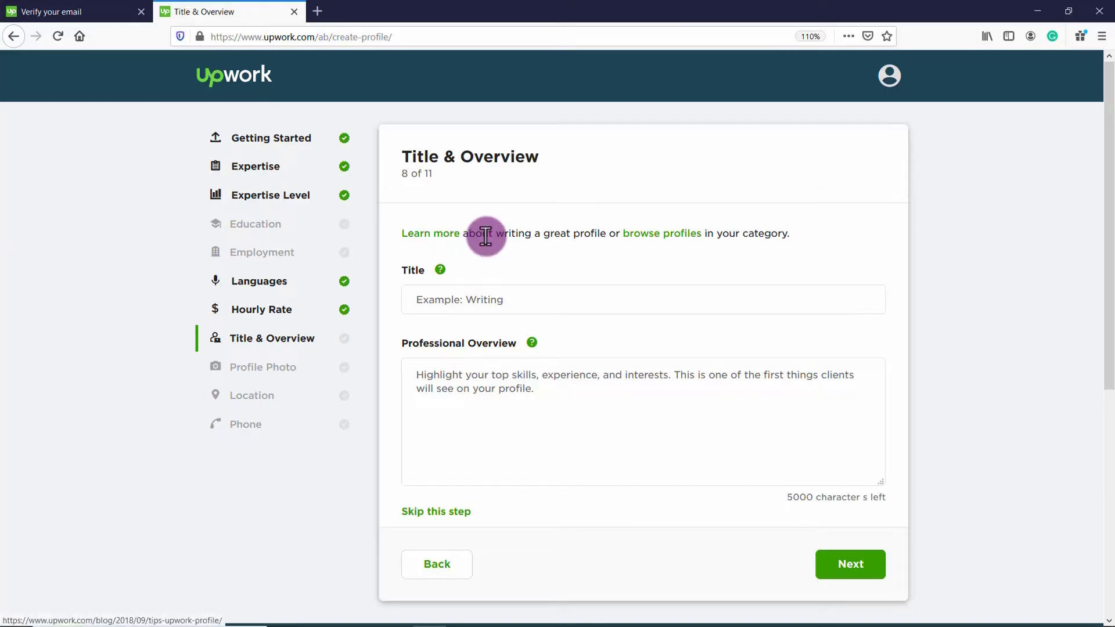
mouse_move(638, 238)
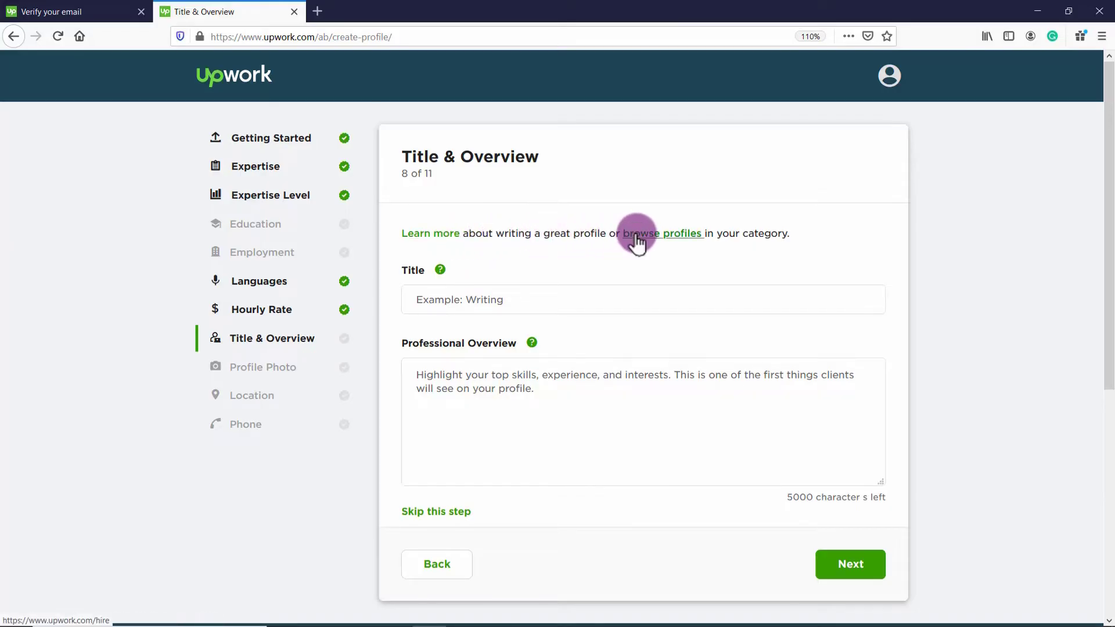
mouse_move(684, 241)
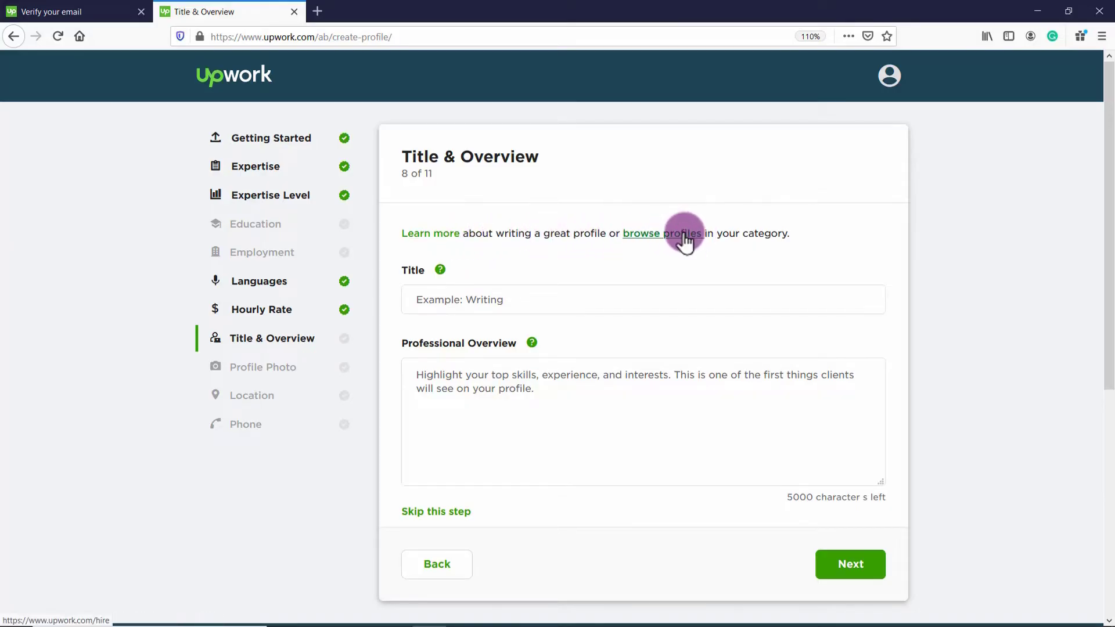
click(440, 269)
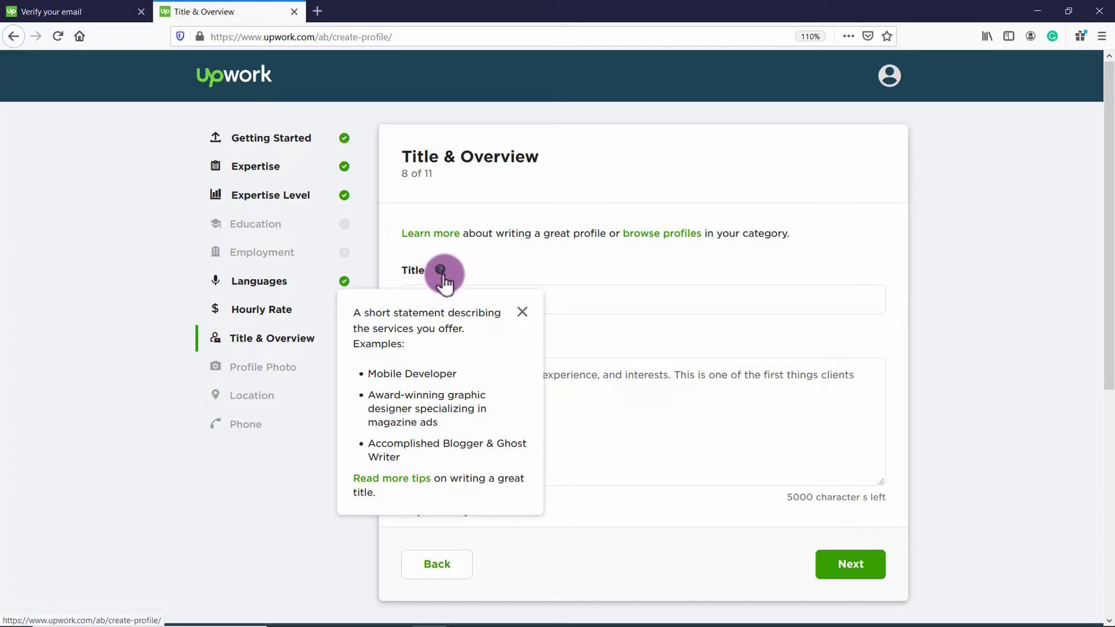
mouse_move(423, 352)
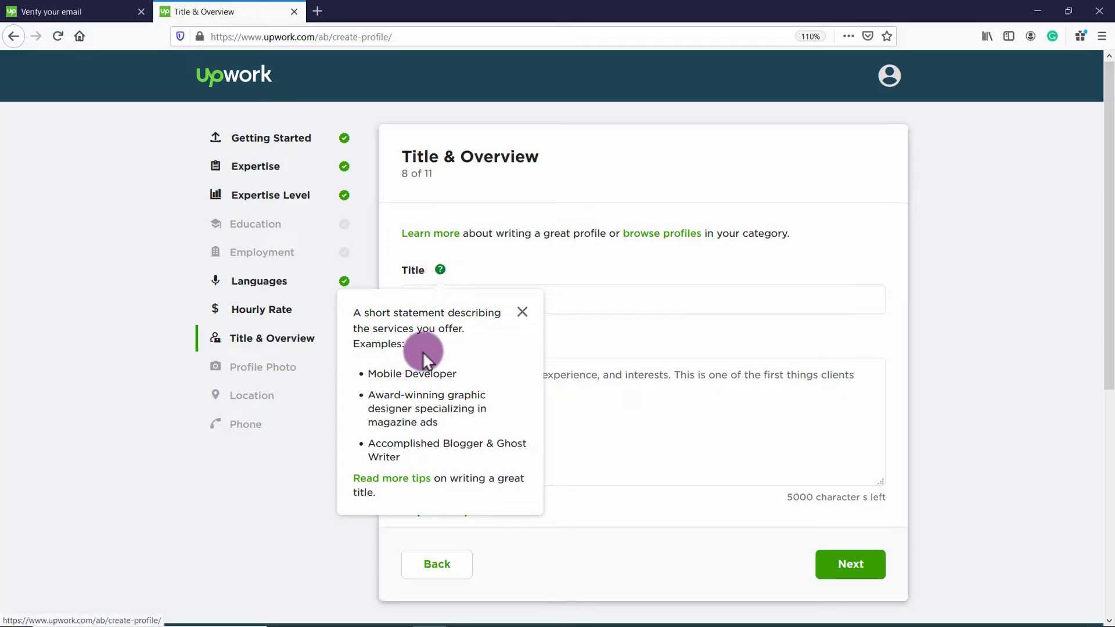
mouse_move(434, 389)
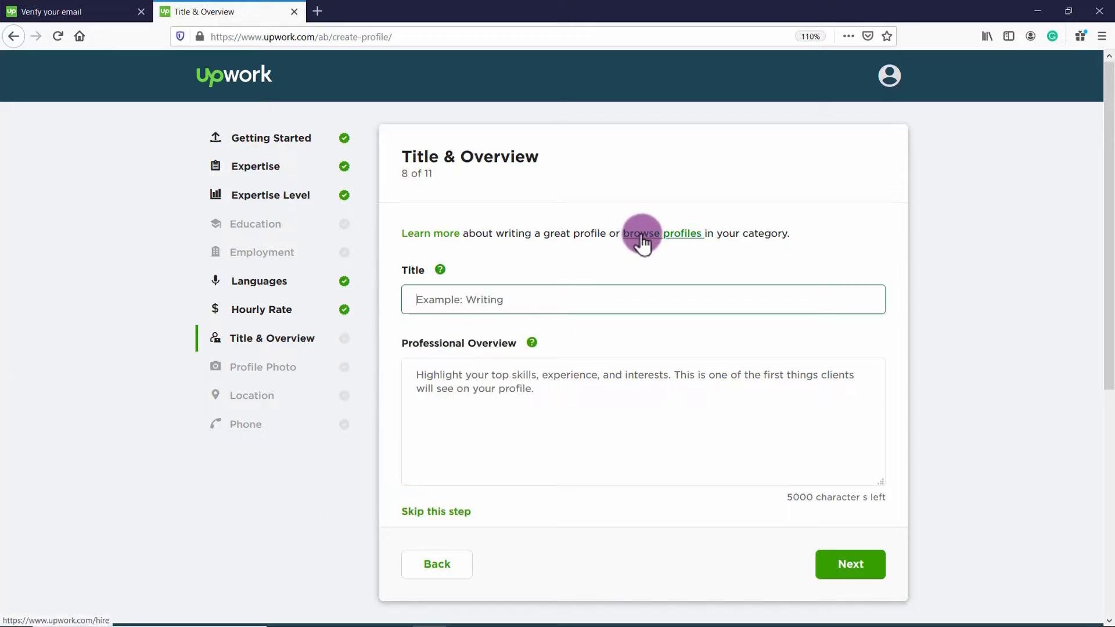
mouse_move(668, 238)
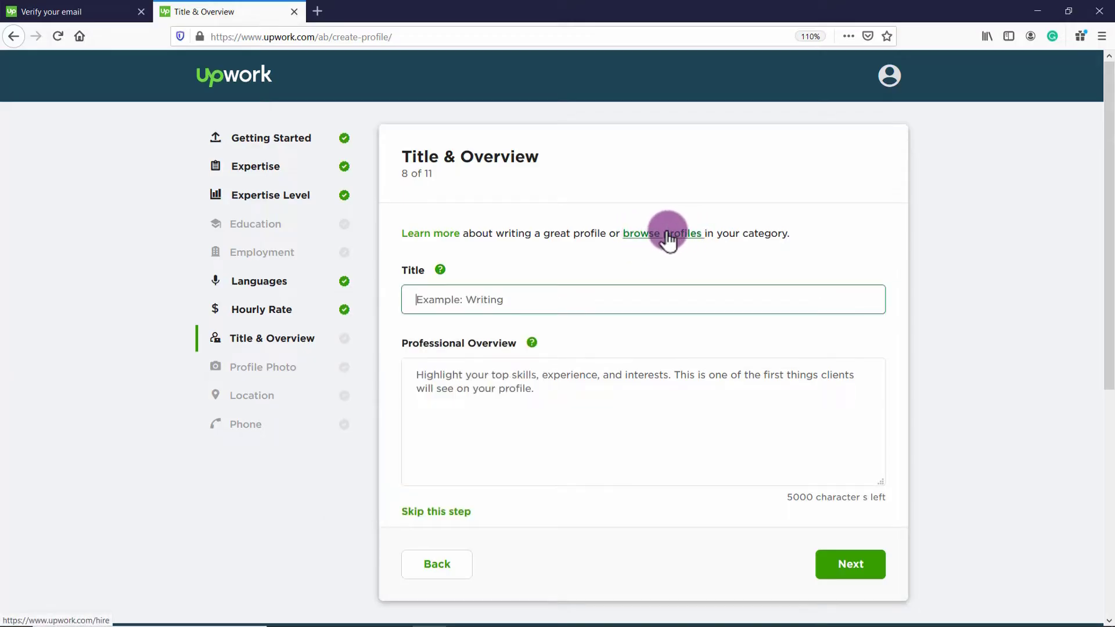
Open profile browsing in a new tab, search 'writer' and open Article Writers
right_click(665, 234)
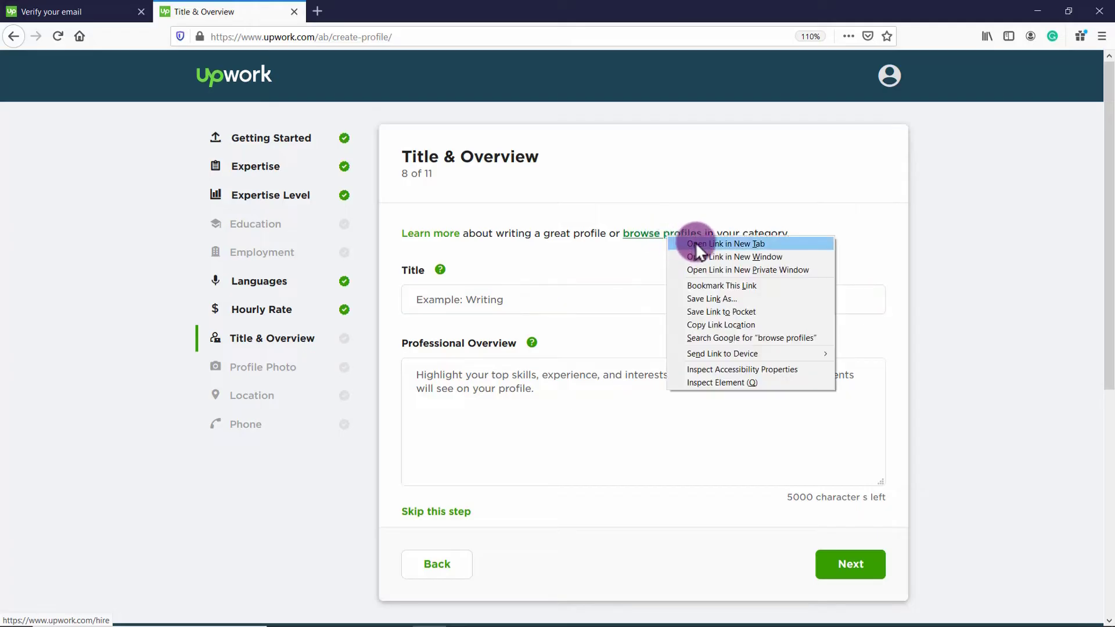
click(724, 244)
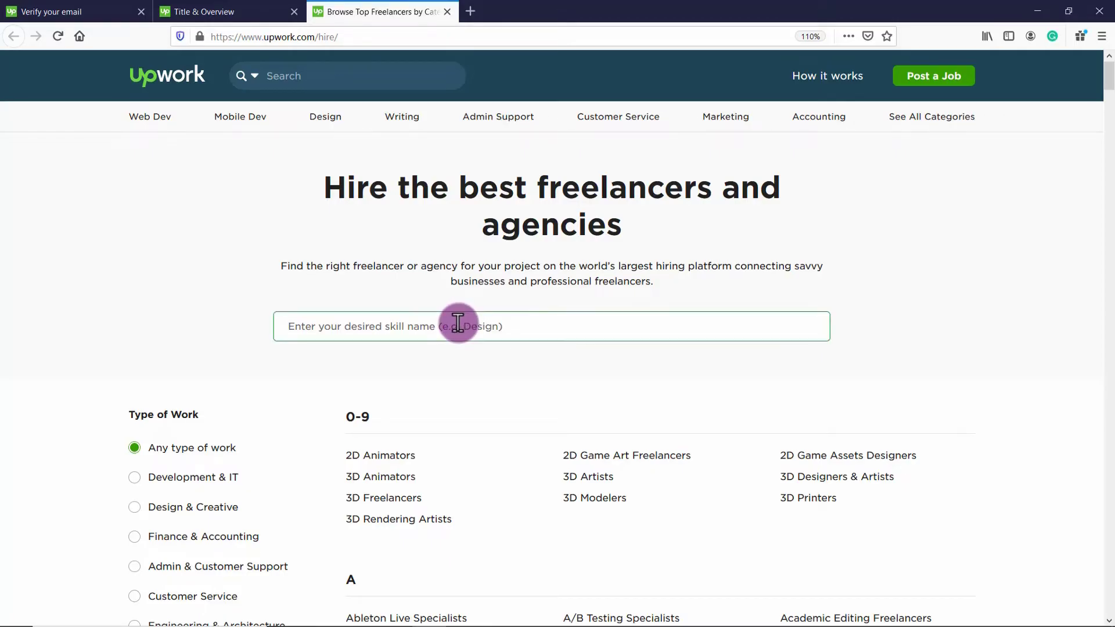
text(writer)
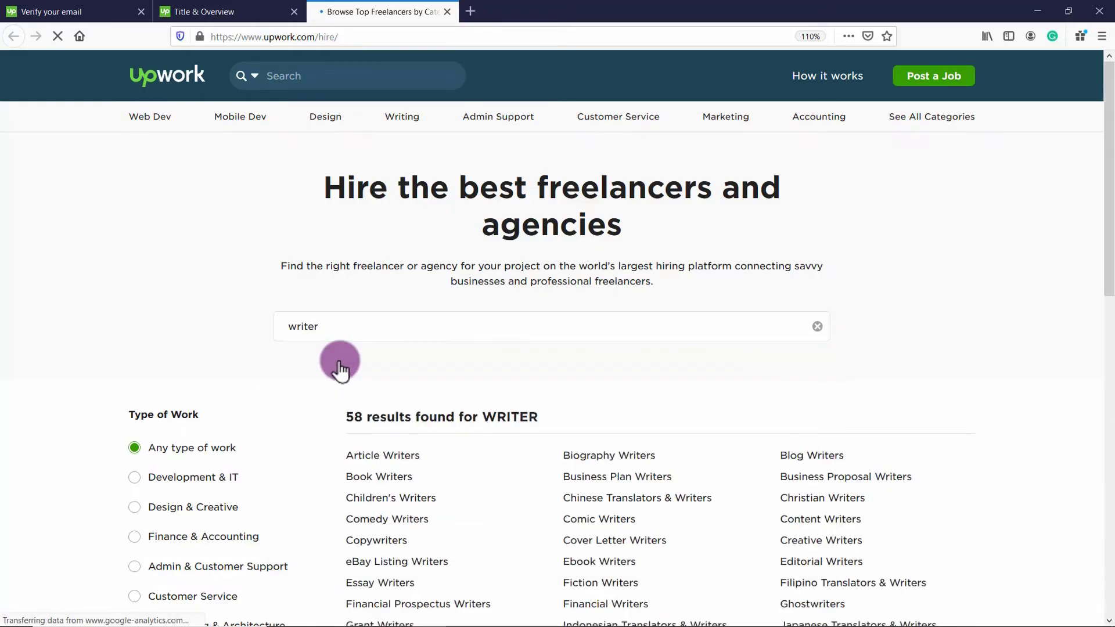
click(382, 455)
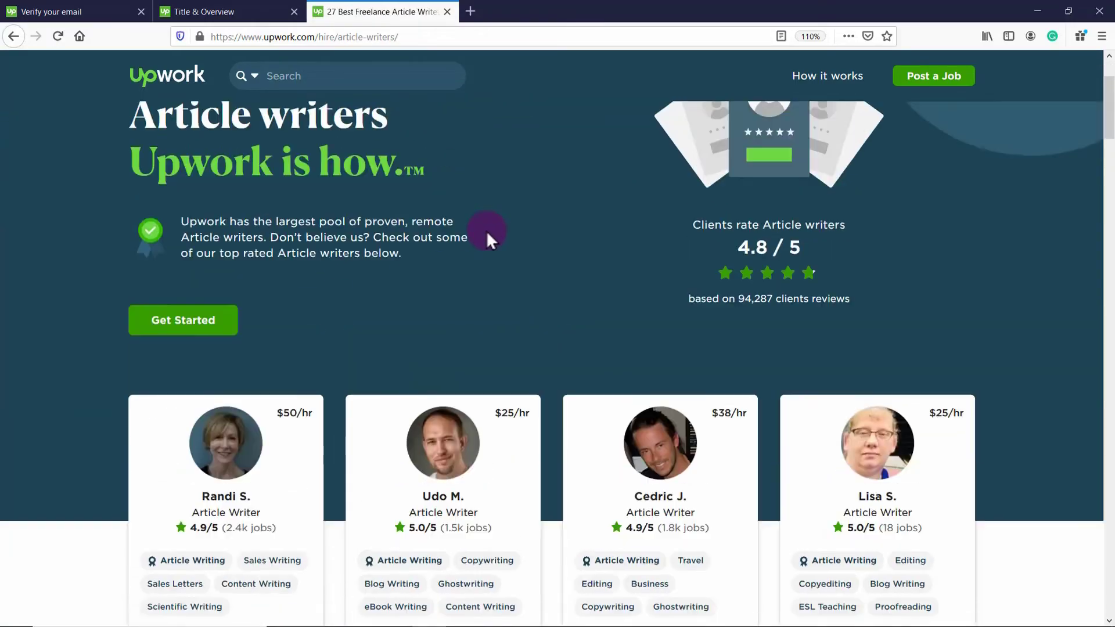
Scroll through the article writer listings, then return to the Title & Overview form
scroll(down, 3)
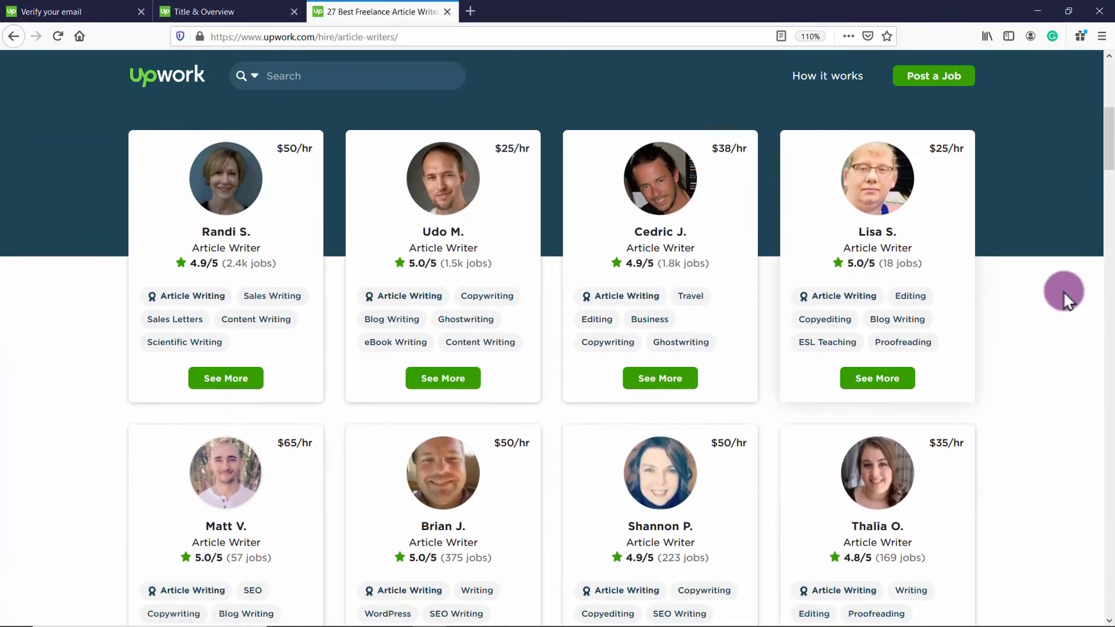
scroll(down, 3)
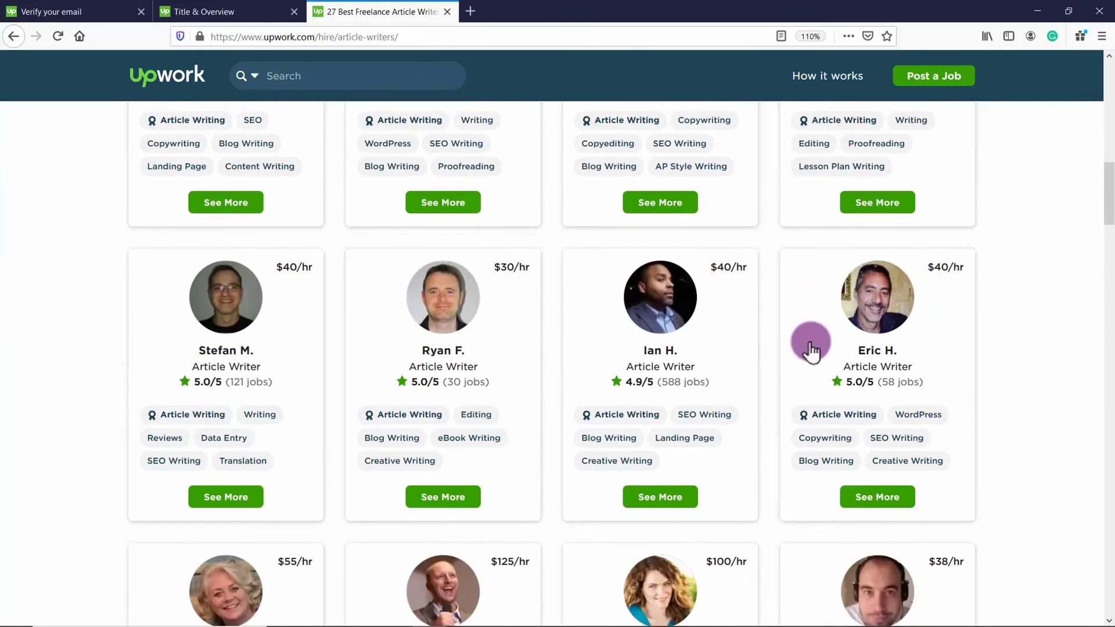
scroll(down, 3)
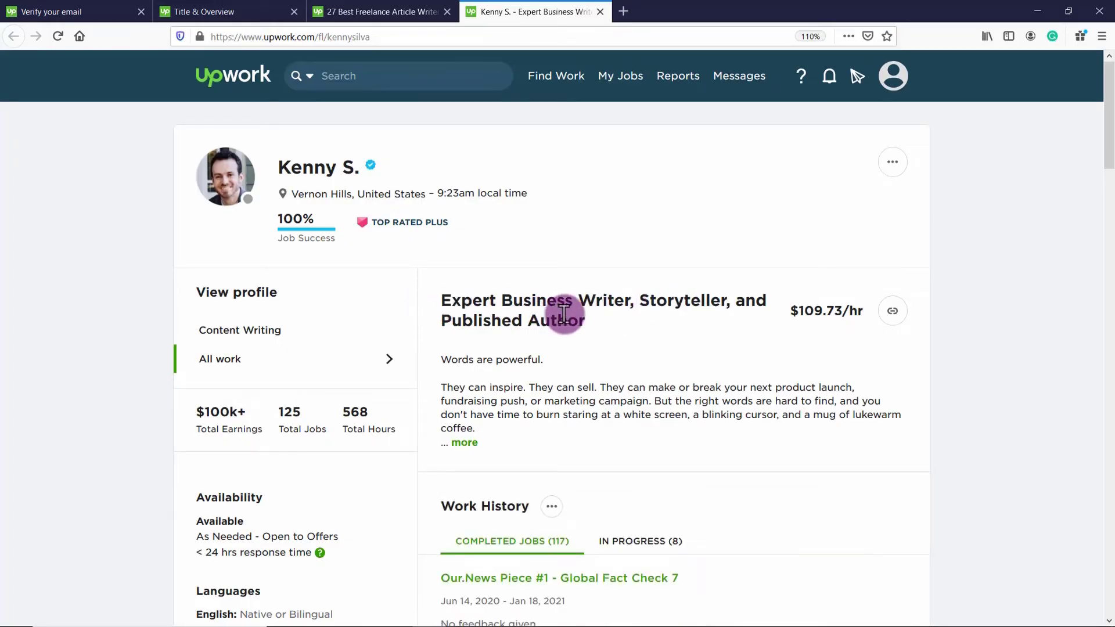
scroll(down, 3)
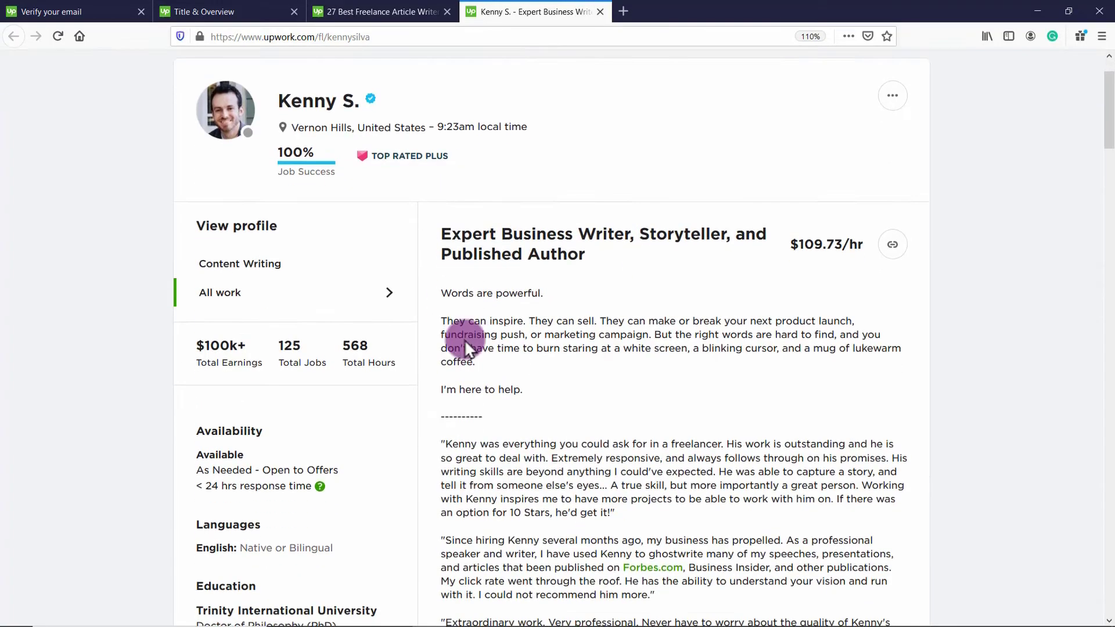
scroll(down, 3)
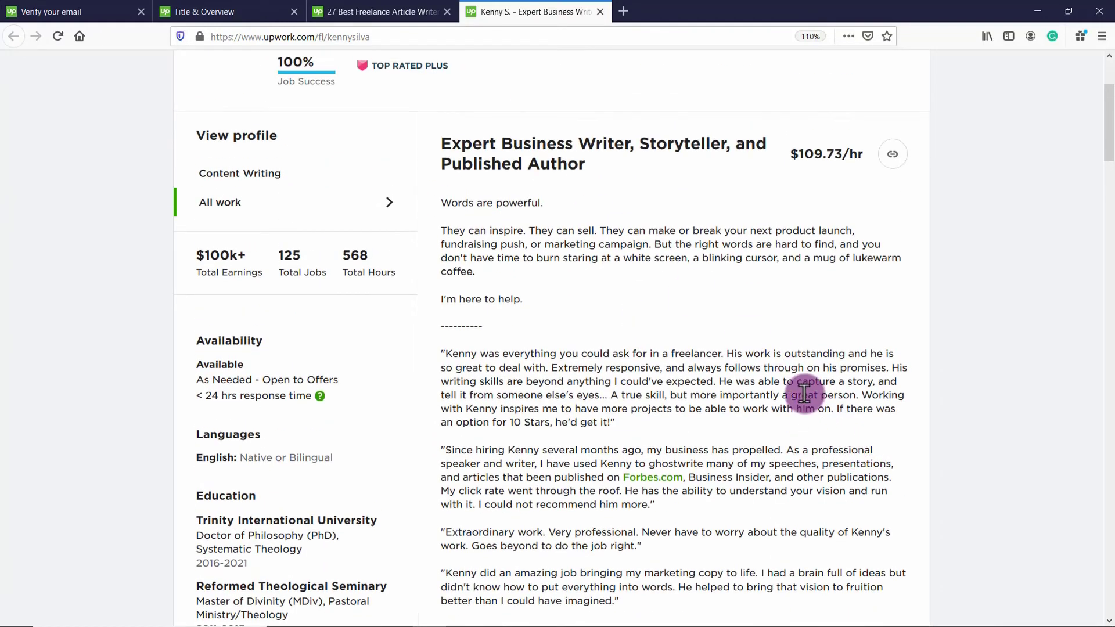
click(228, 12)
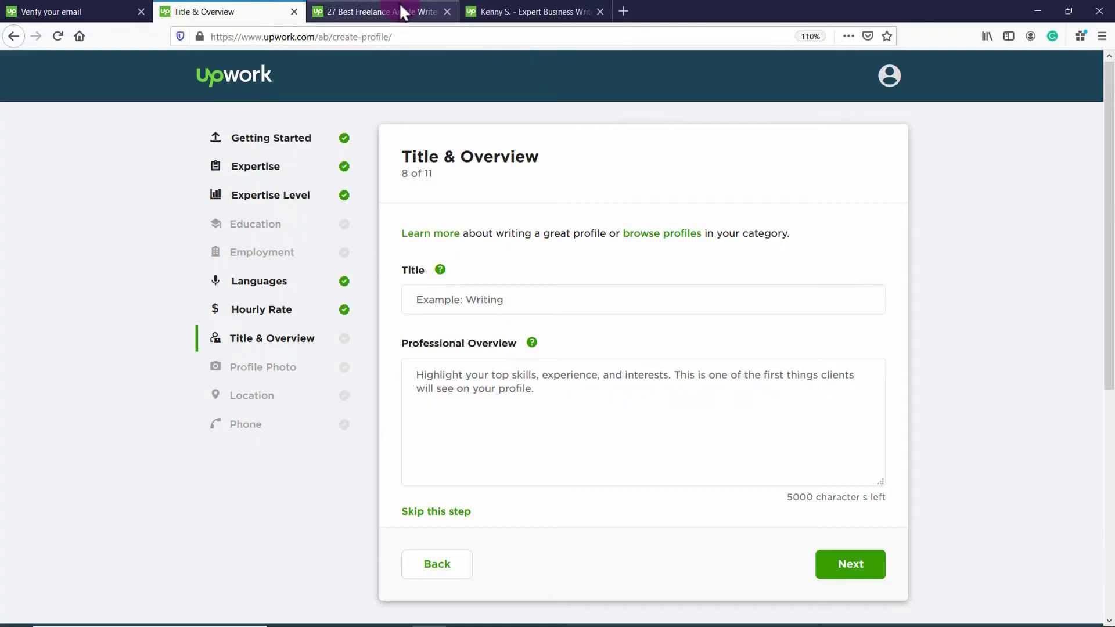
Set the profile title to 'Experienced Blog Writer with a Fun and Quirky Edge'
click(382, 12)
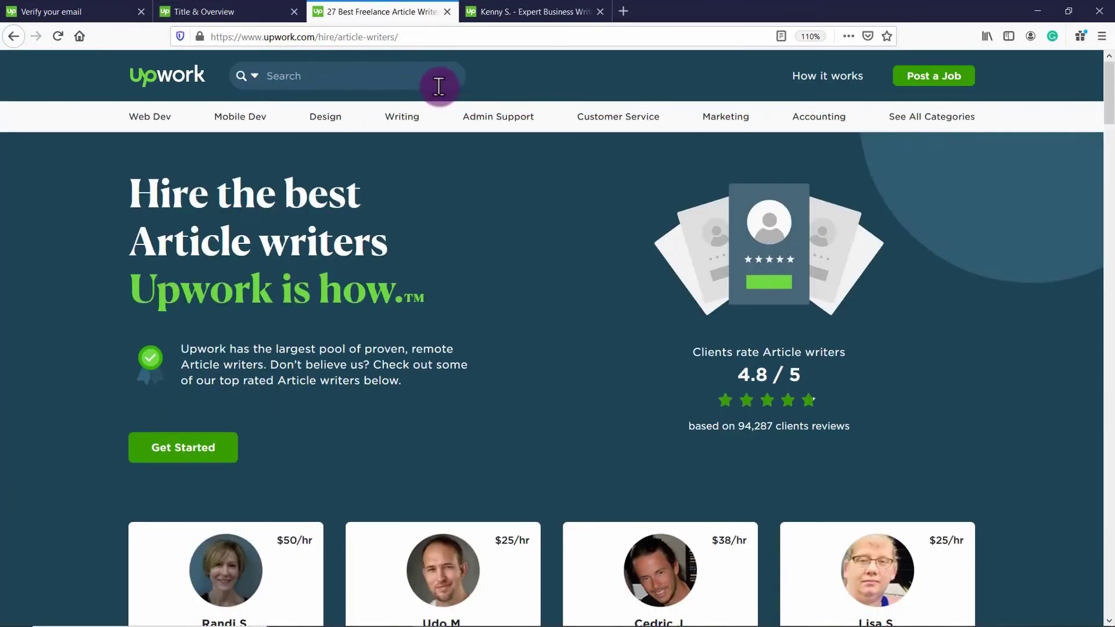
click(206, 11)
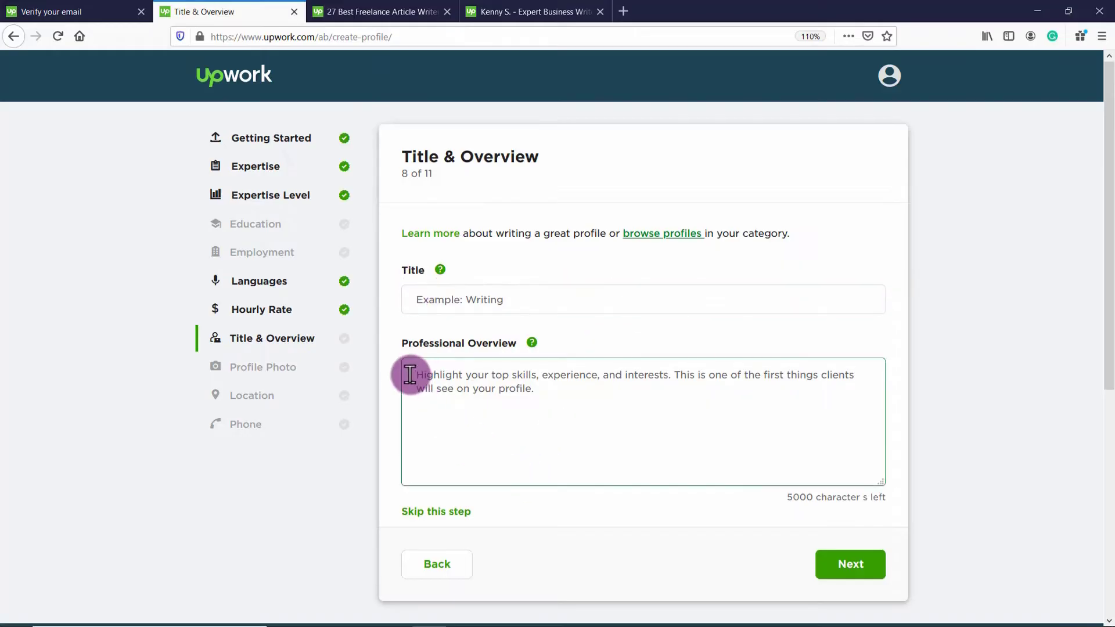
text(Experienced Blog Writer with a Fun and Quirky Edge)
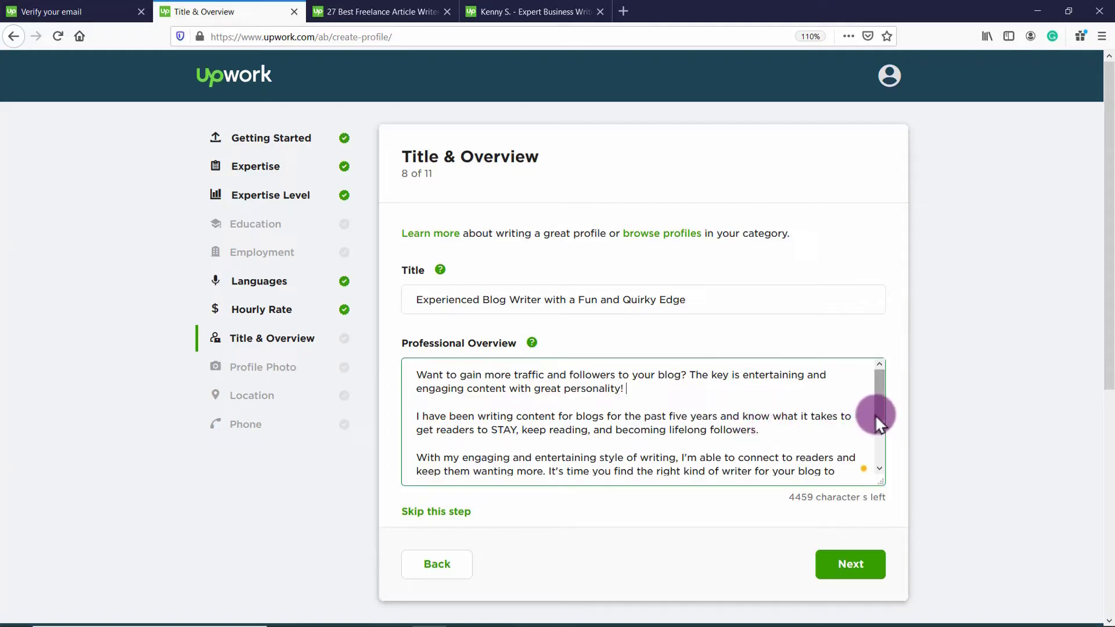
mouse_move(884, 416)
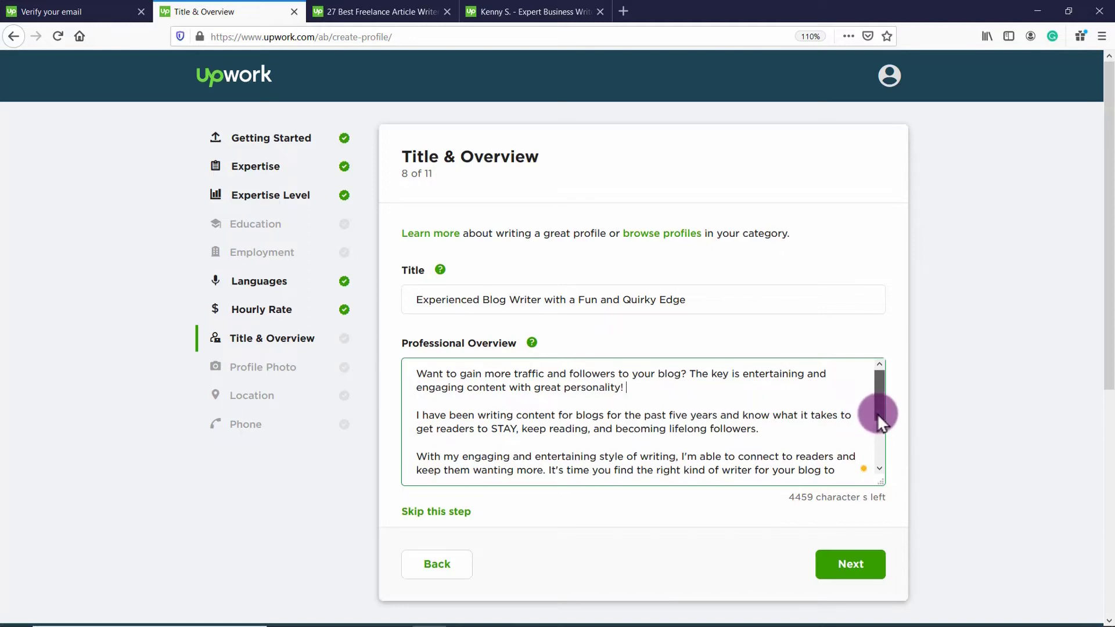
Below the specialties list, add a closing line inviting clients to make contact for their writing needs
scroll(down, 3)
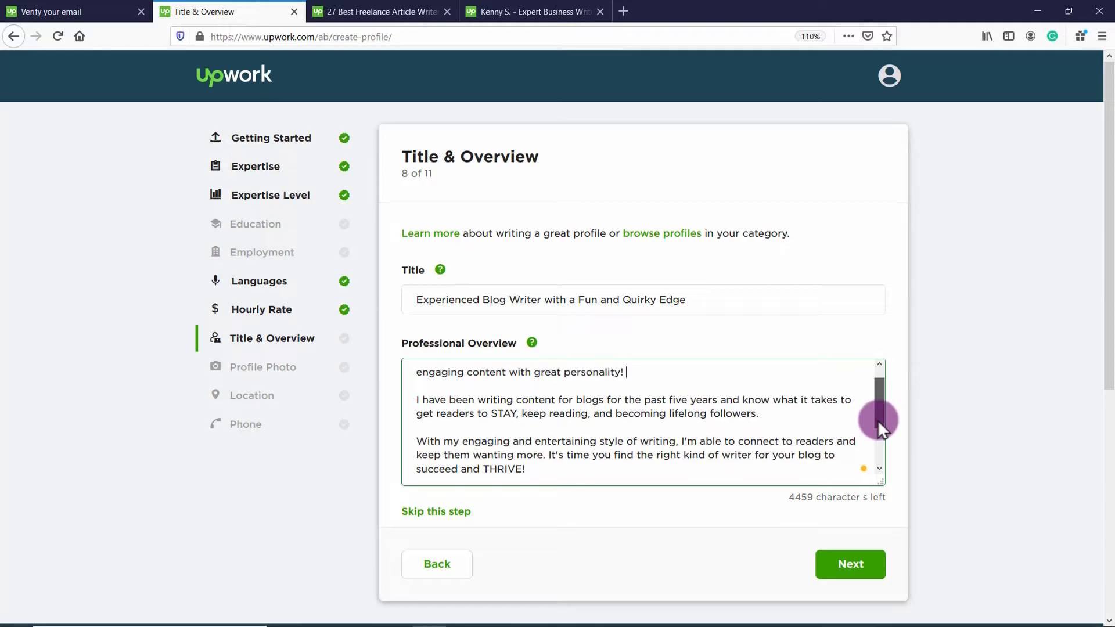
scroll(down, 3)
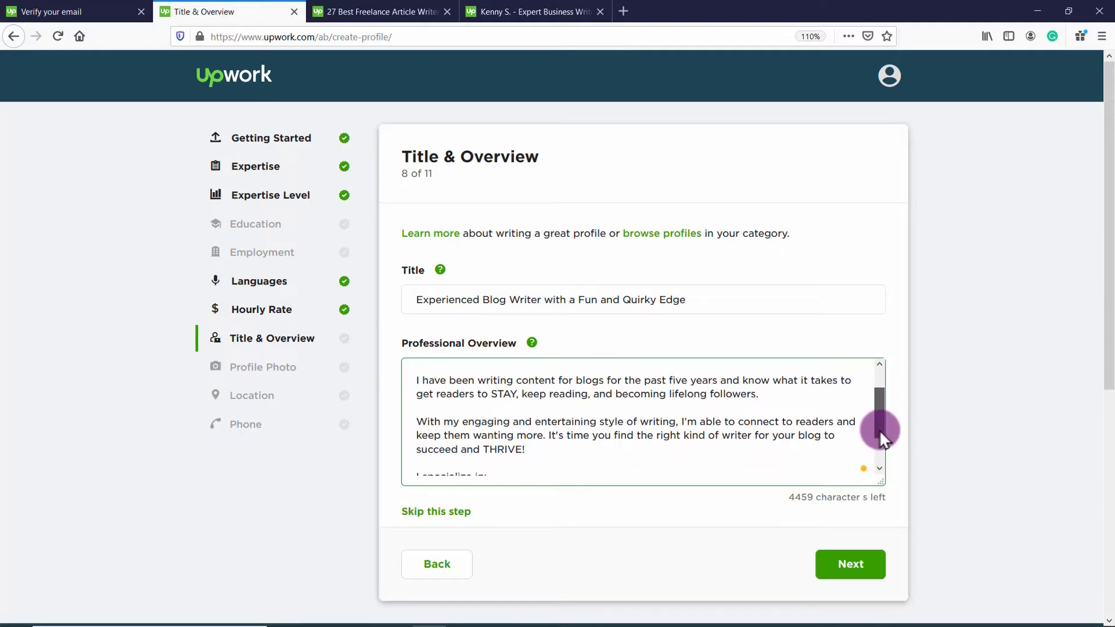
scroll(down, 3)
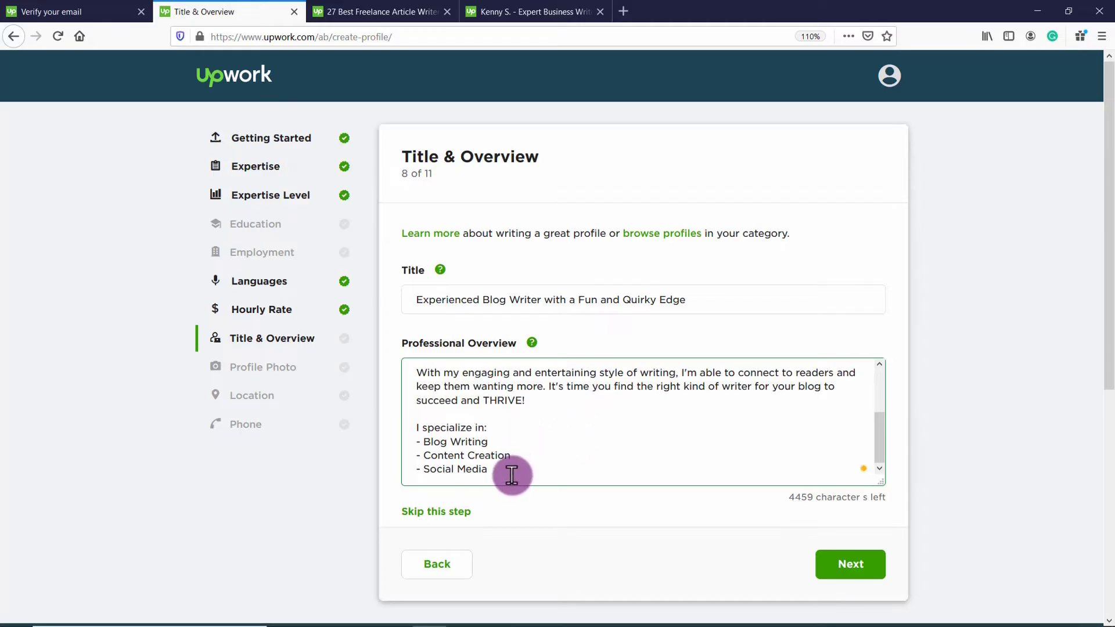
click(495, 469)
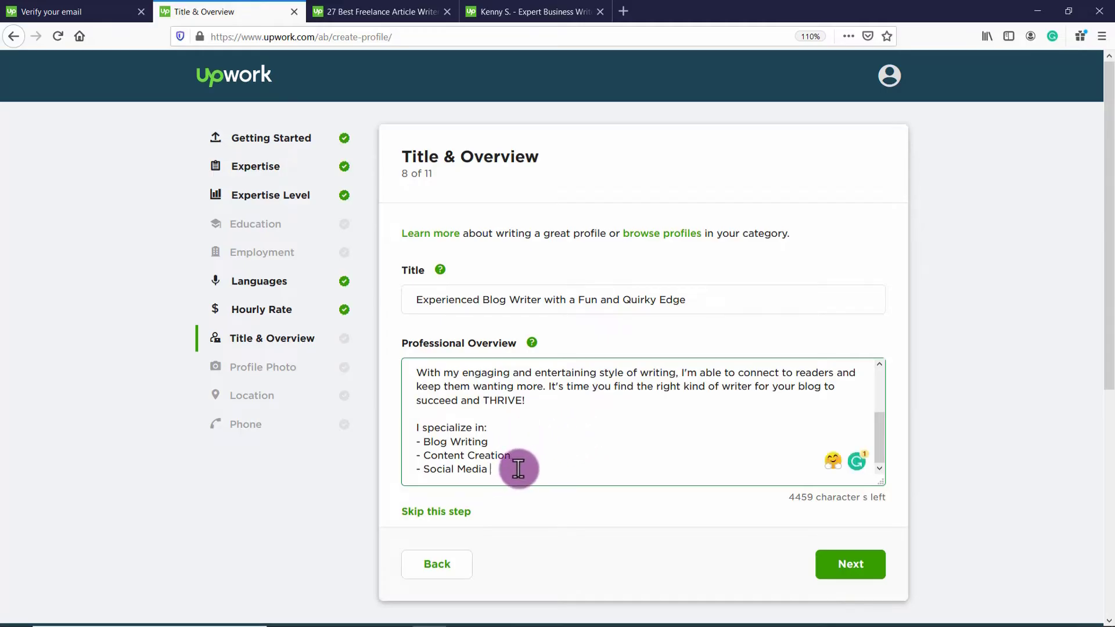
key(enter)
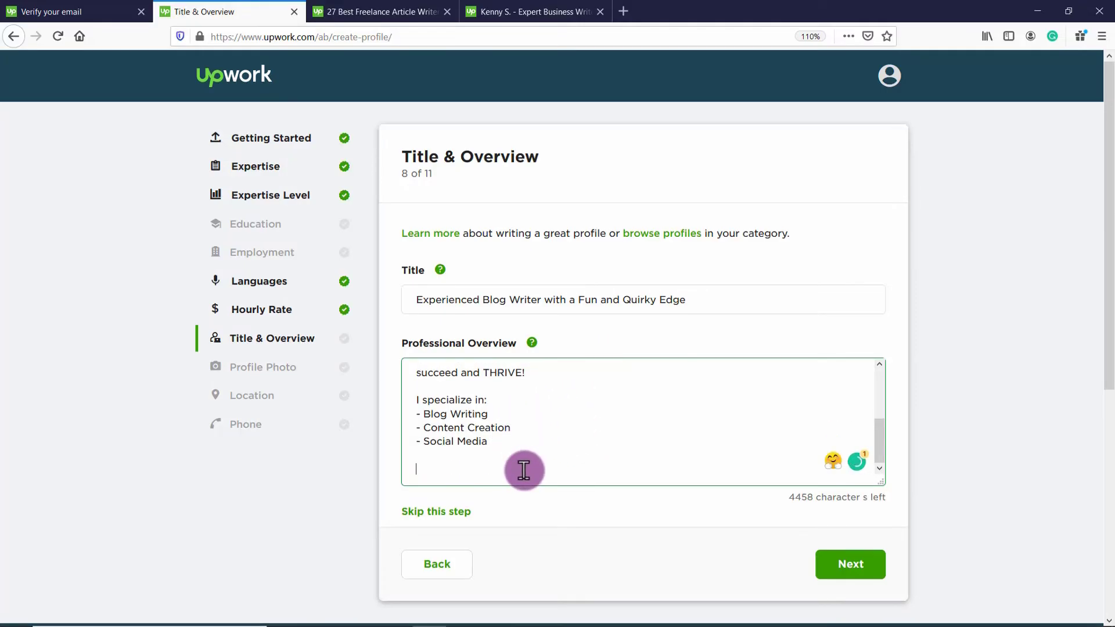
text(Contact me for a custom quote for you)
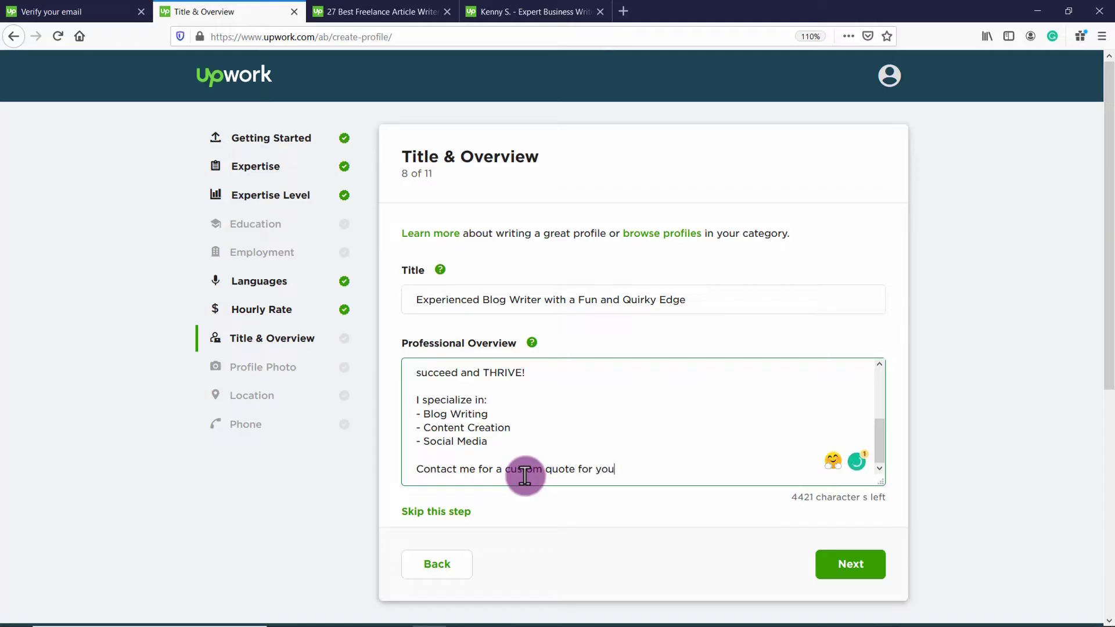
text(all your we)
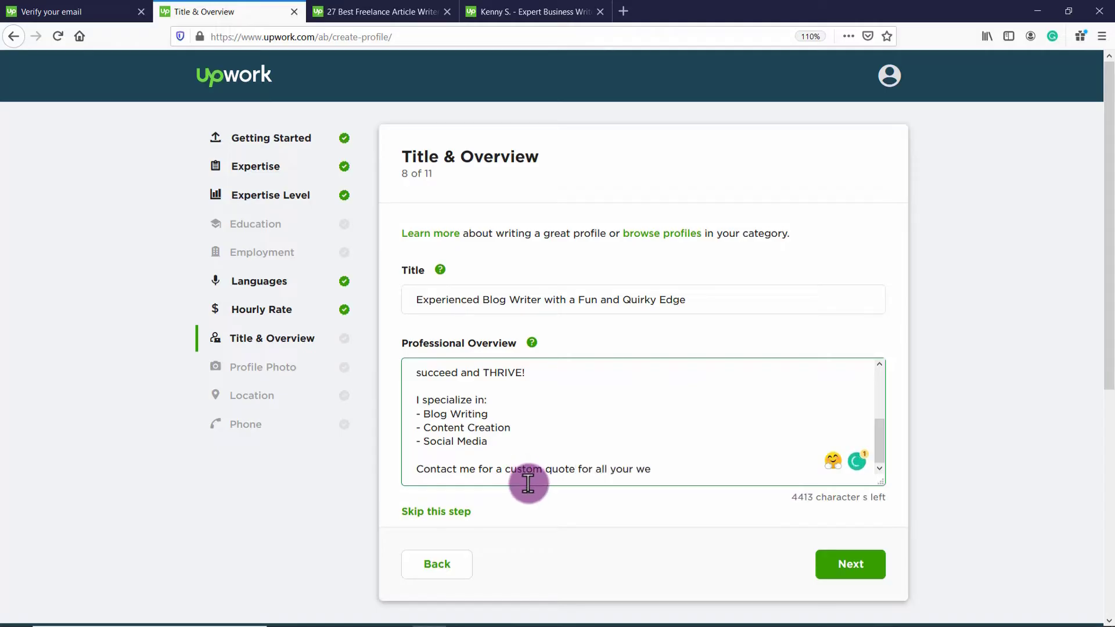
text(writing)
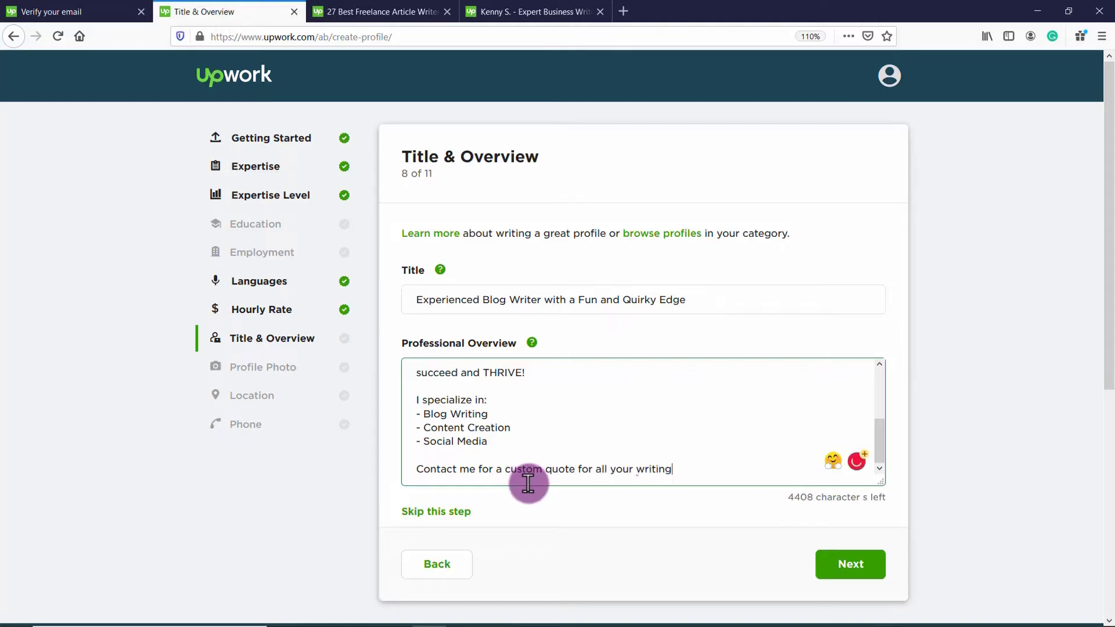
text(needs!)
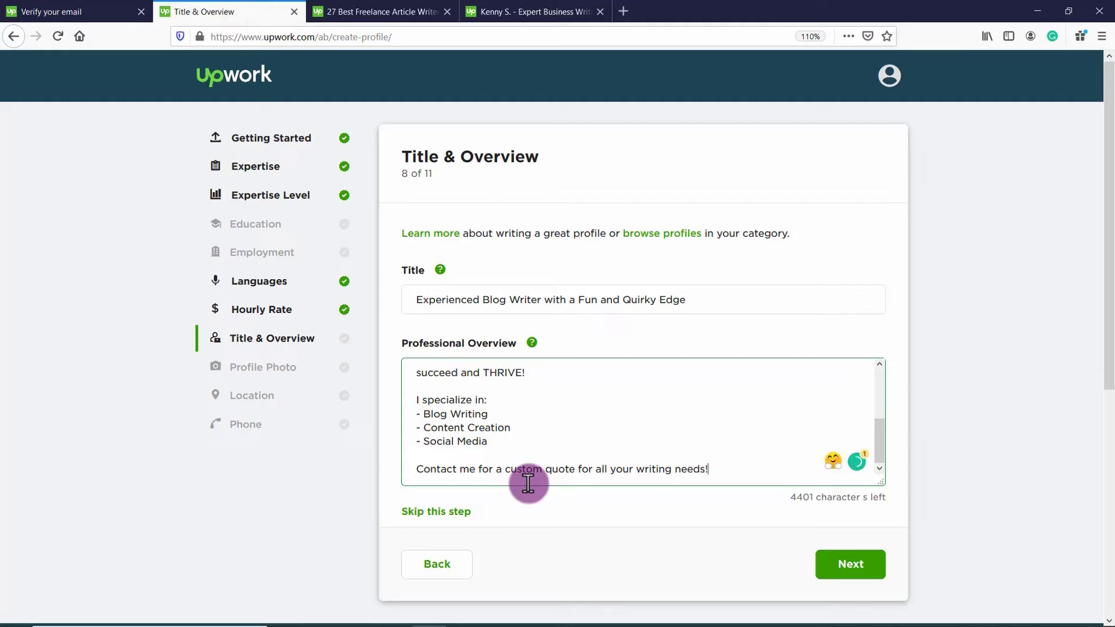
mouse_move(782, 446)
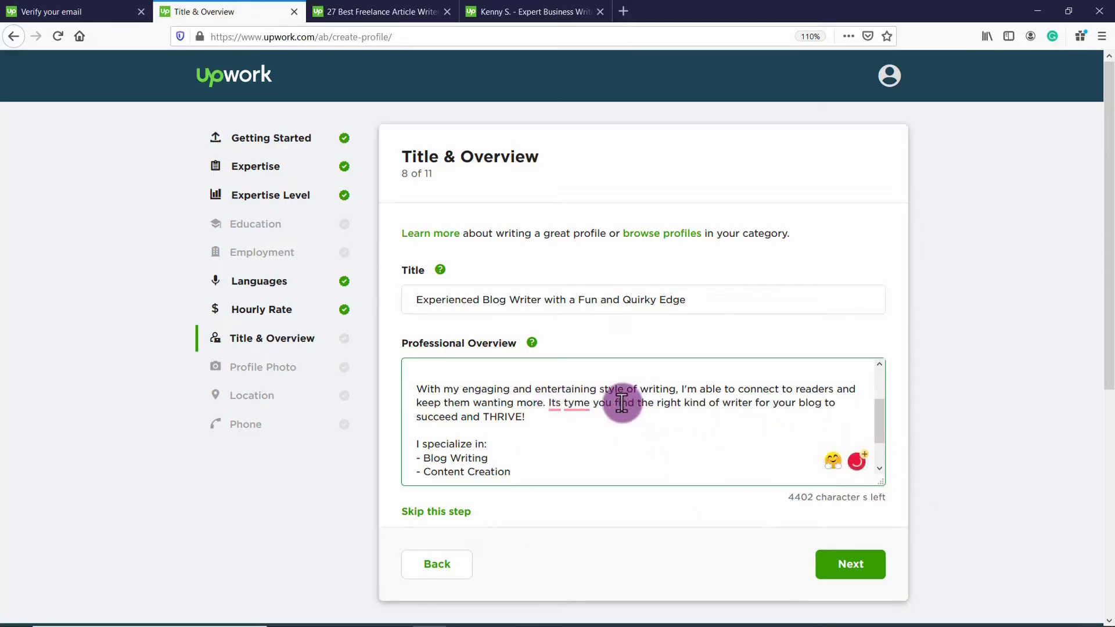
Fix the misspelled word in the overview so it reads "It's time"
click(564, 403)
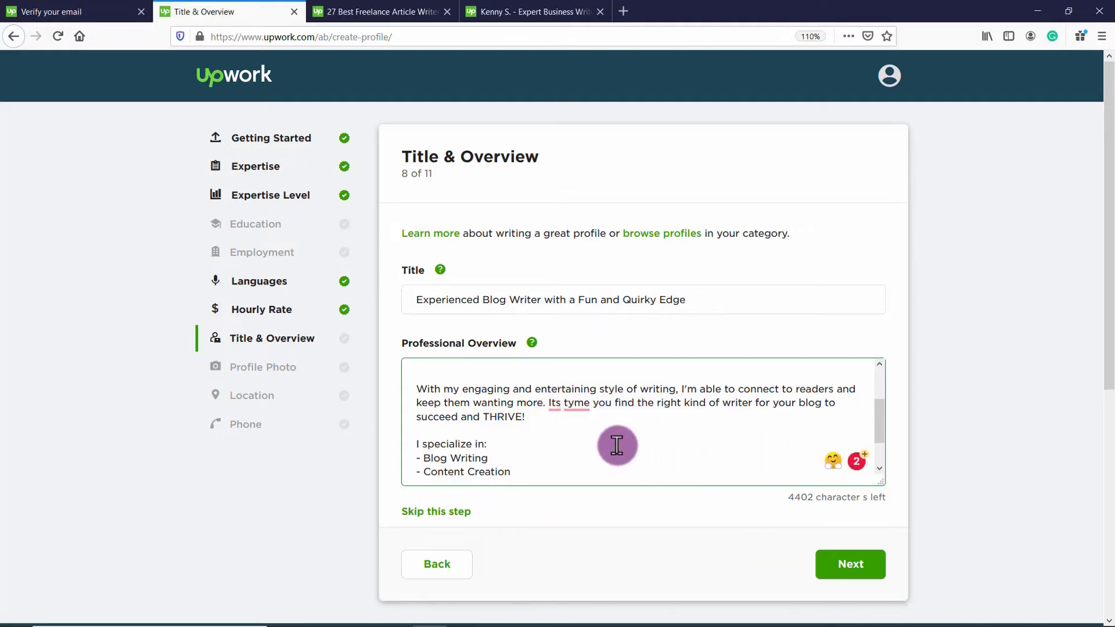
click(488, 444)
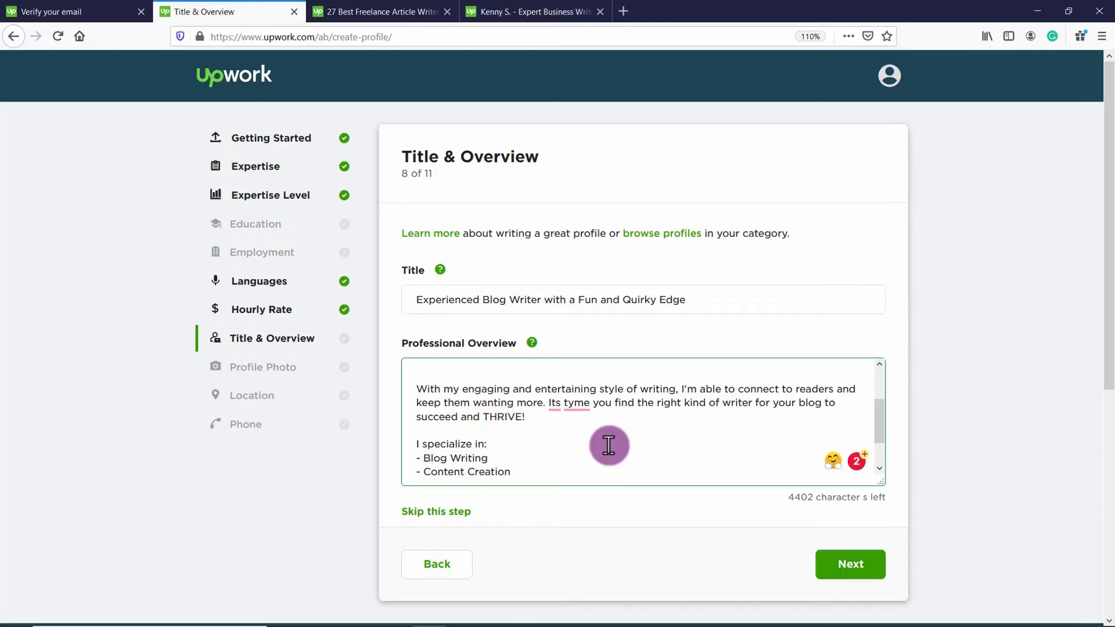
mouse_move(606, 429)
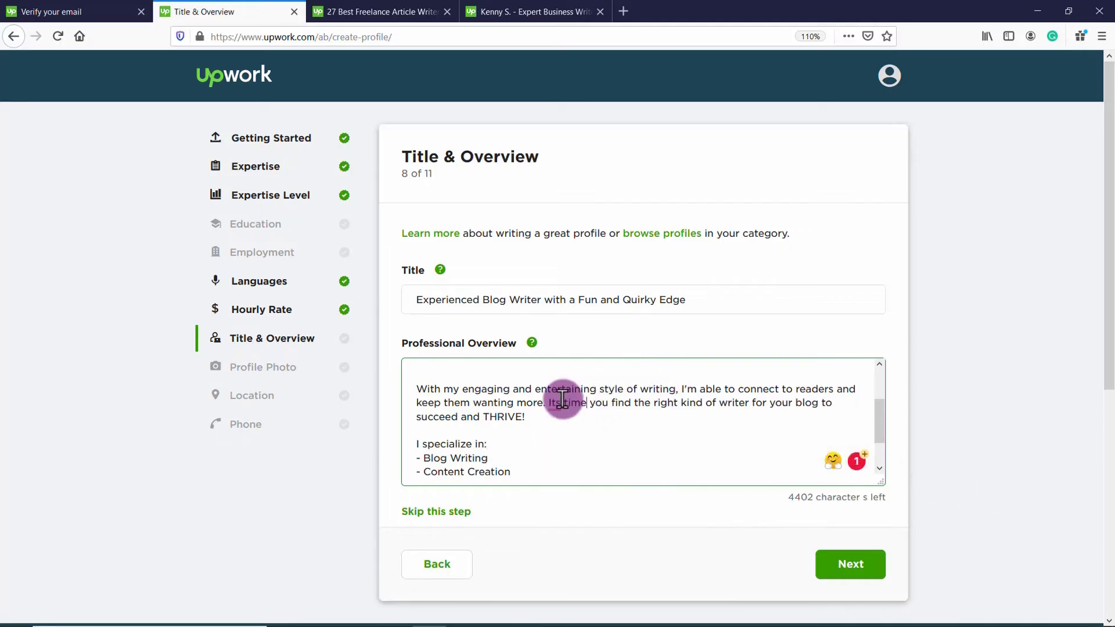
click(555, 408)
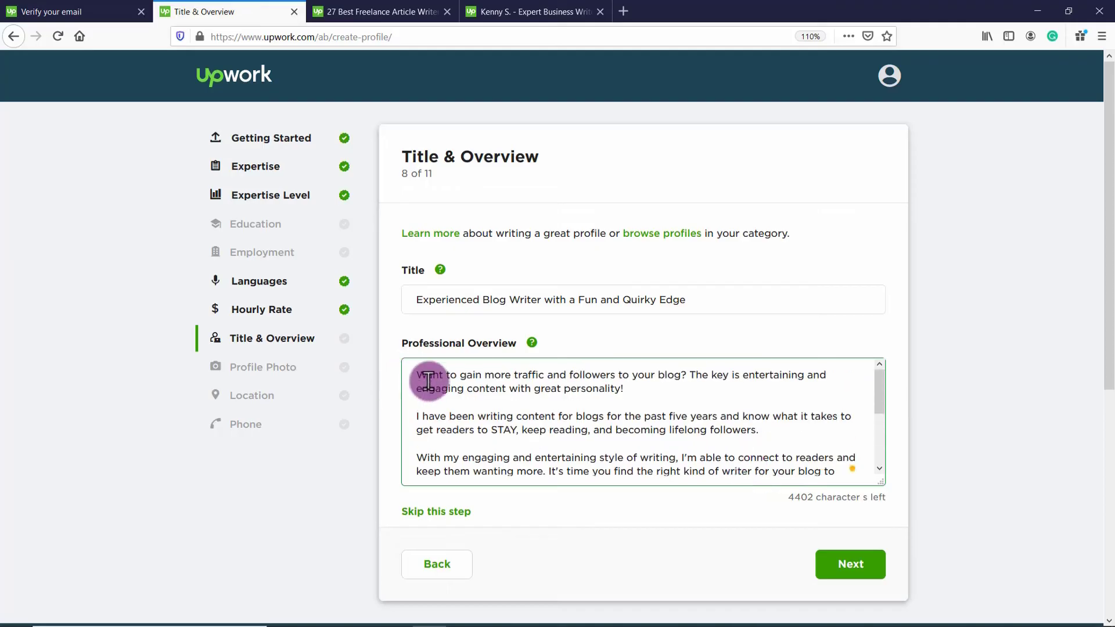
mouse_move(585, 433)
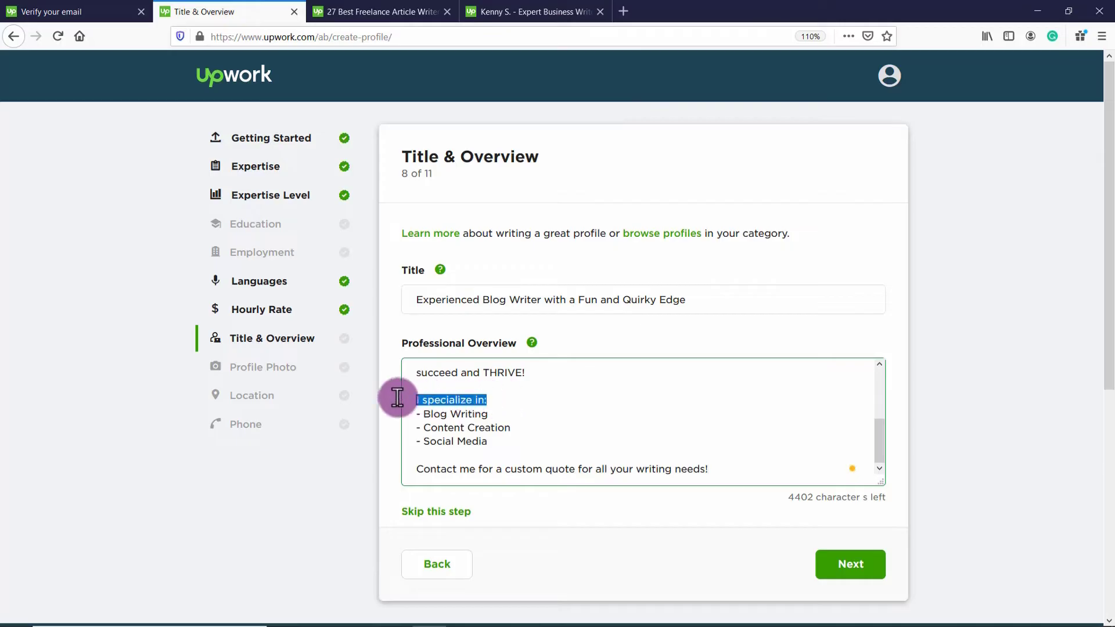
Replace the overview list heading with 'My services include:'
text(My service)
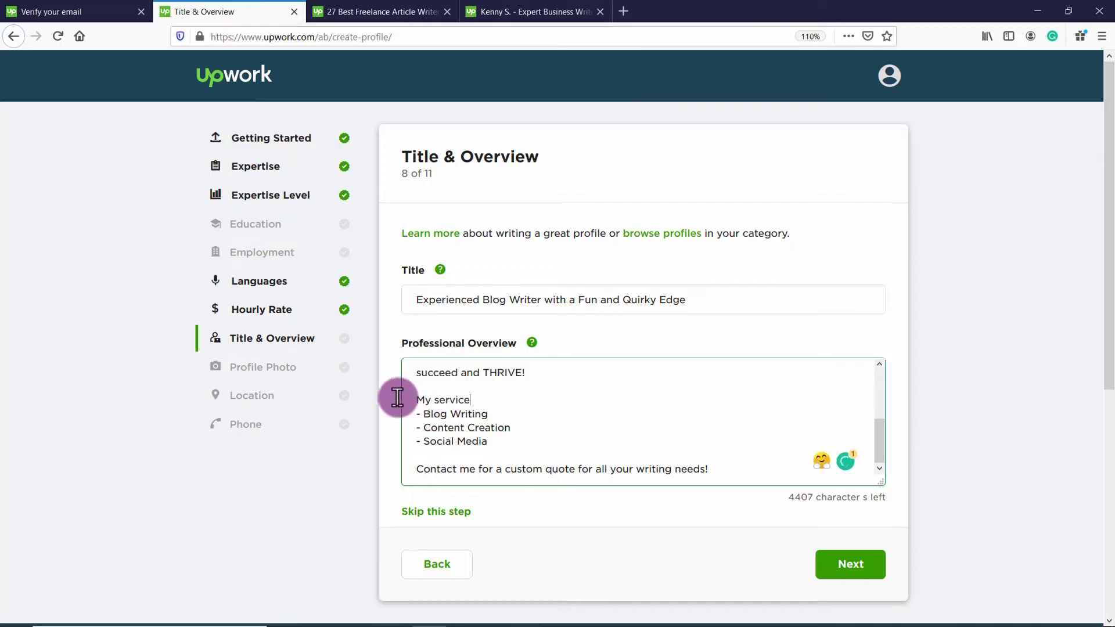
text(s include)
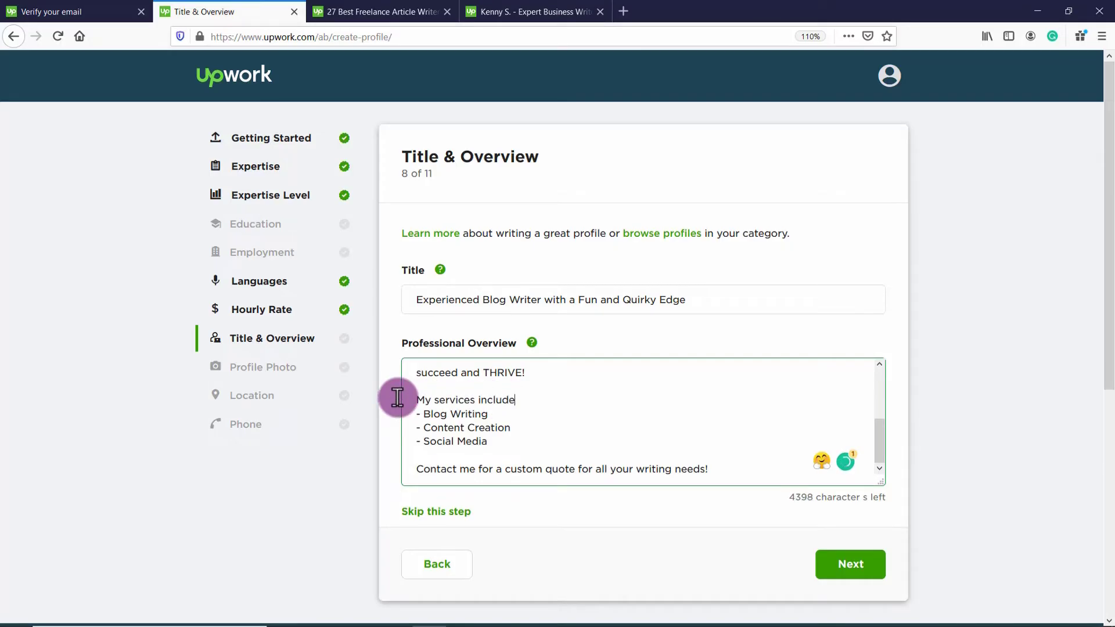
text(:)
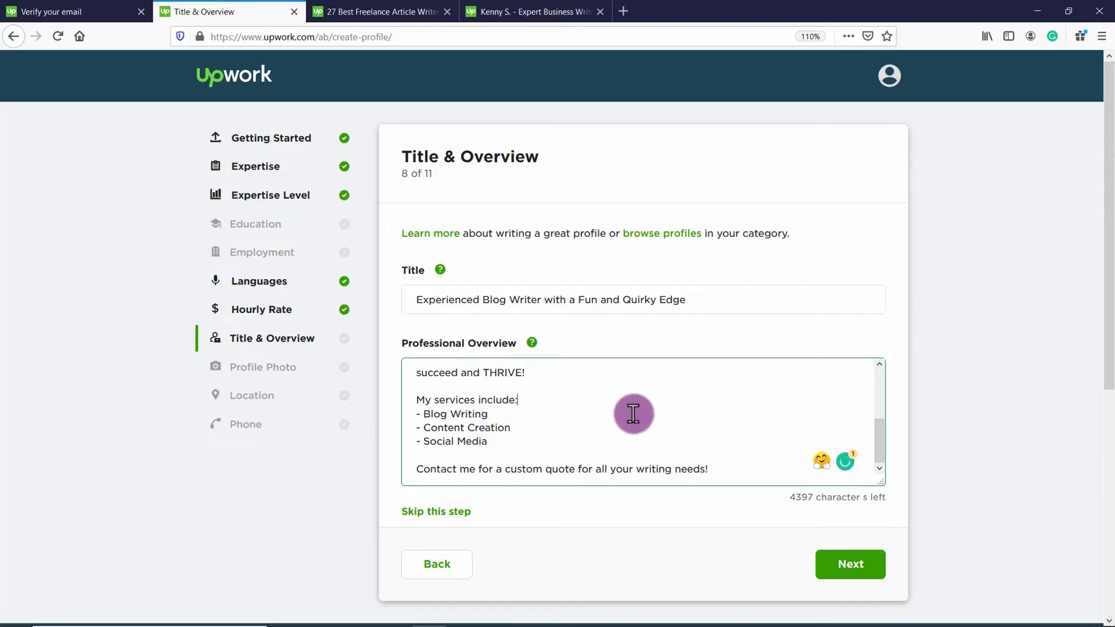
mouse_move(713, 419)
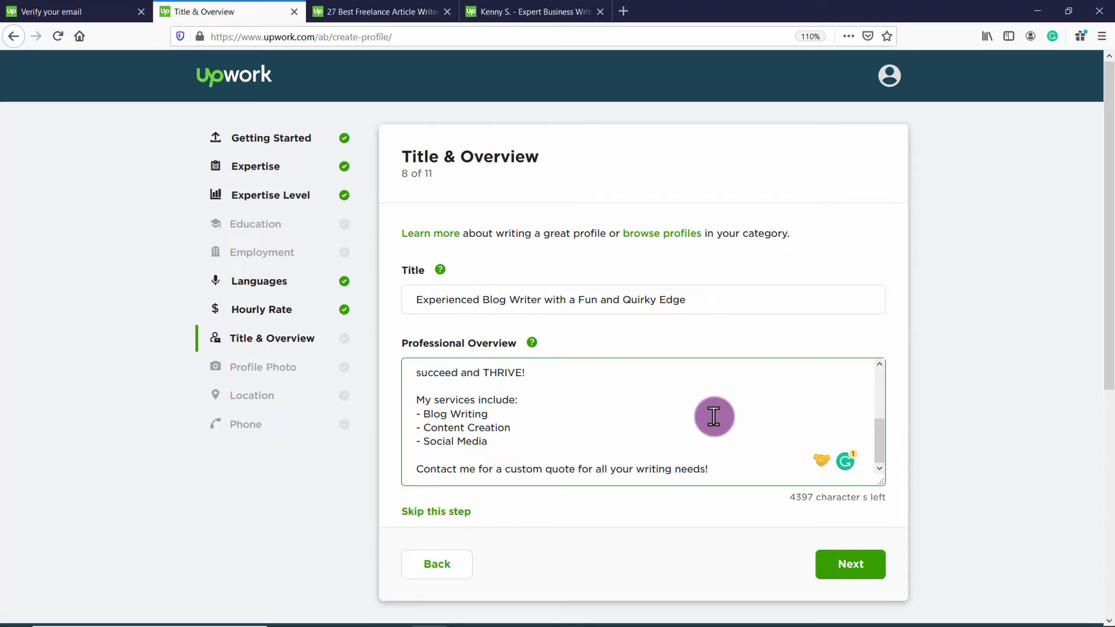
mouse_move(809, 458)
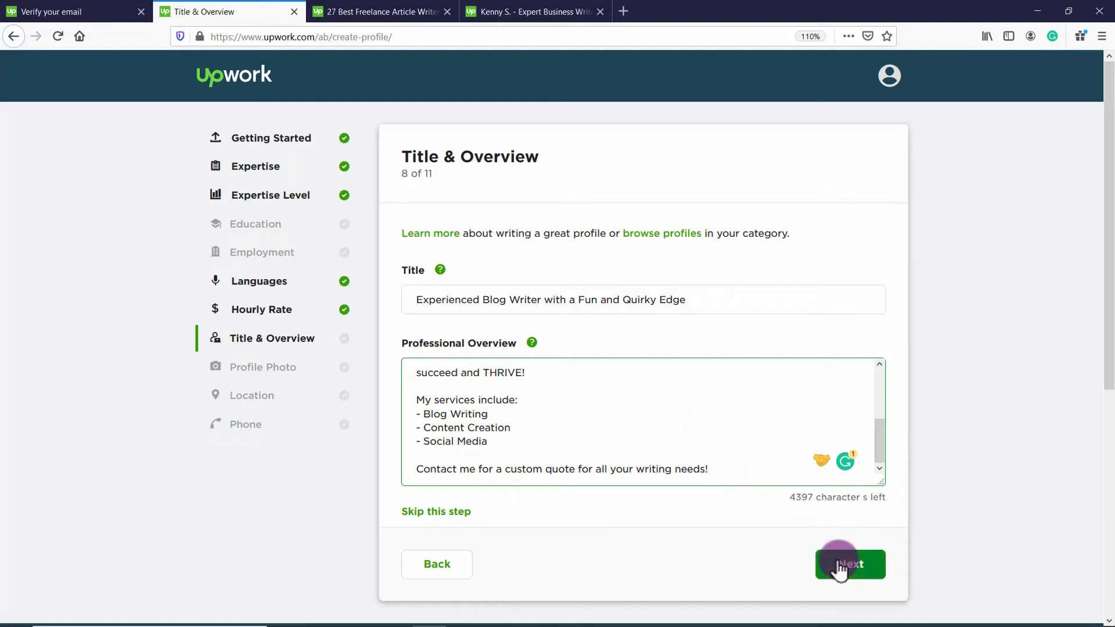
Save the title and overview, then show the profile photo tip
click(849, 564)
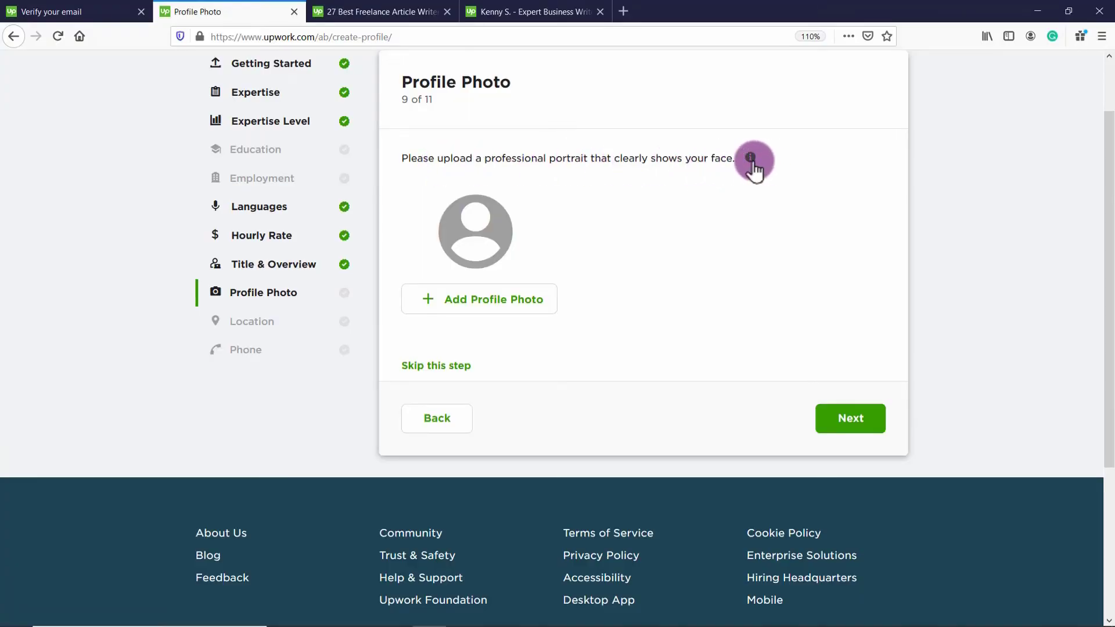
click(749, 157)
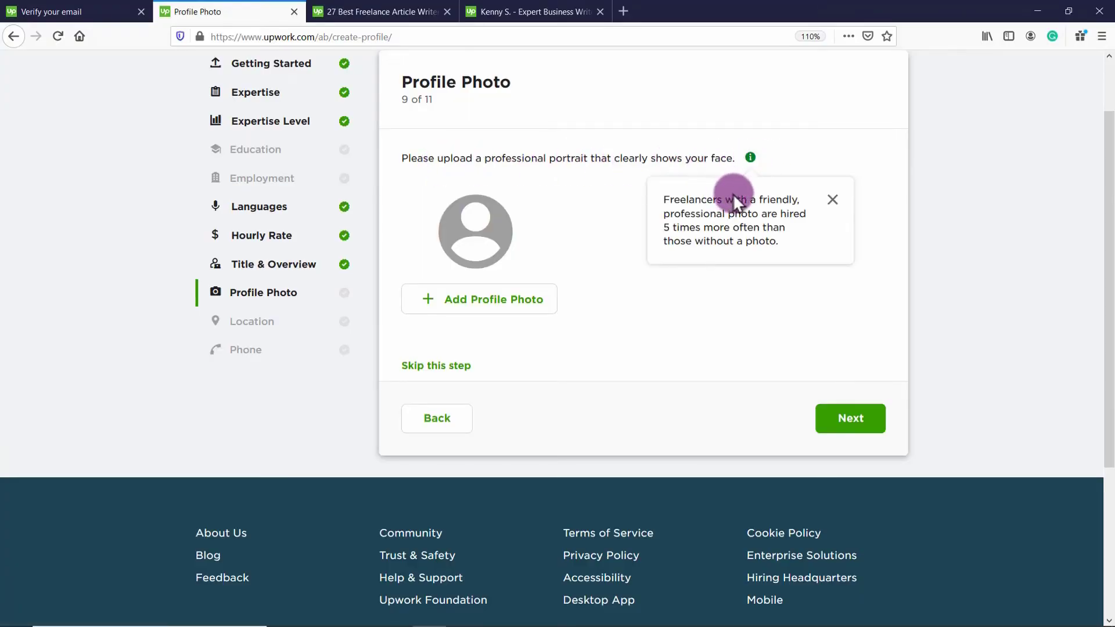
mouse_move(699, 221)
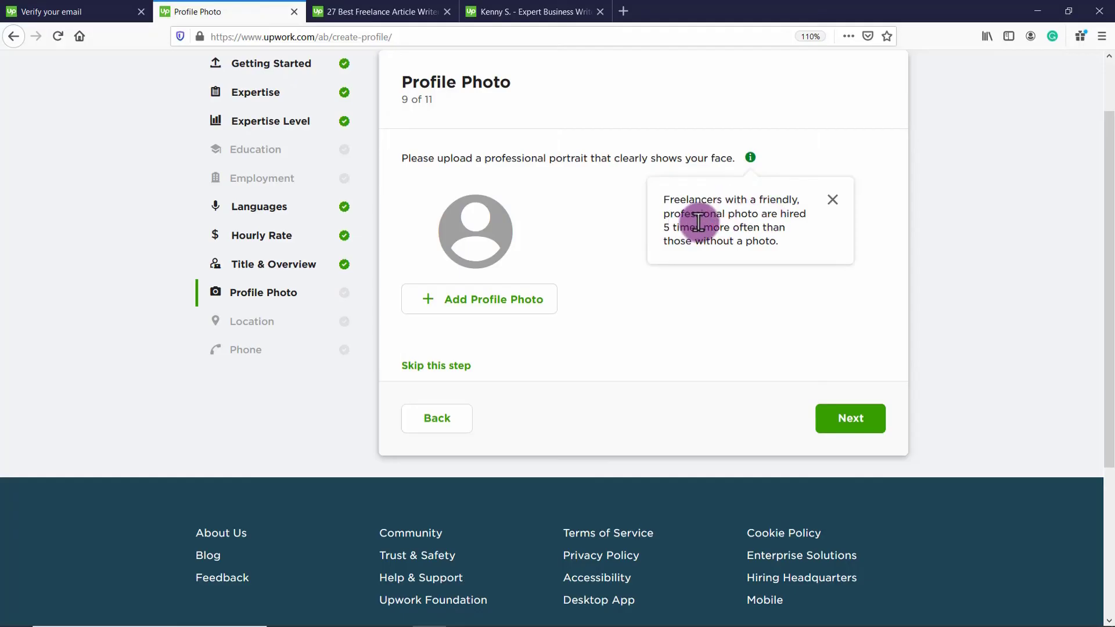
mouse_move(710, 240)
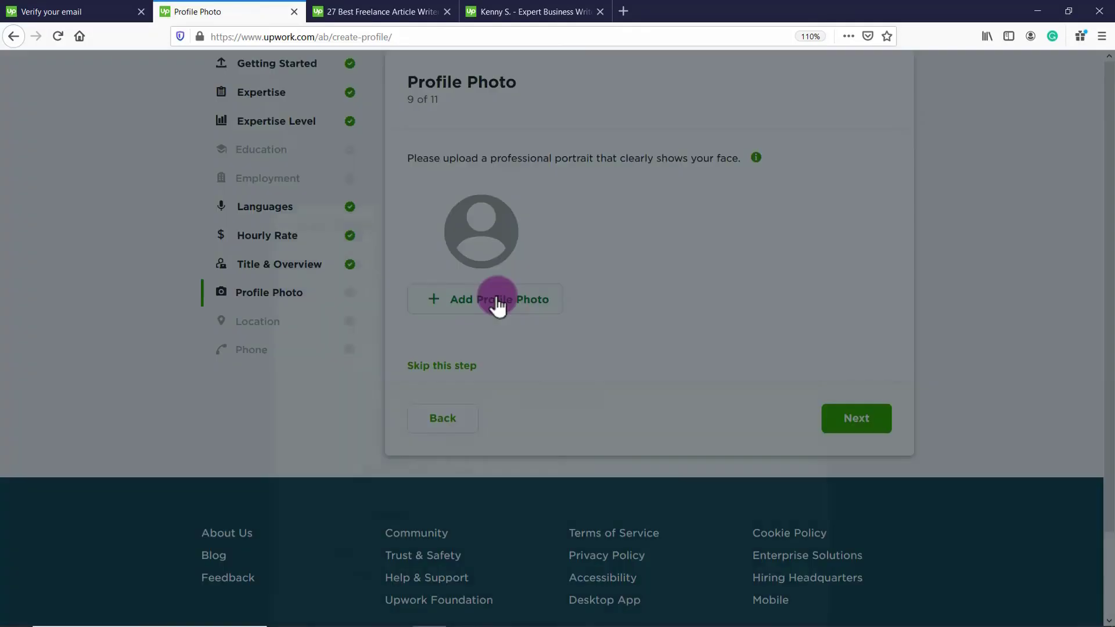
Upload a profile image, fit the crop circle tightly around the face, and save
click(486, 299)
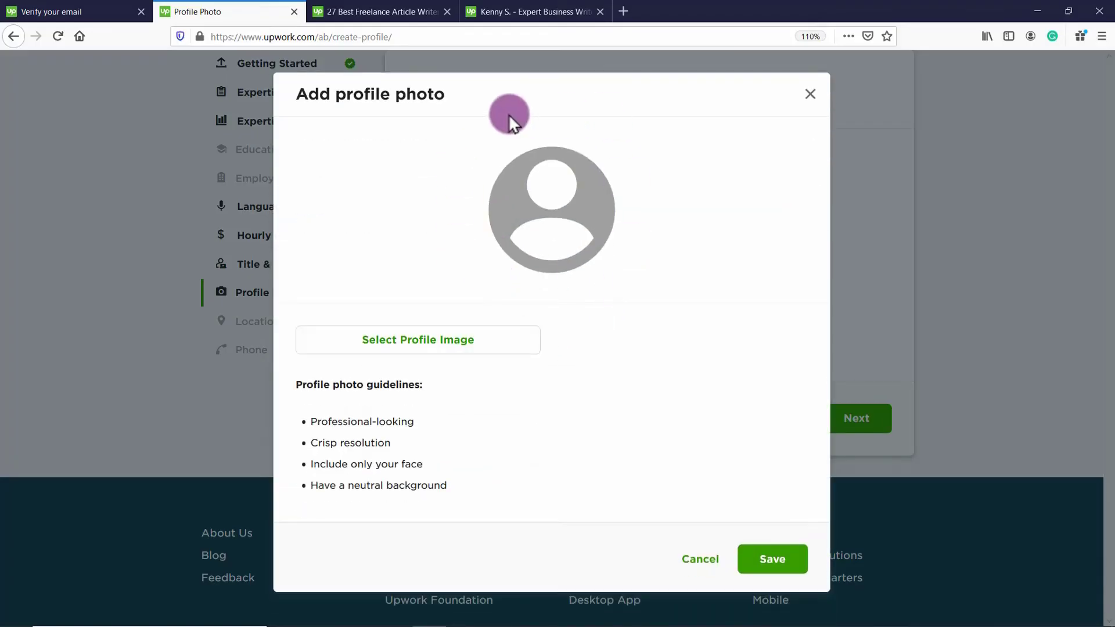
mouse_move(513, 278)
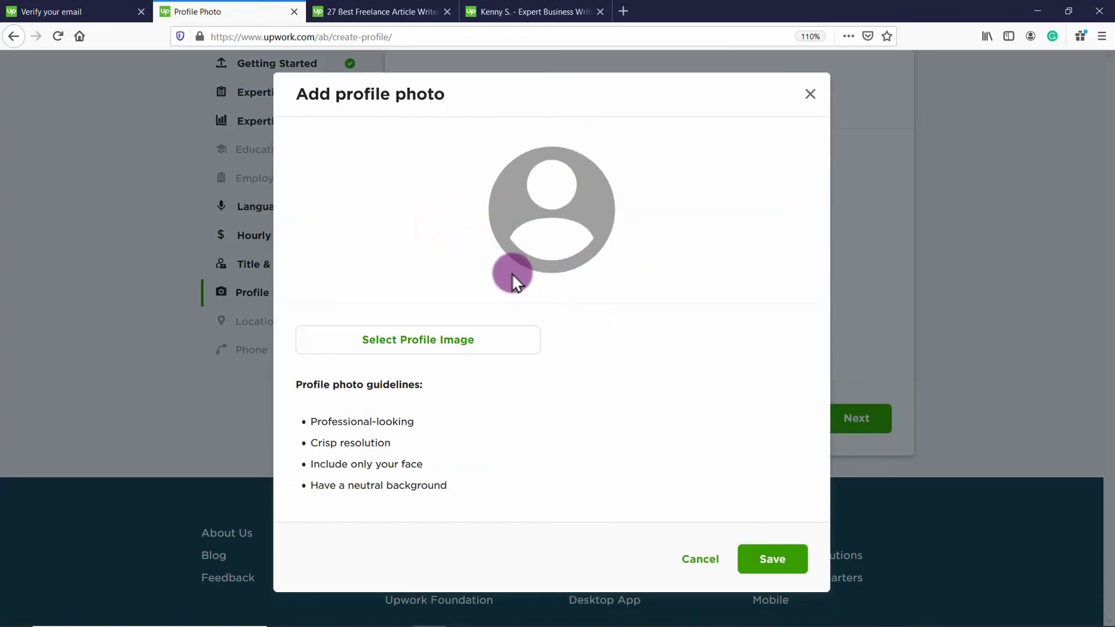
click(417, 339)
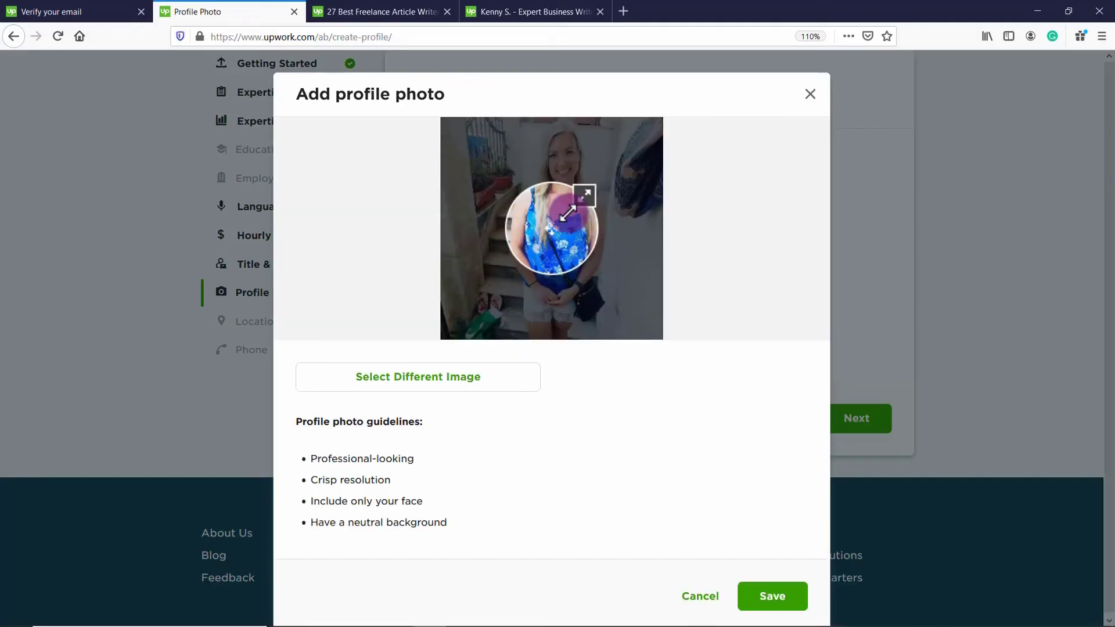
drag(584, 212, 595, 183)
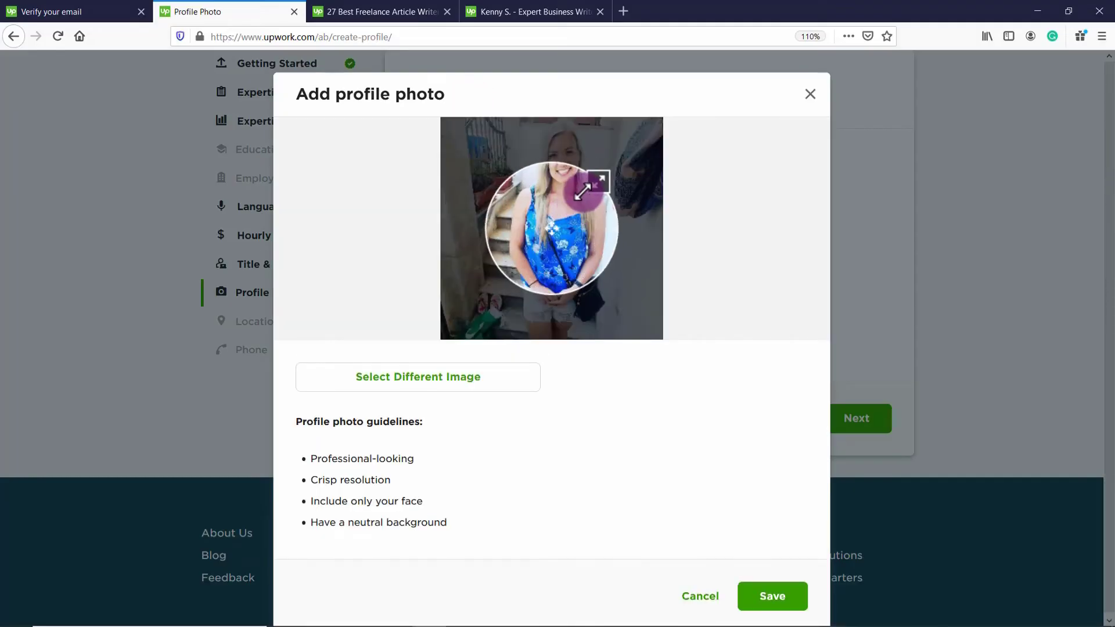
drag(585, 187, 579, 151)
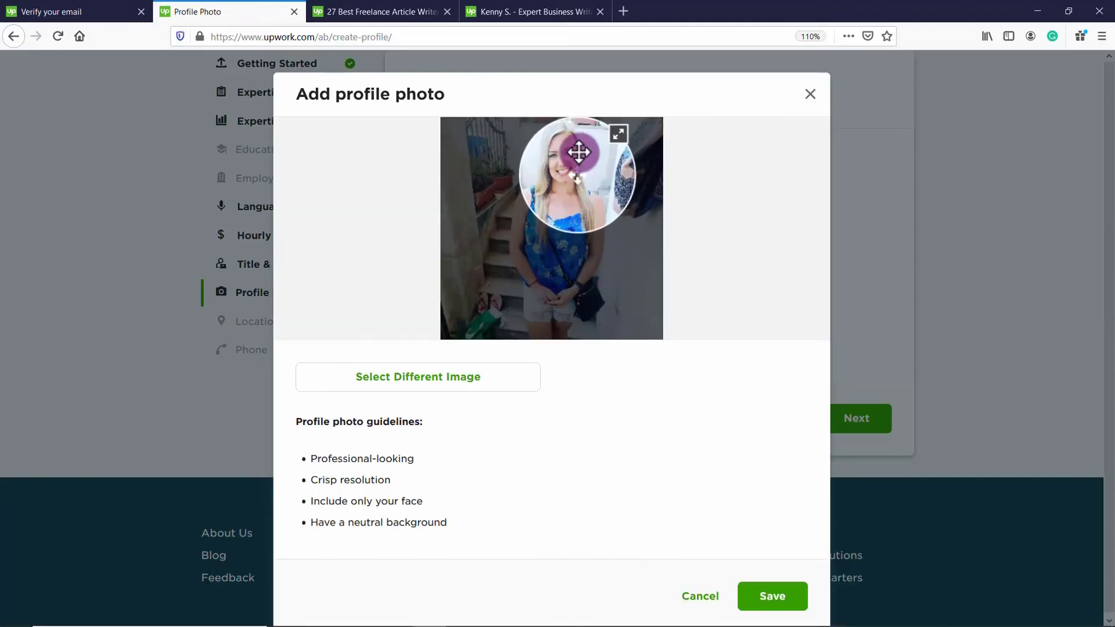
drag(579, 152, 569, 158)
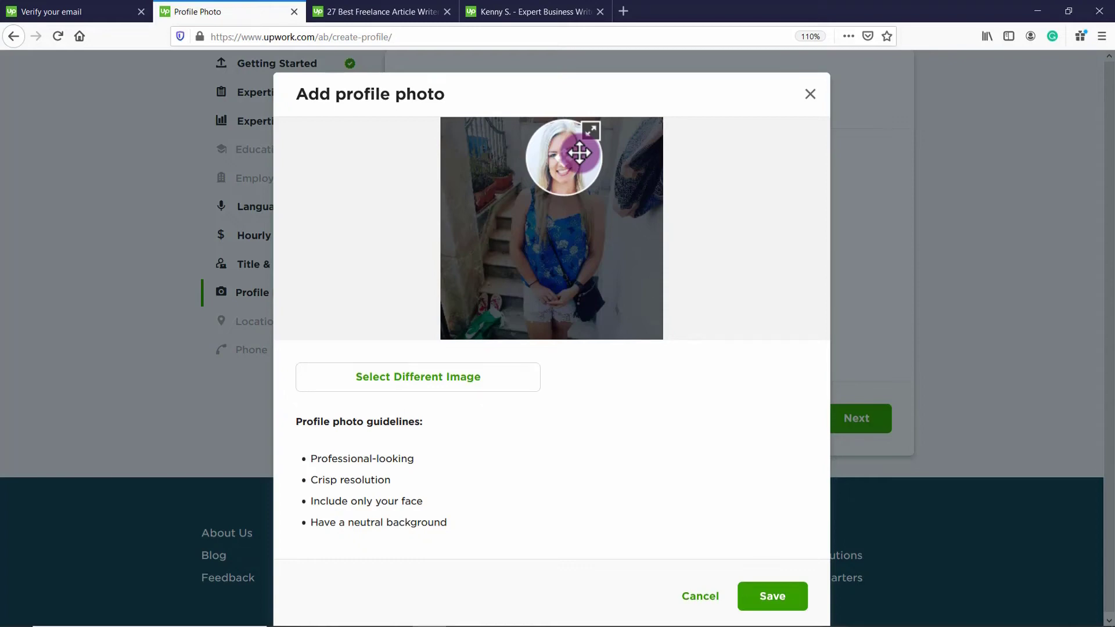
click(772, 596)
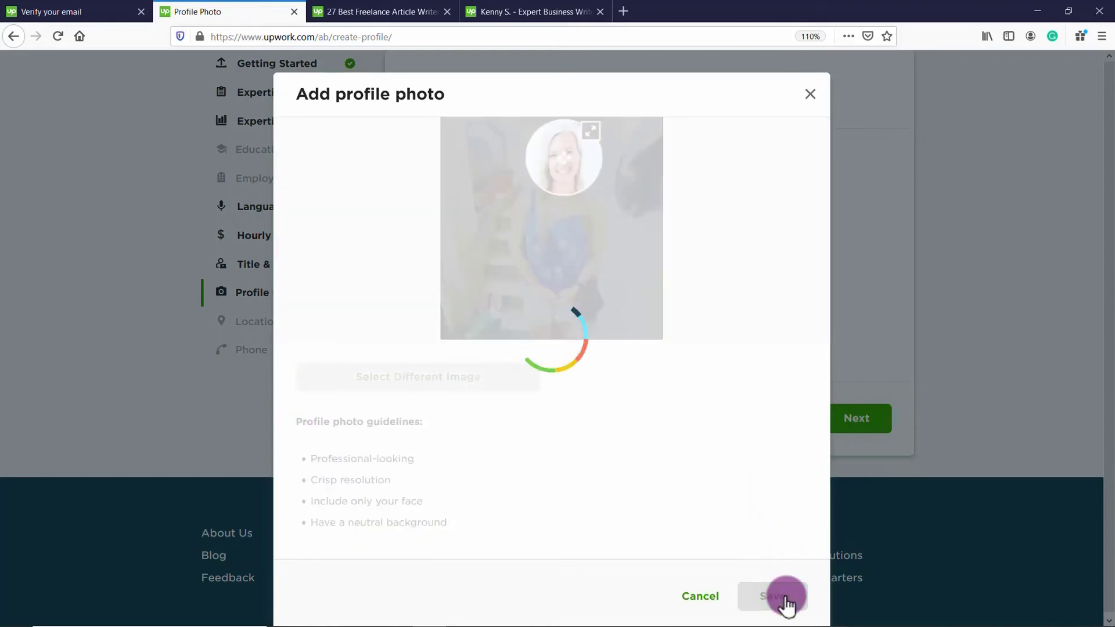
click(770, 596)
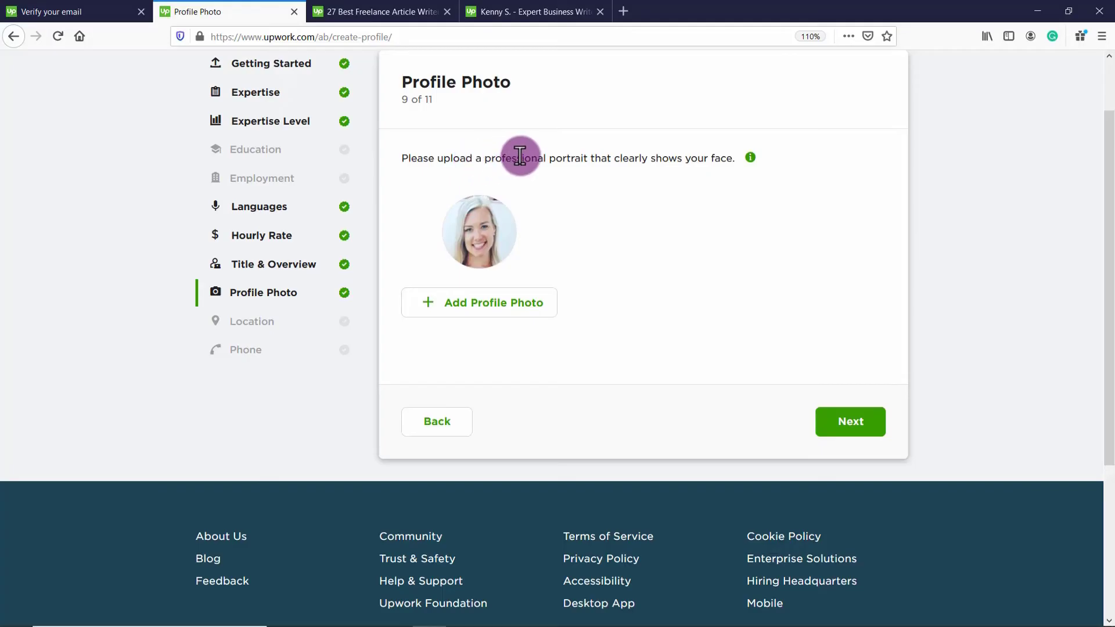
mouse_move(569, 199)
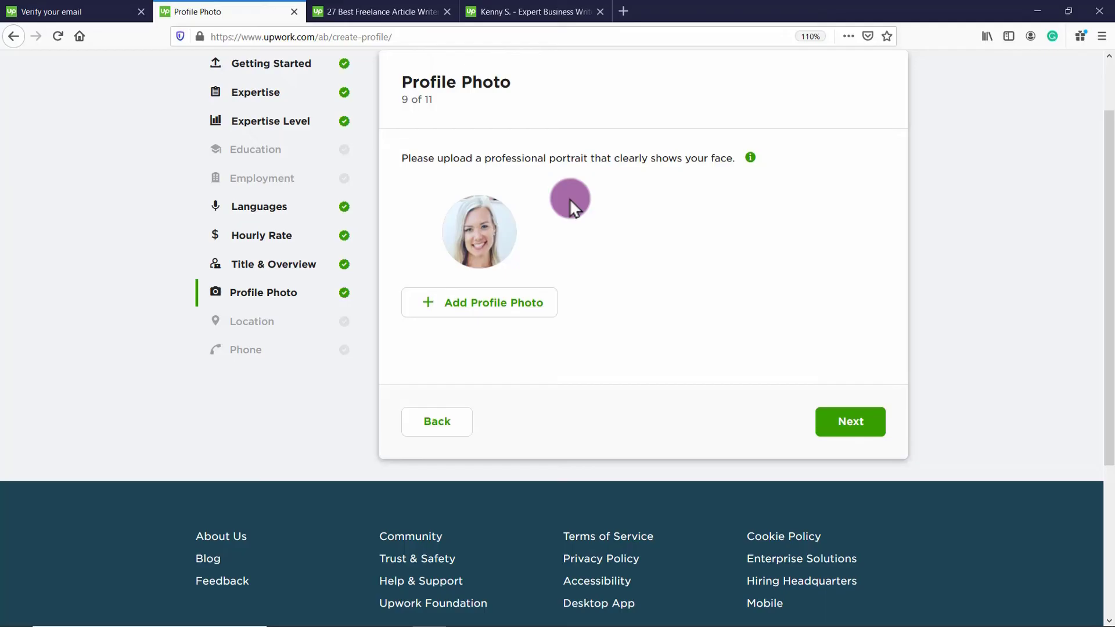
Confirm Spain as the country and complete the Location step
click(849, 421)
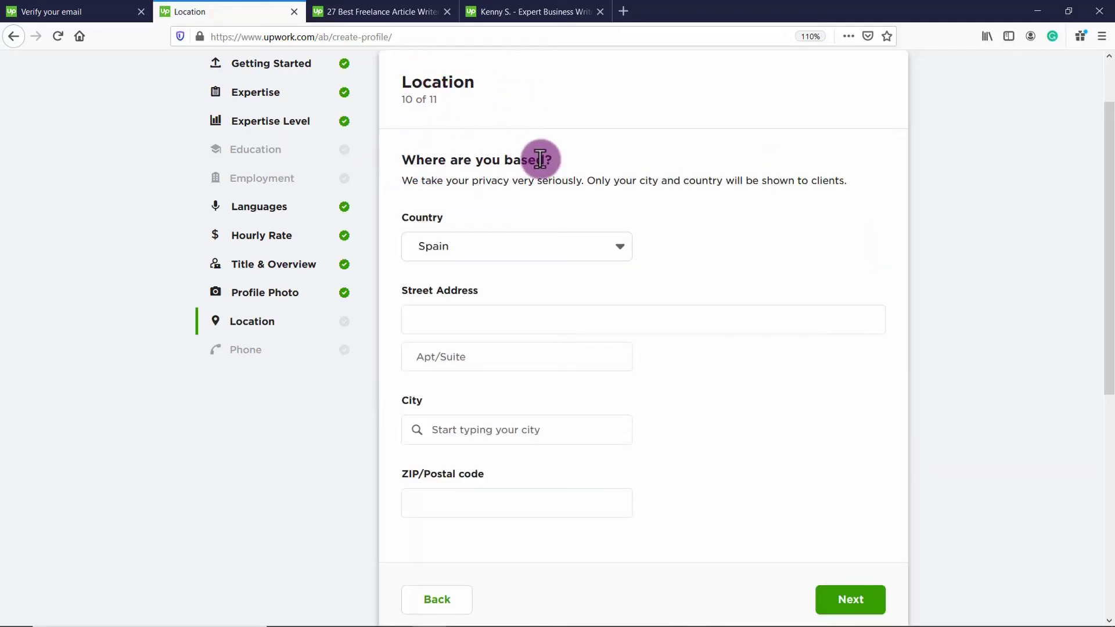
mouse_move(706, 209)
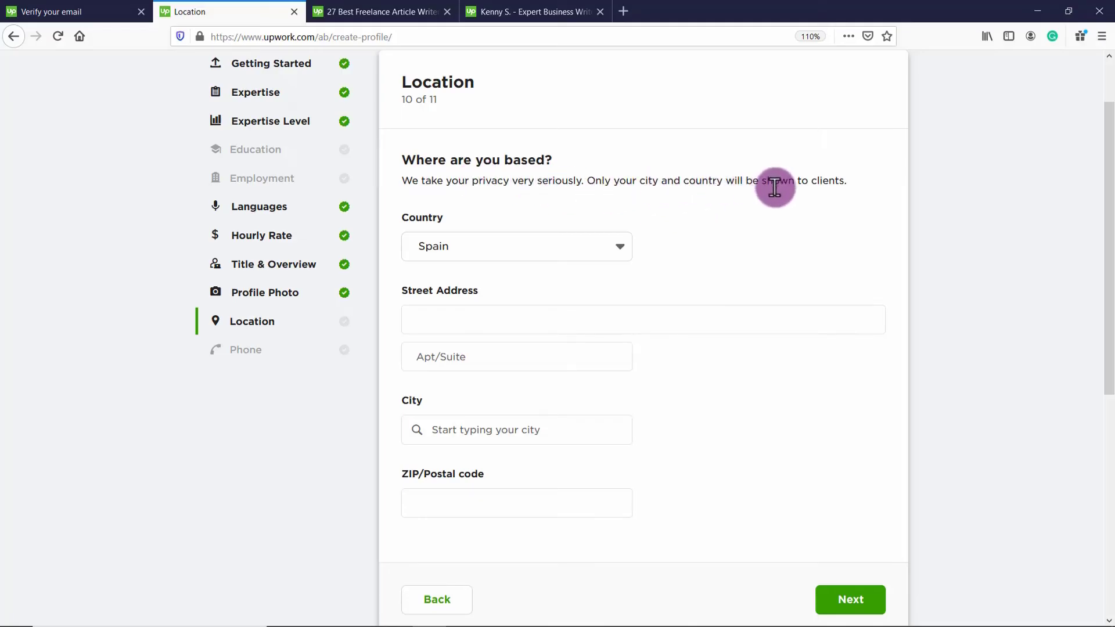
mouse_move(545, 247)
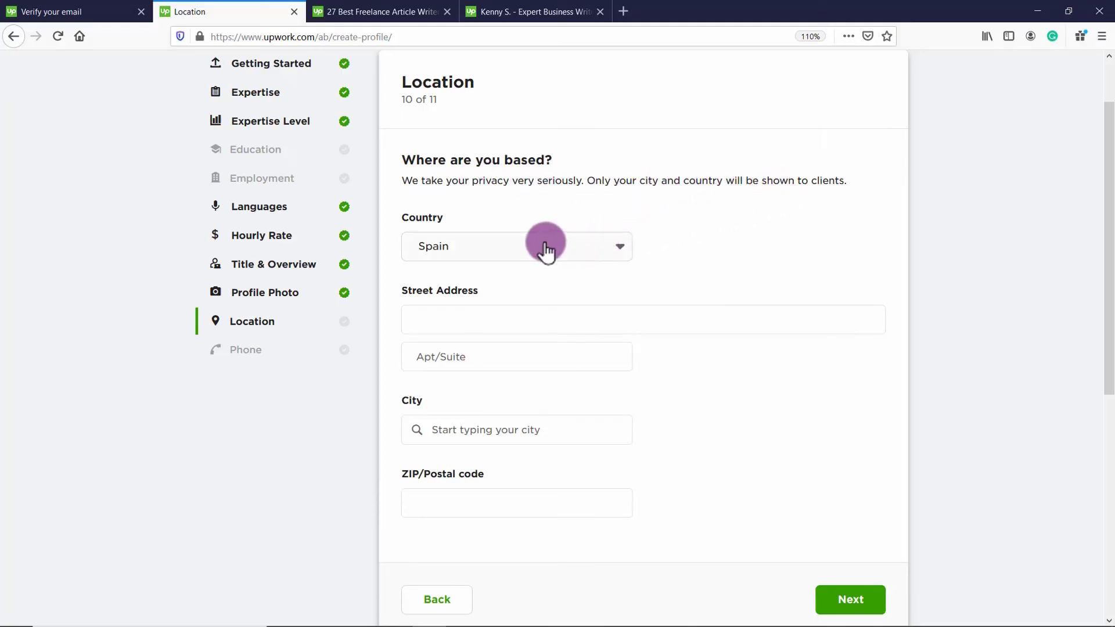
click(516, 430)
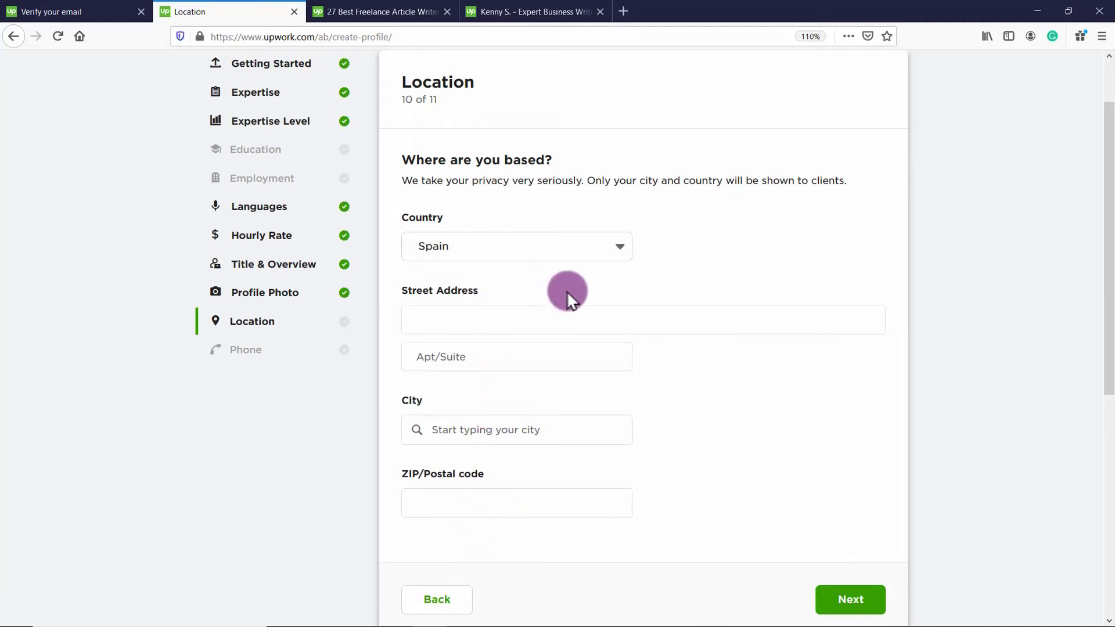
mouse_move(672, 238)
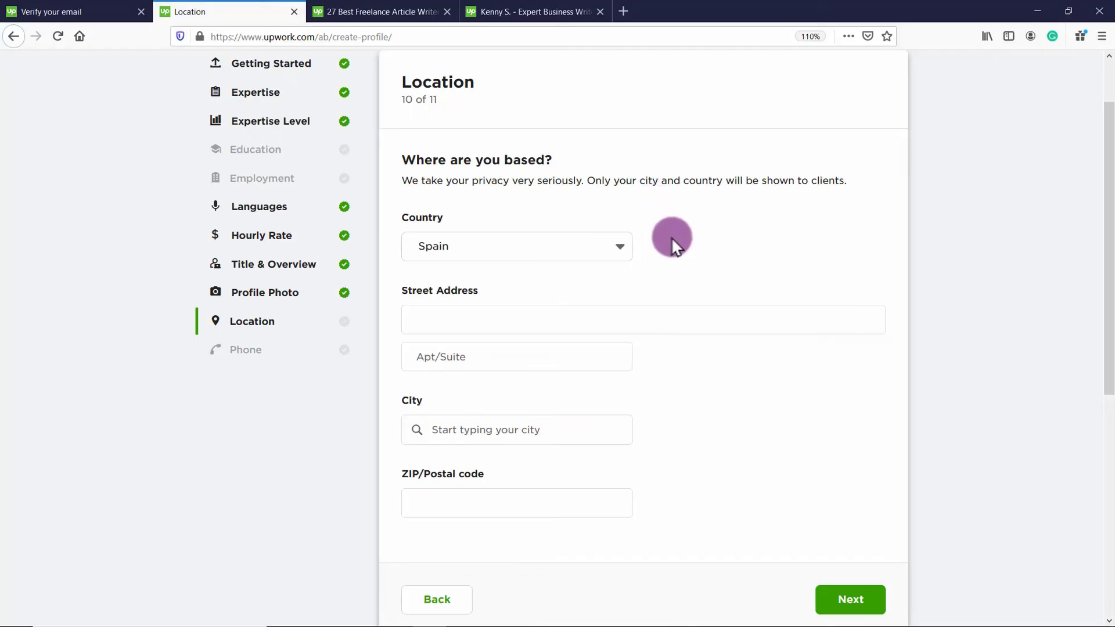
mouse_move(620, 250)
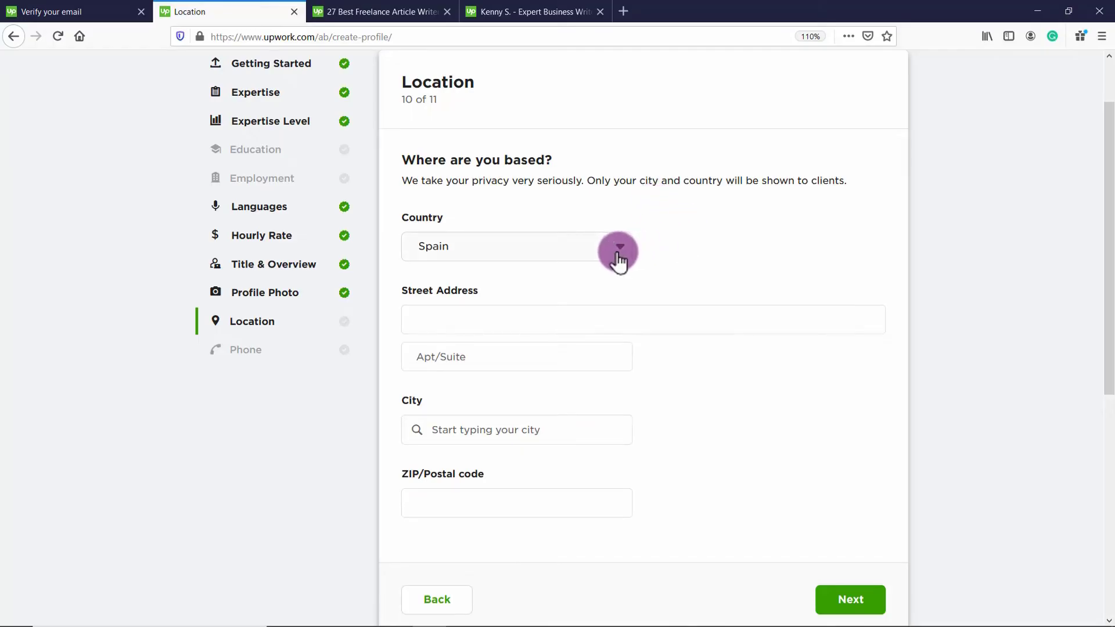
mouse_move(532, 257)
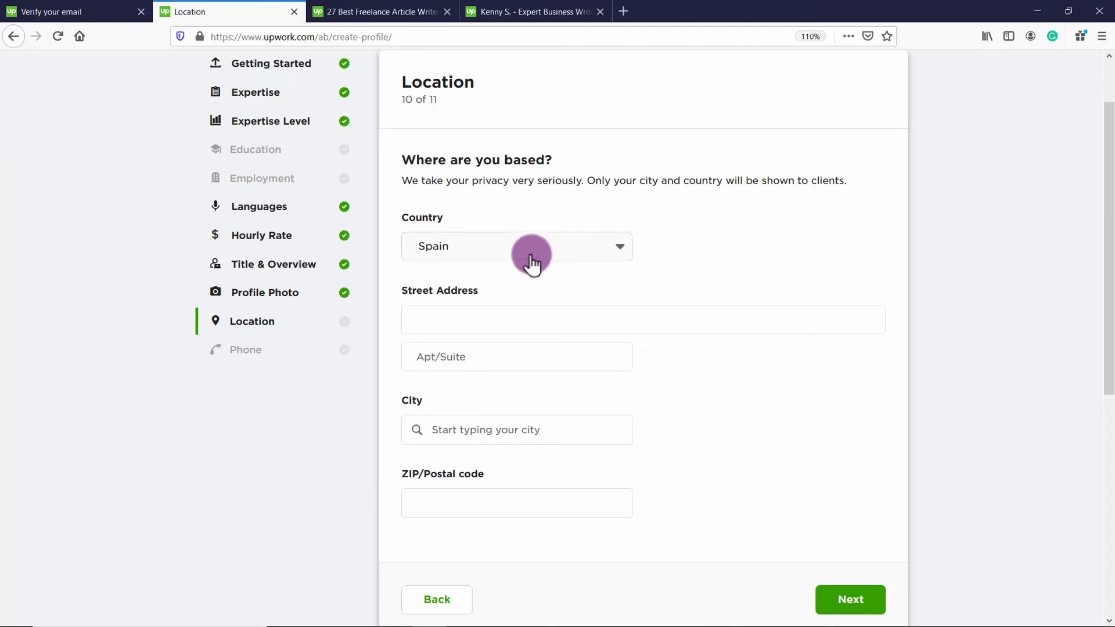
mouse_move(547, 252)
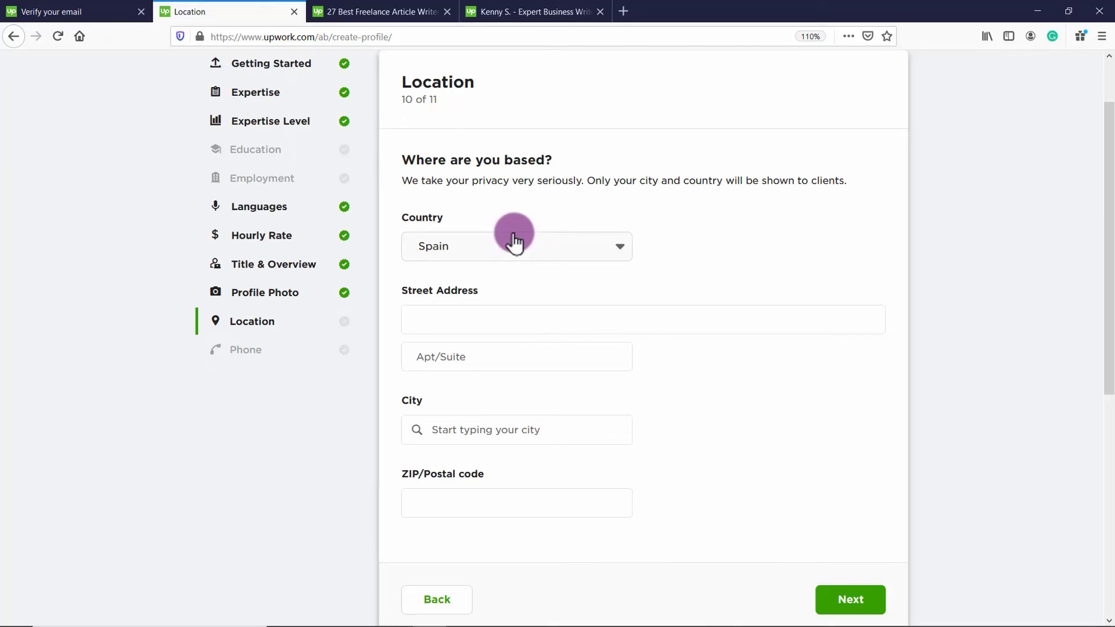
click(516, 430)
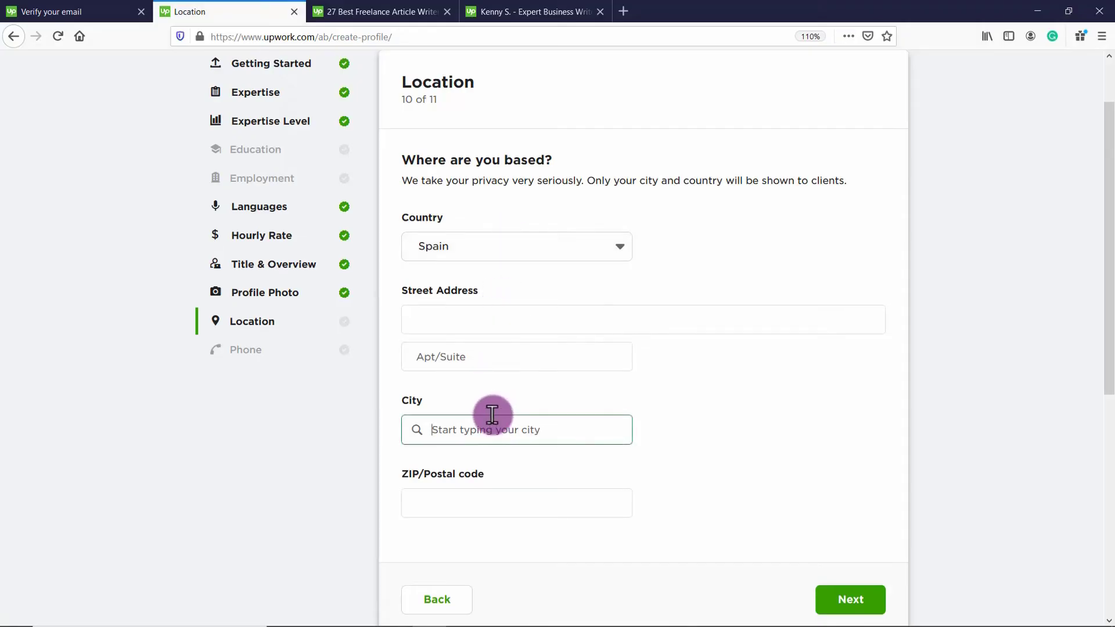
click(849, 598)
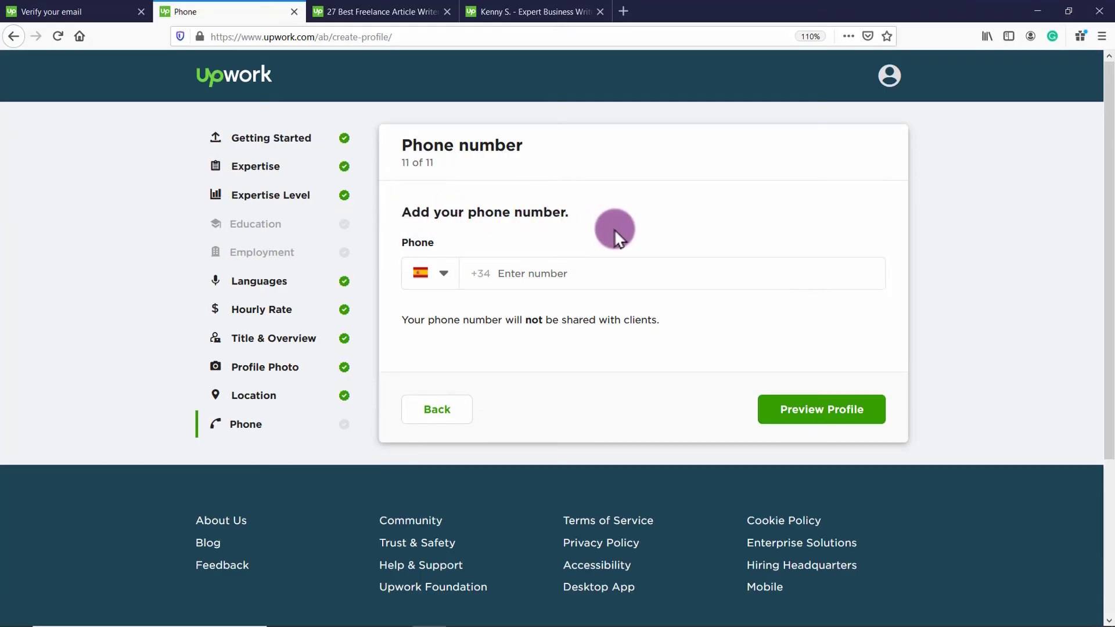
Skip the phone number and open the profile preview
click(820, 409)
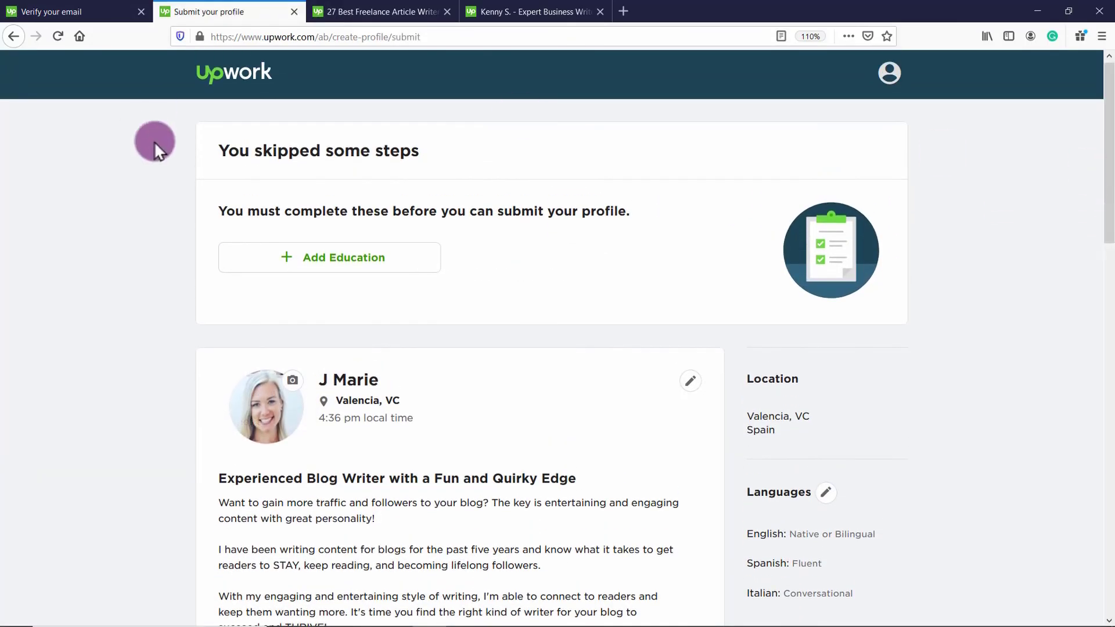
mouse_move(318, 202)
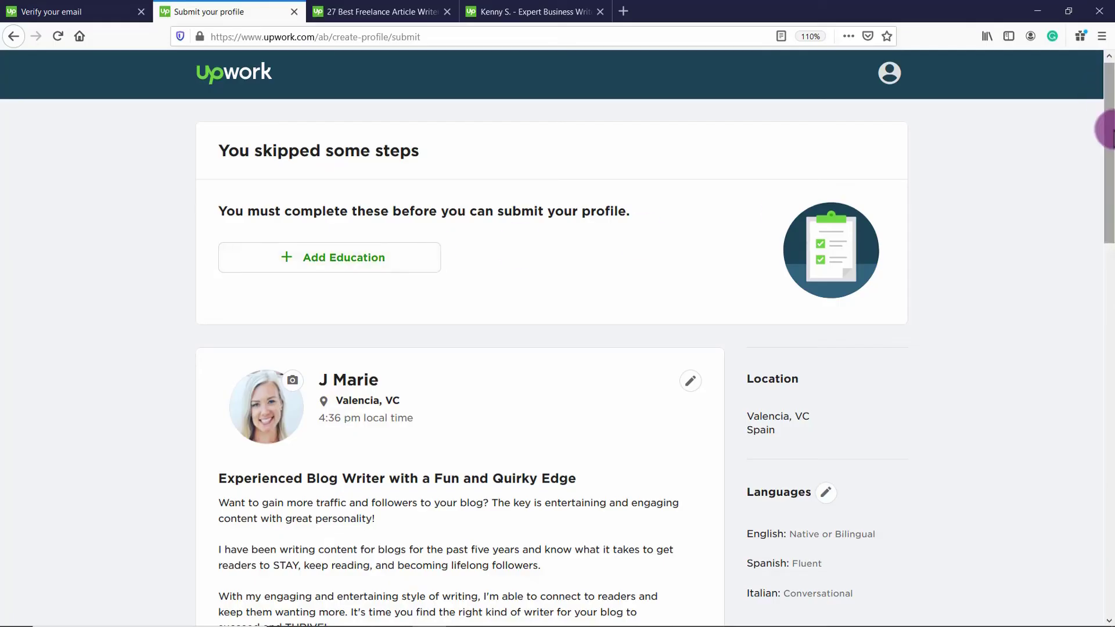
scroll(down, 3)
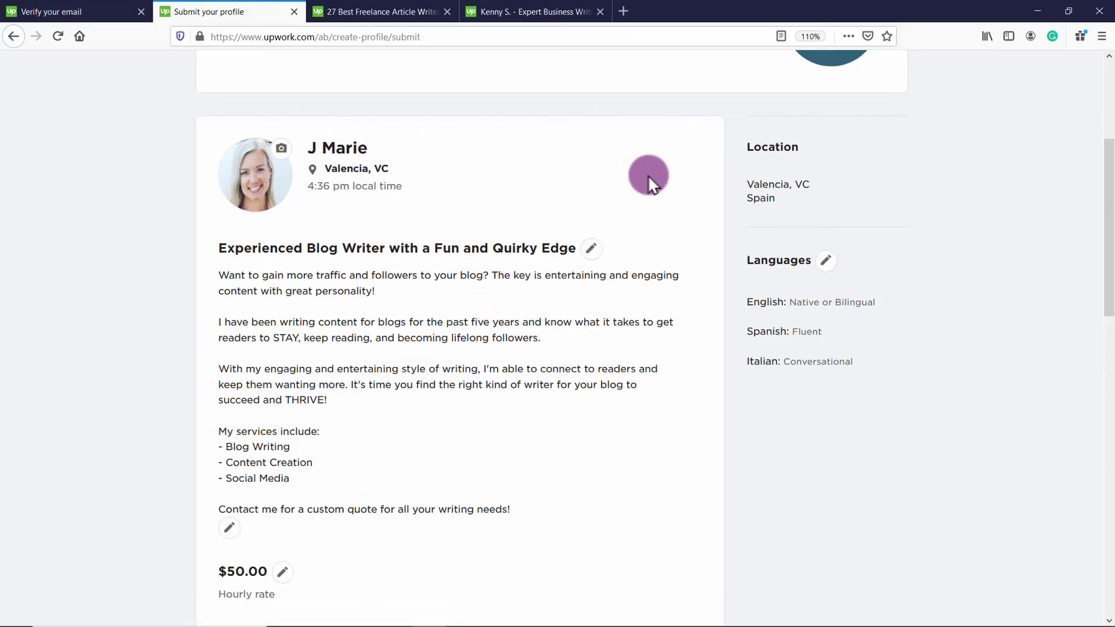
click(589, 248)
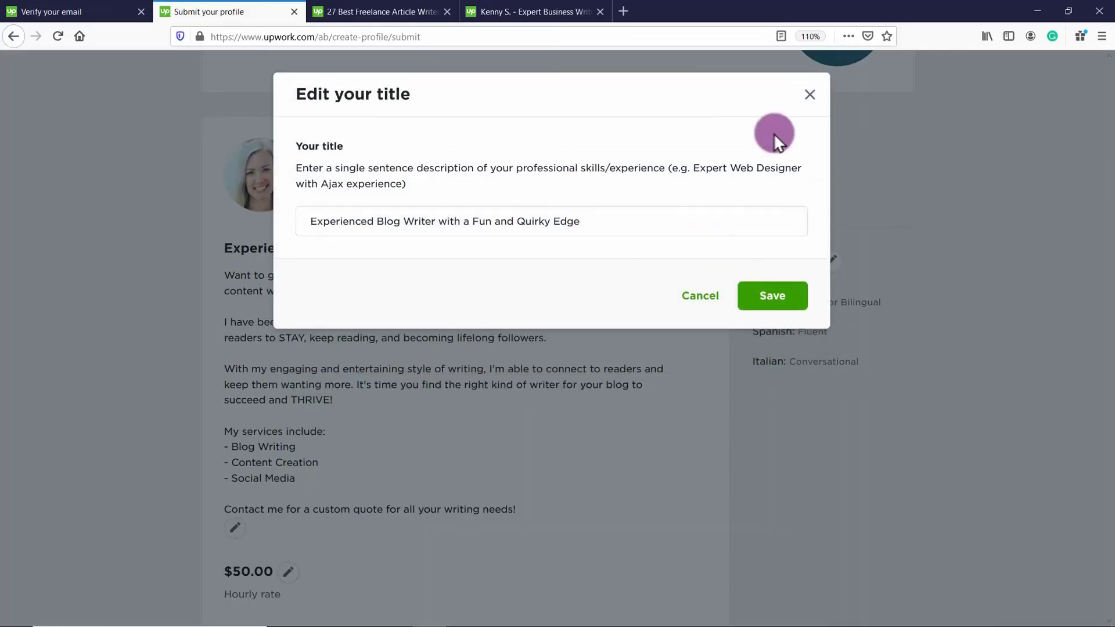
click(771, 295)
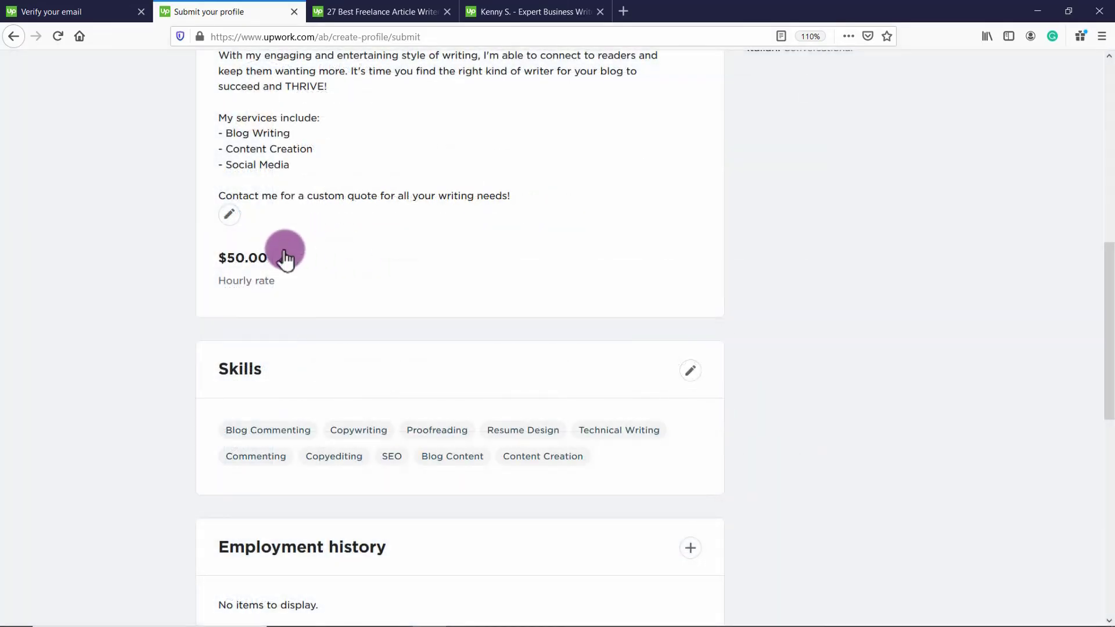
scroll(down, 3)
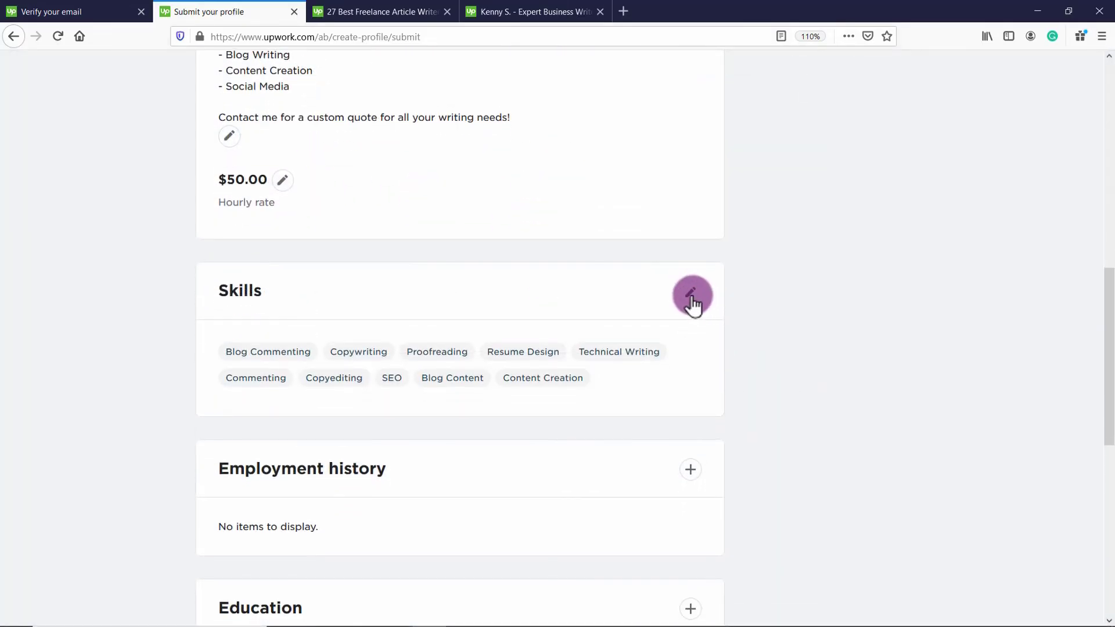
scroll(down, 3)
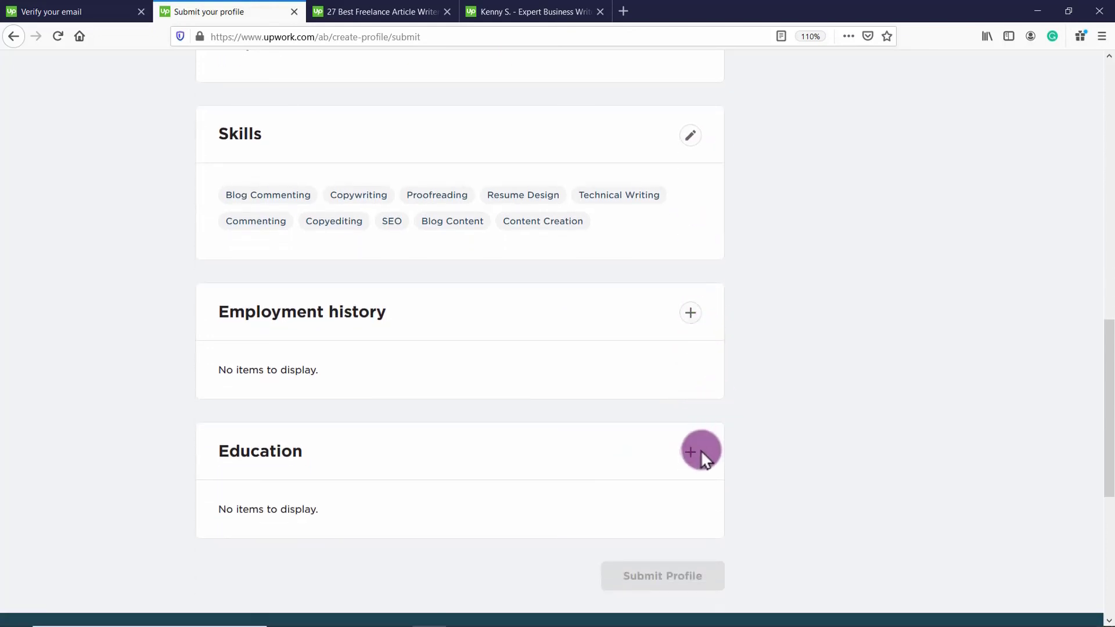
click(689, 452)
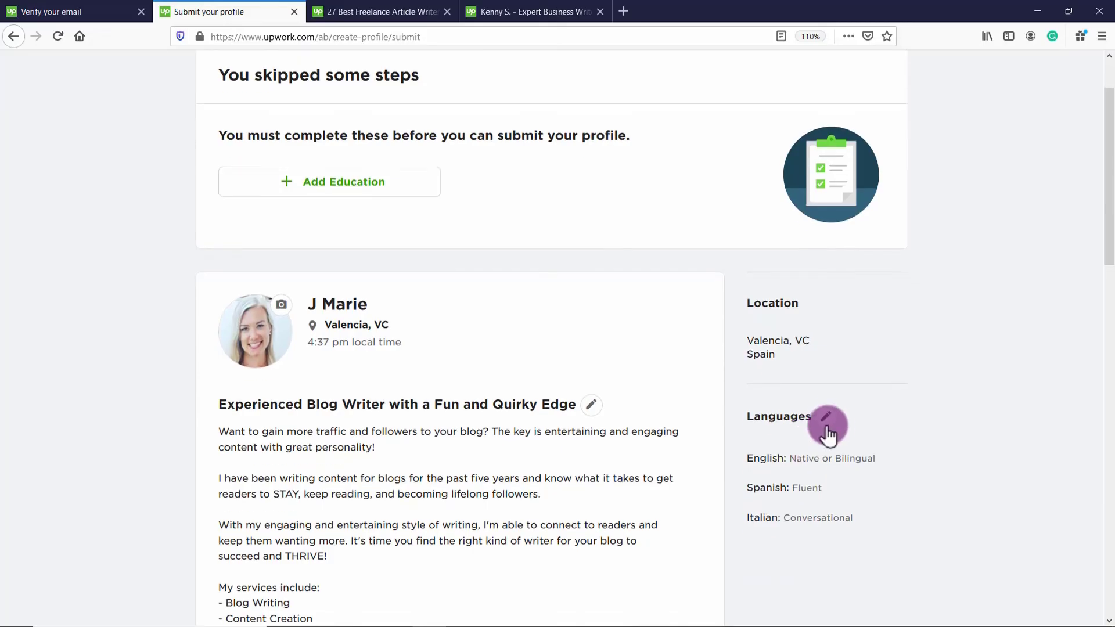
mouse_move(291, 234)
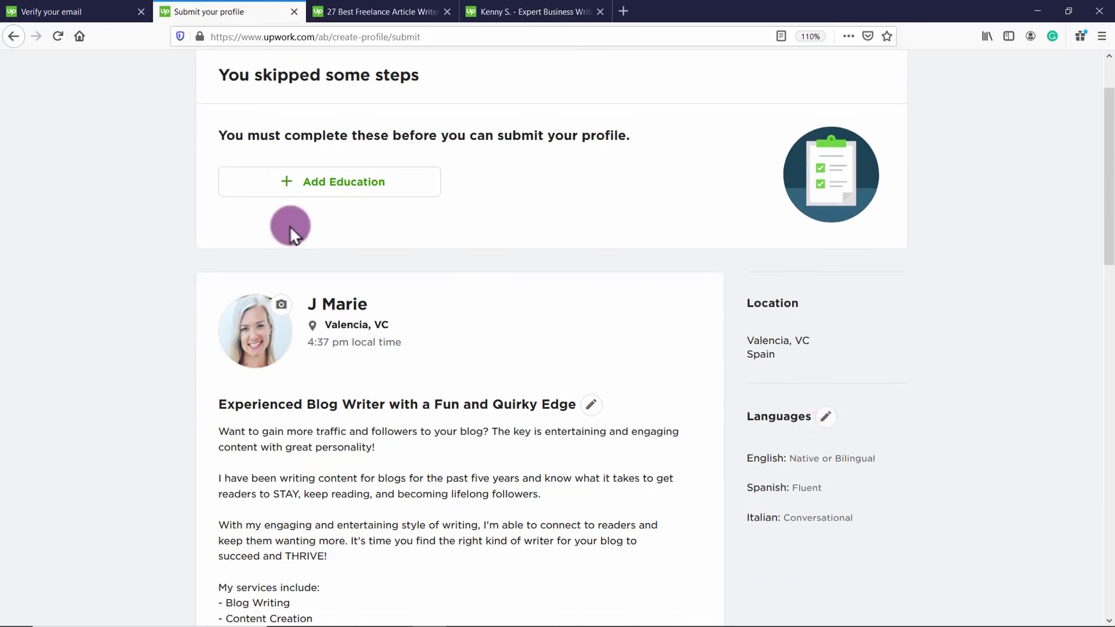
scroll(down, 3)
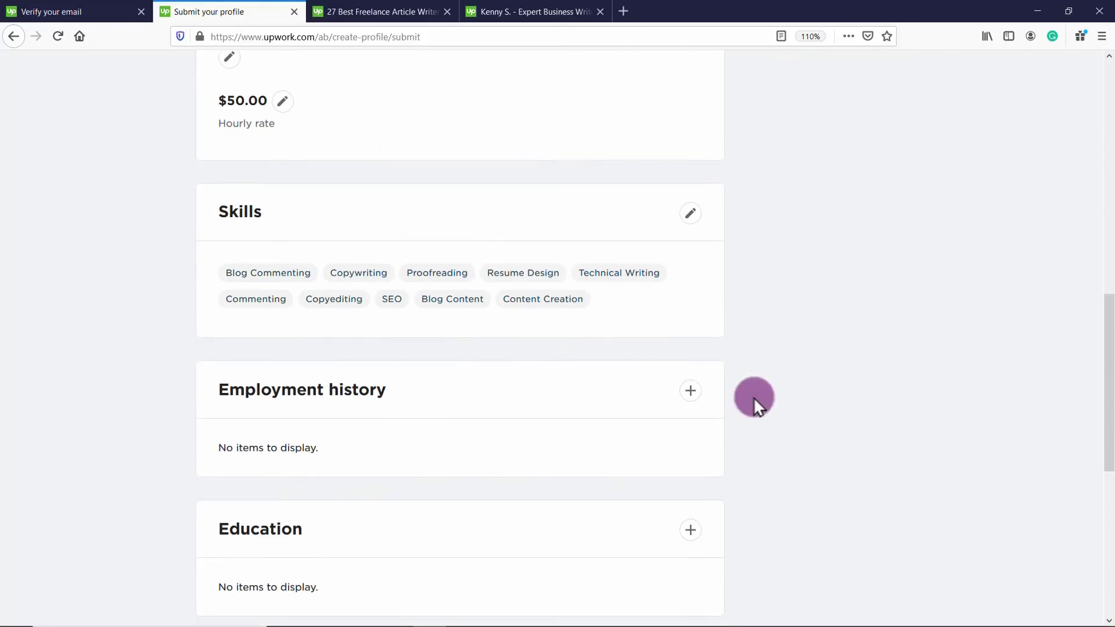
scroll(down, 3)
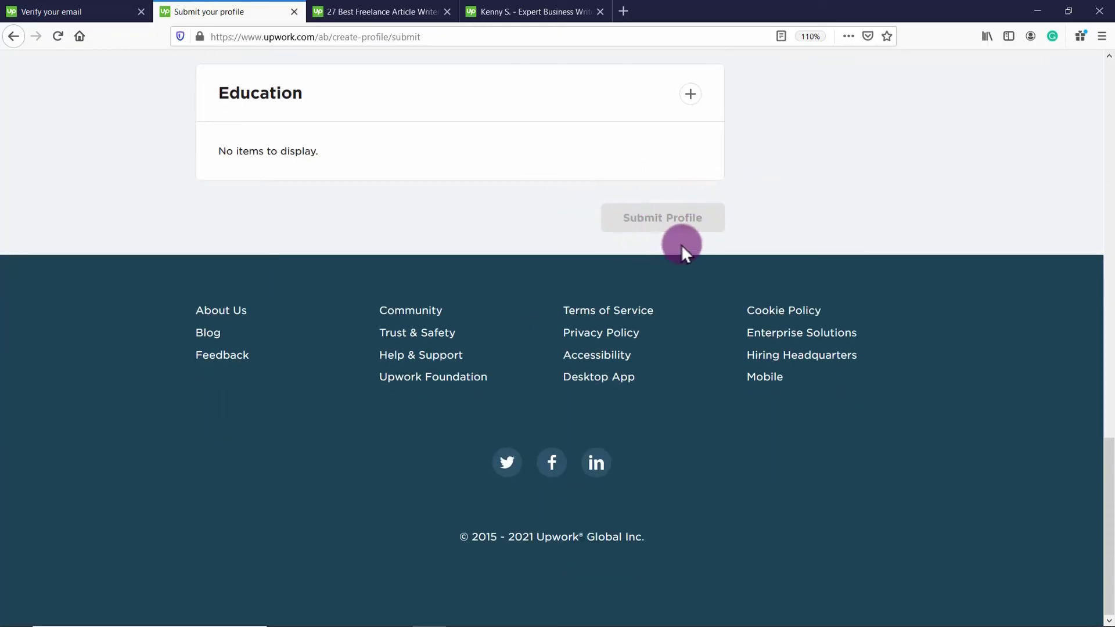
mouse_move(683, 222)
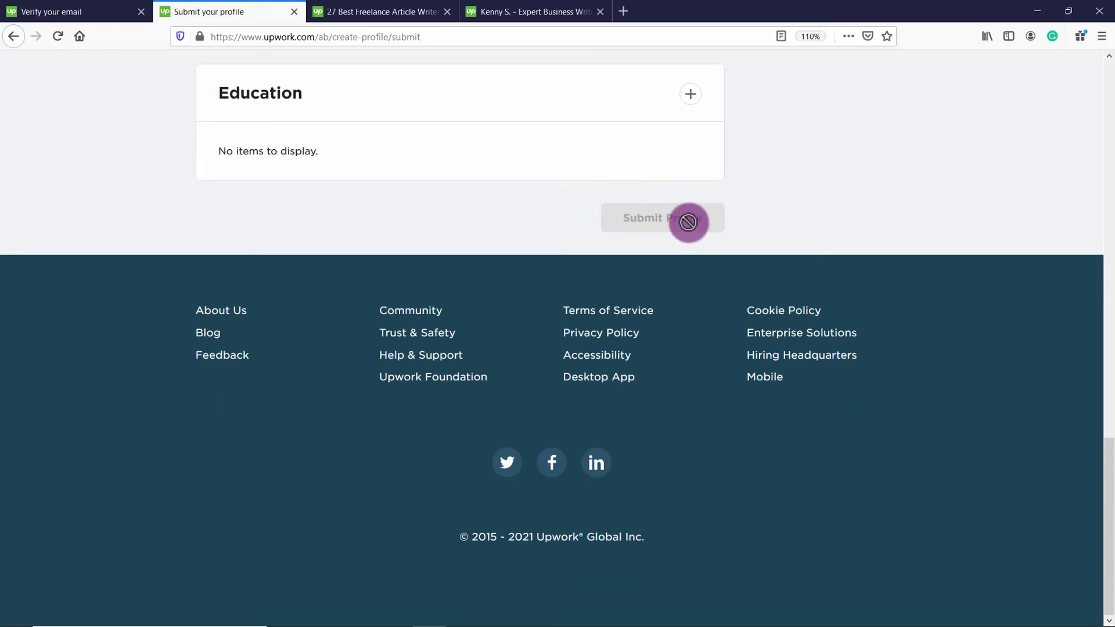
scroll(up, 3)
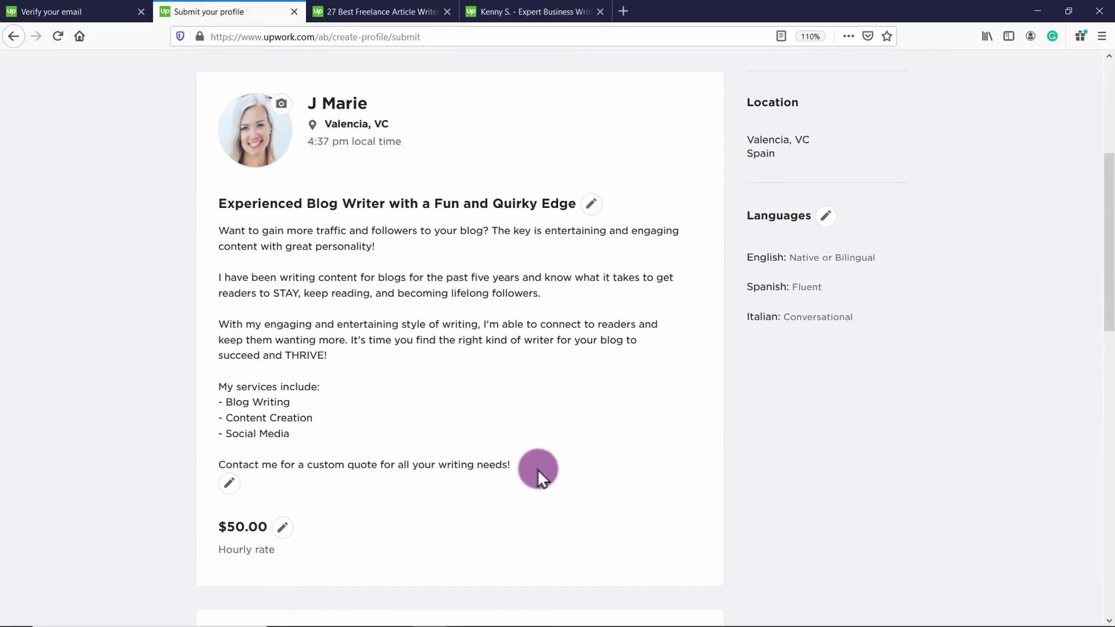
mouse_move(219, 219)
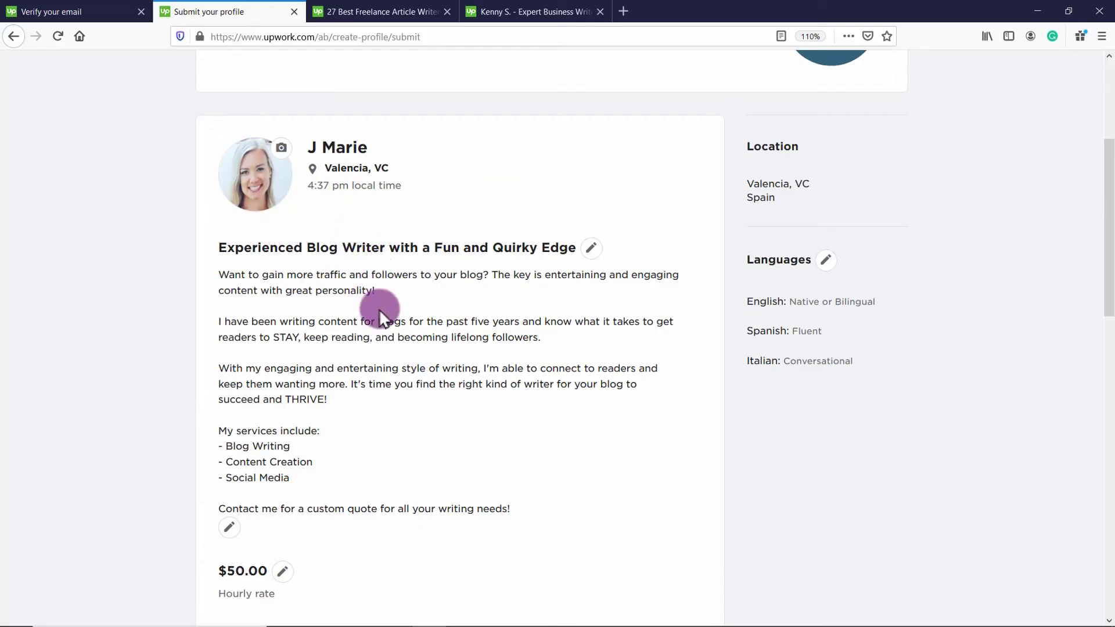
scroll(down, 3)
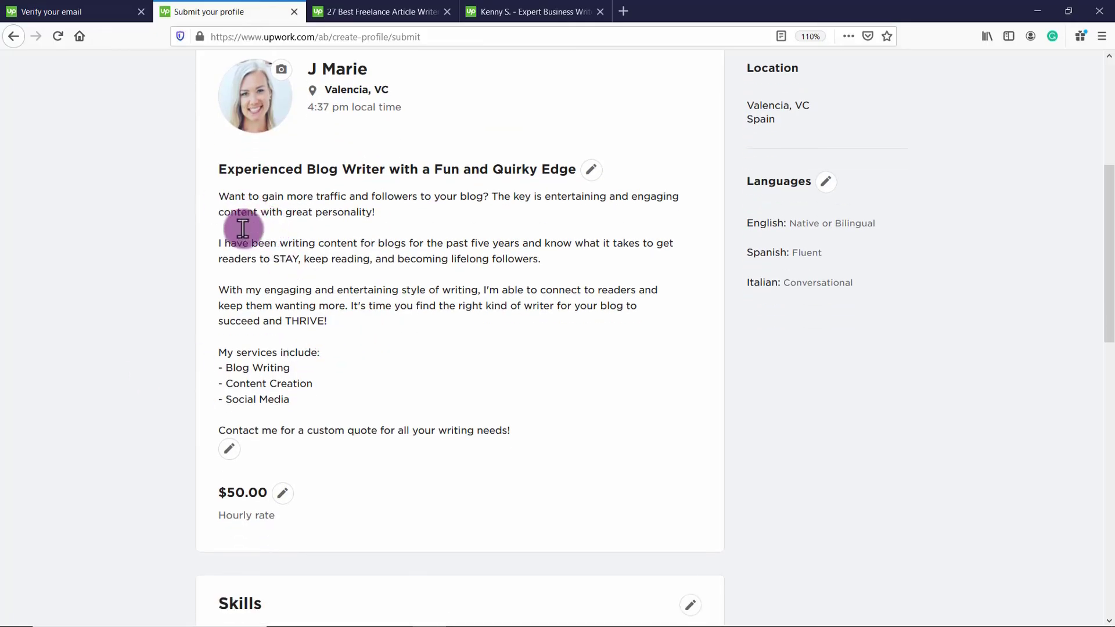
scroll(down, 3)
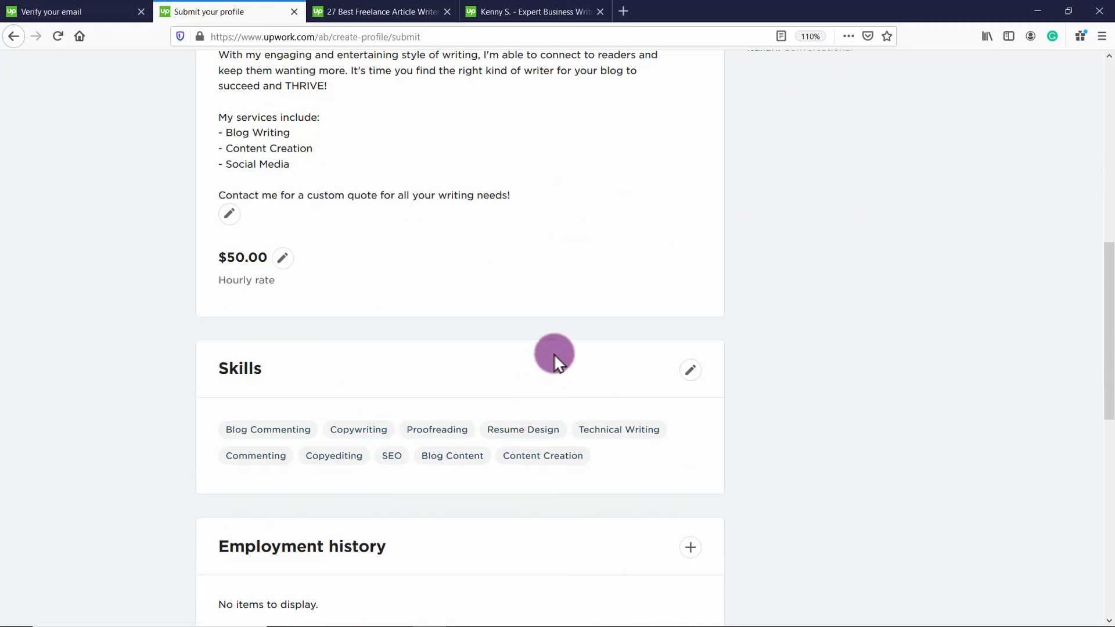
scroll(down, 3)
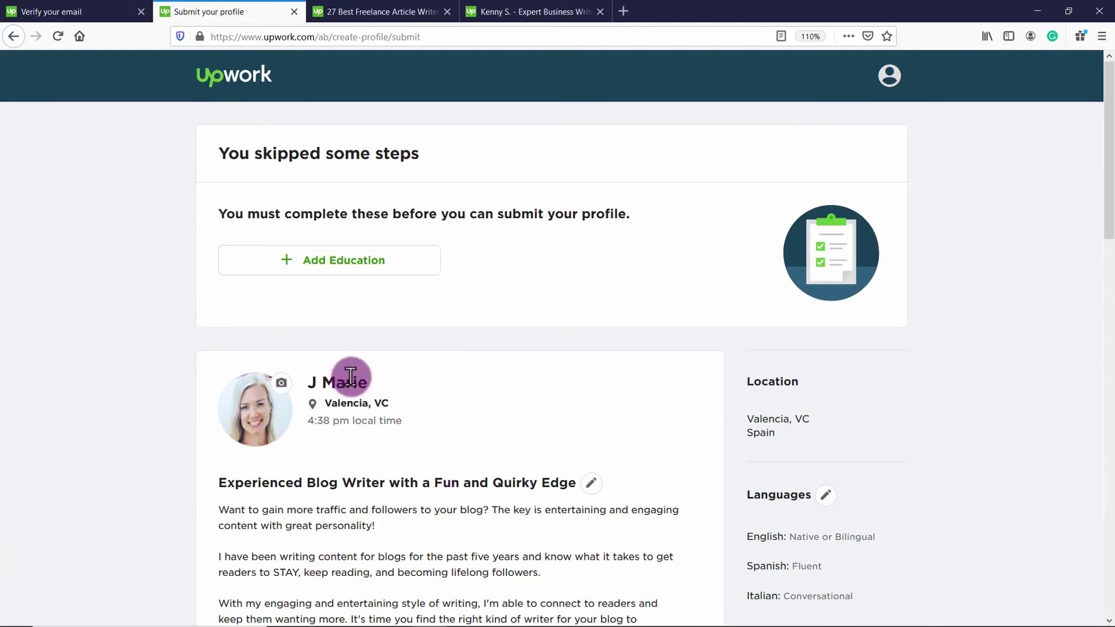
mouse_move(513, 369)
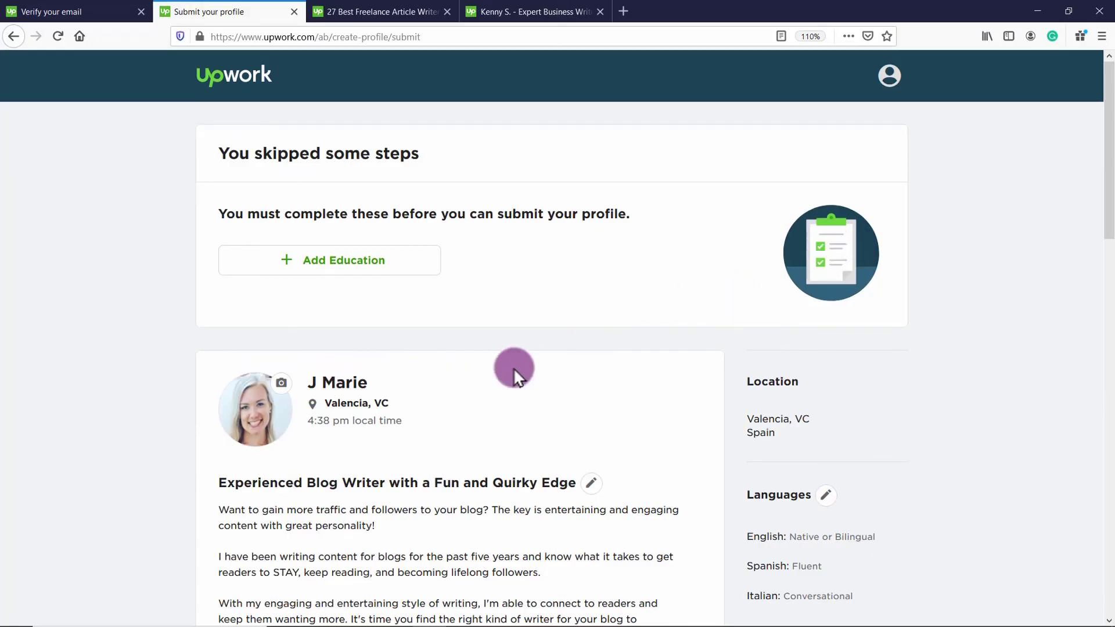
mouse_move(471, 345)
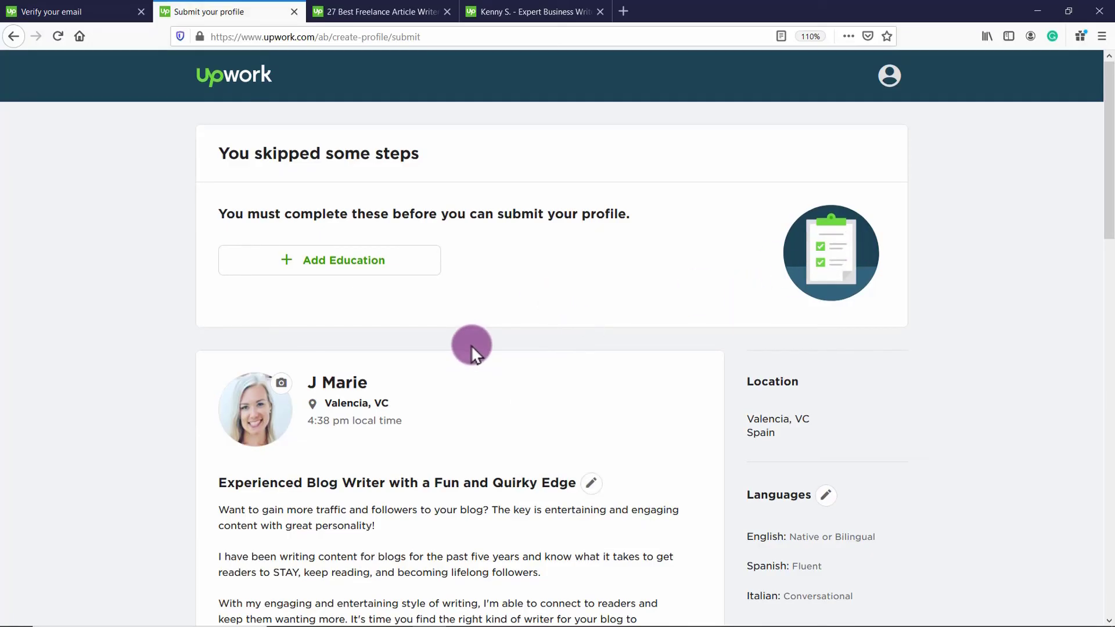
scroll(down, 3)
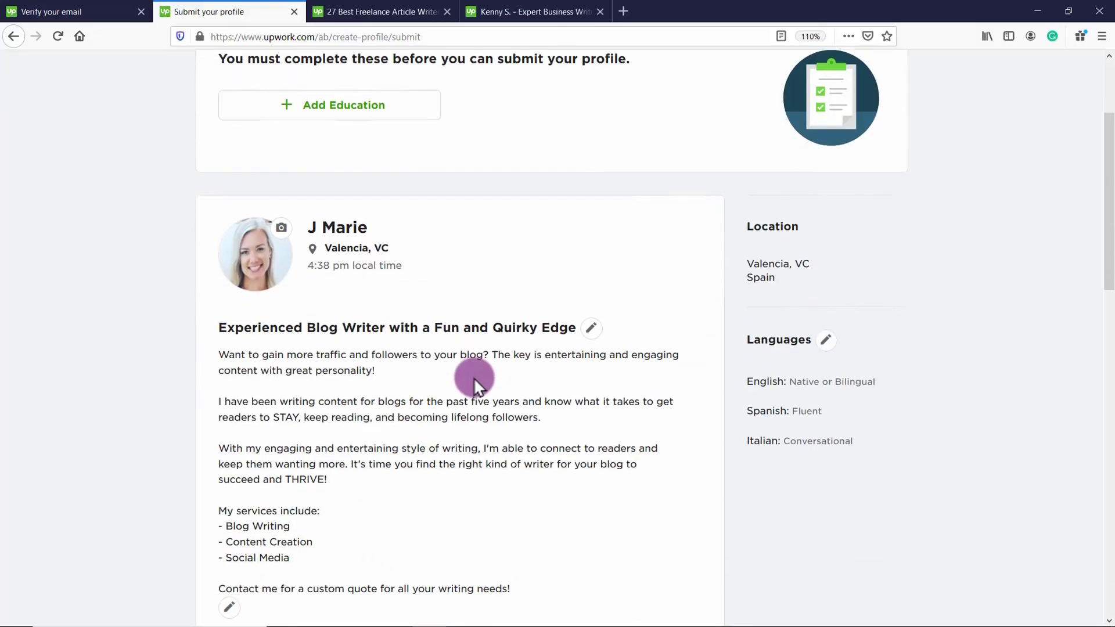
scroll(down, 3)
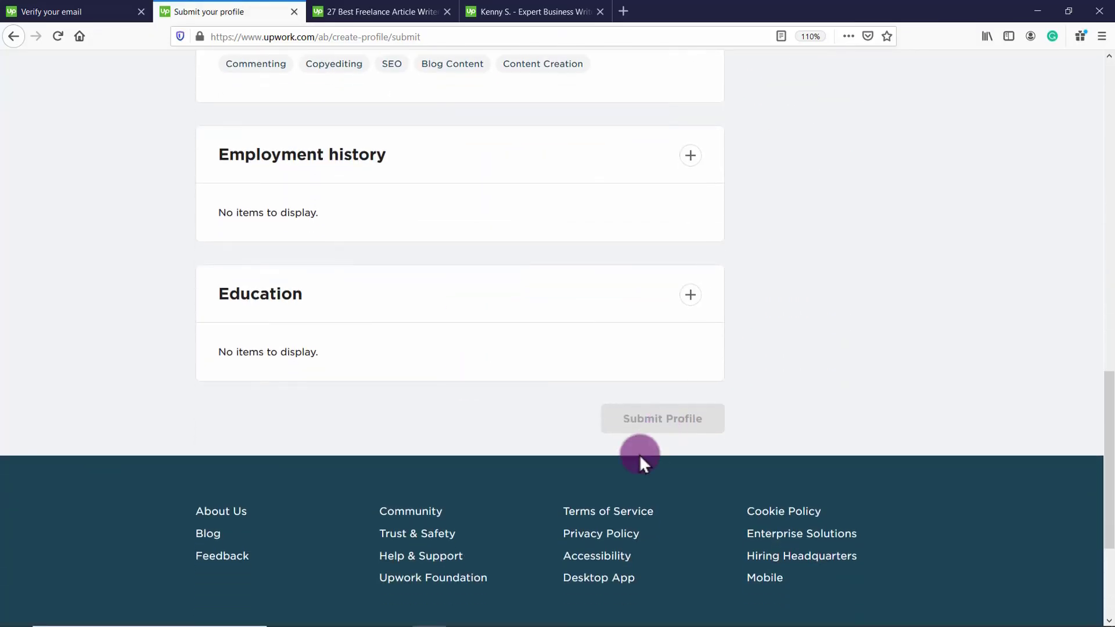
mouse_move(637, 455)
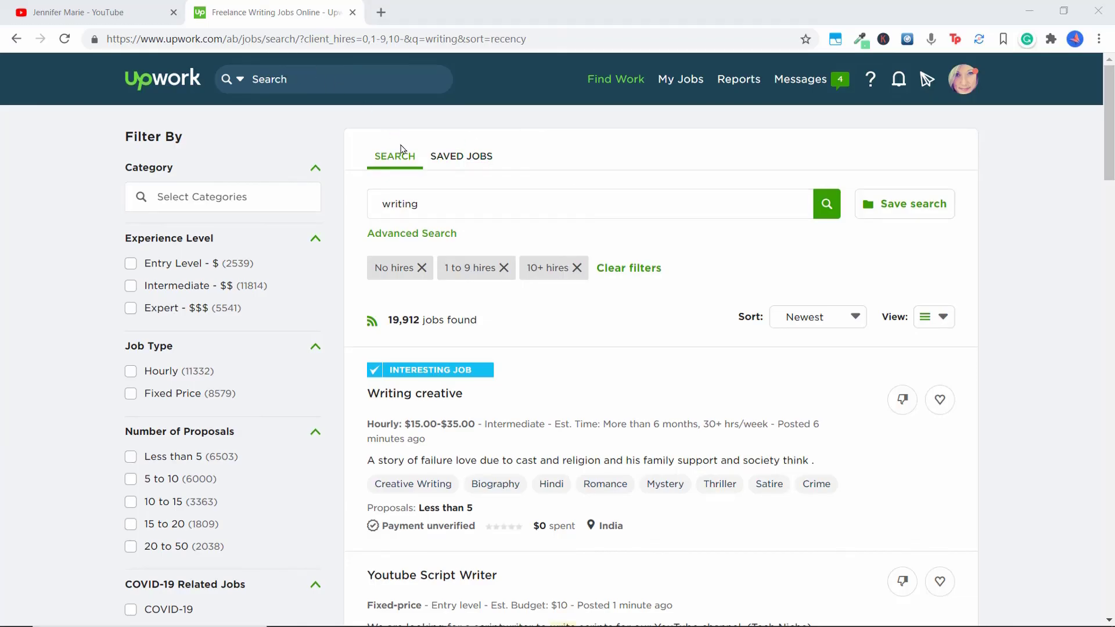
Show the 'writing' job results sorted by newest, with 19,912 jobs found
click(448, 204)
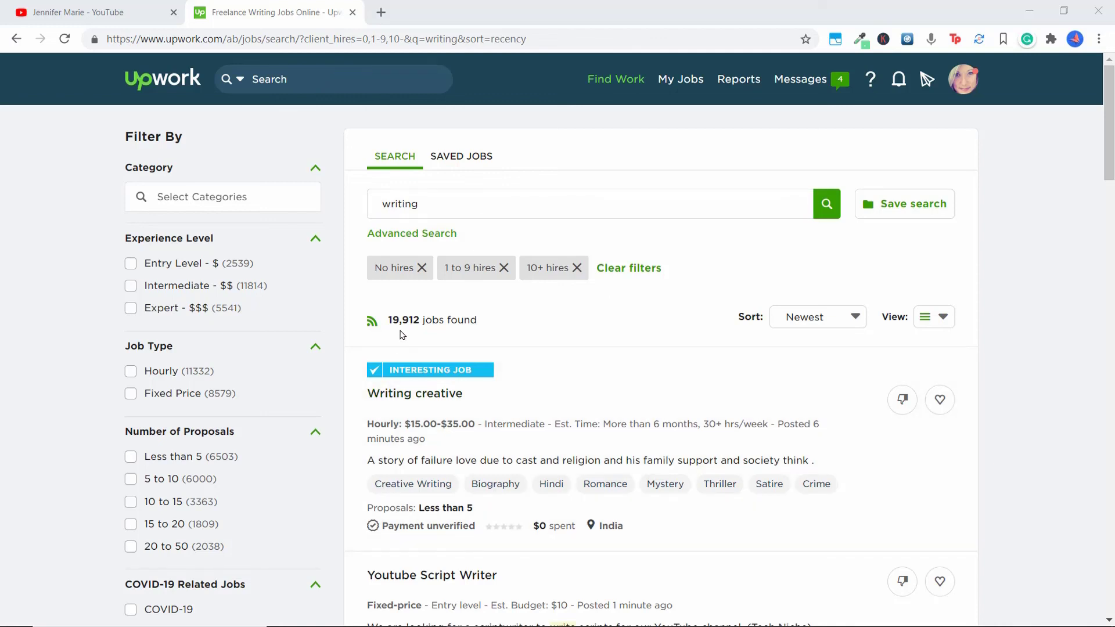
mouse_move(435, 294)
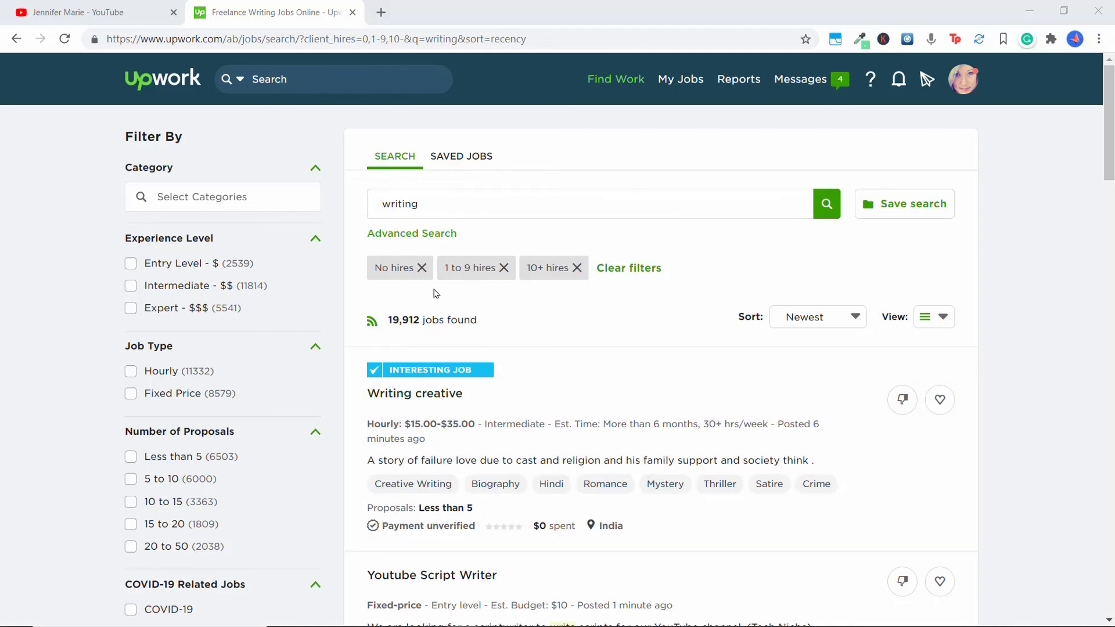
click(583, 204)
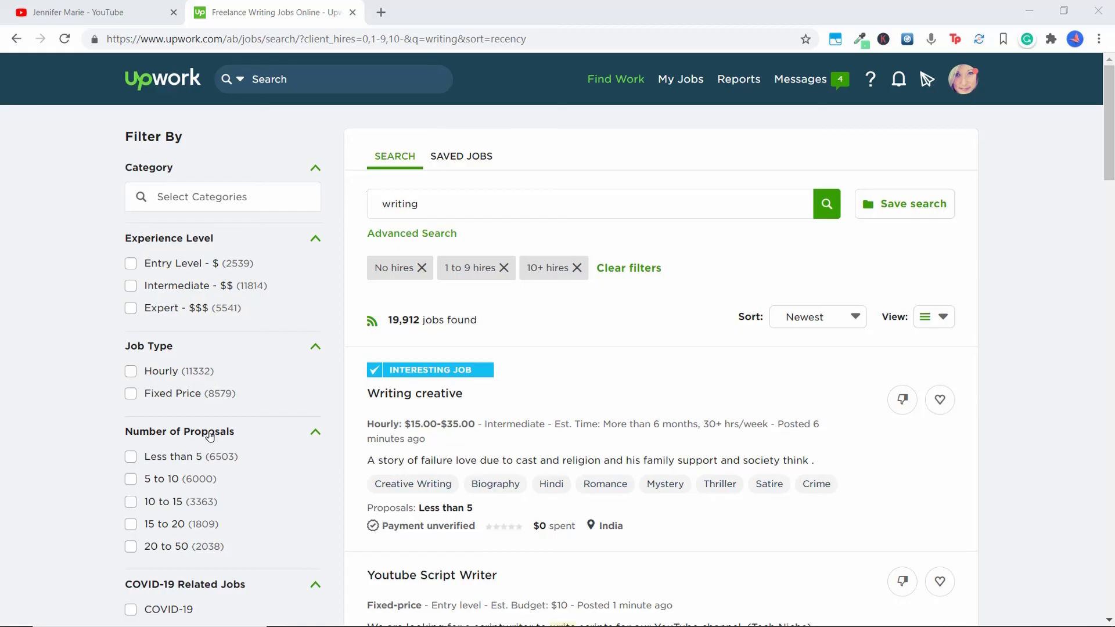
mouse_move(225, 432)
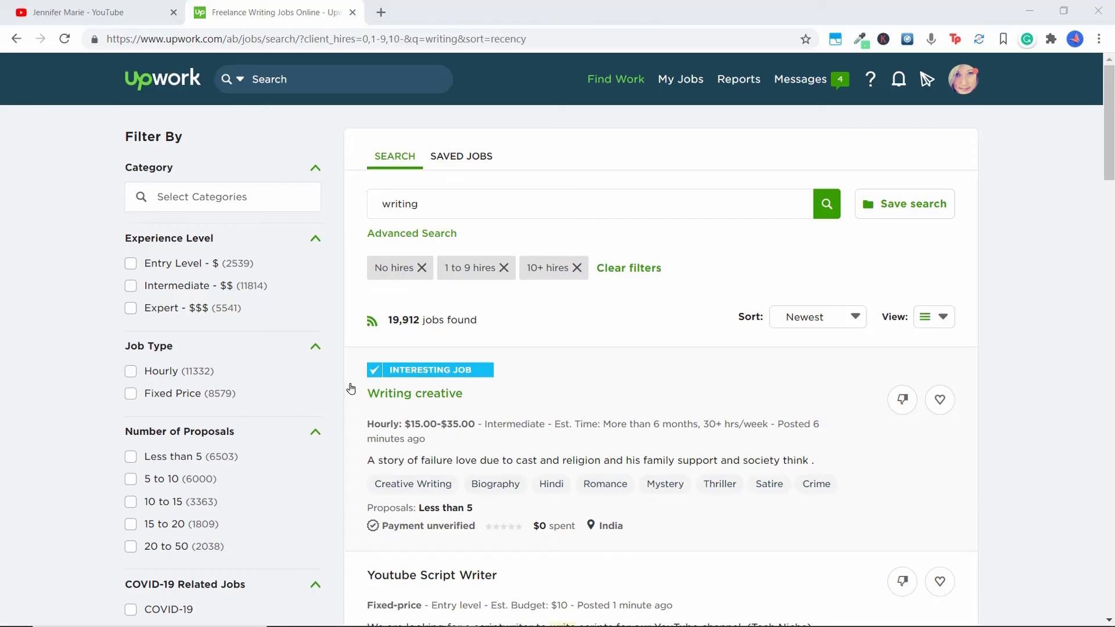
mouse_move(365, 382)
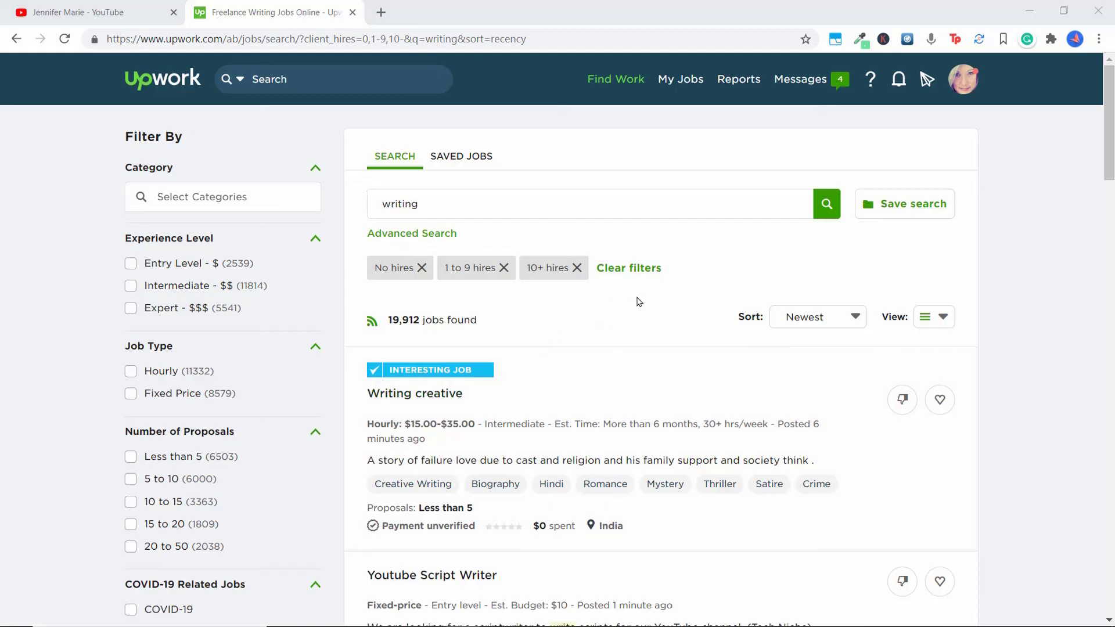
mouse_move(628, 267)
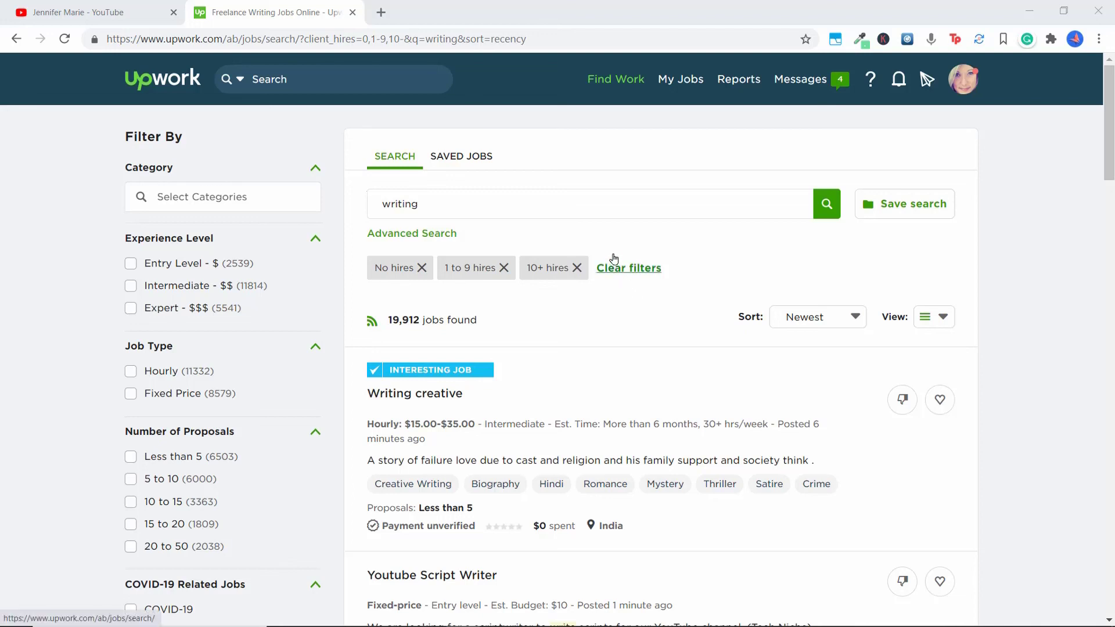
click(590, 204)
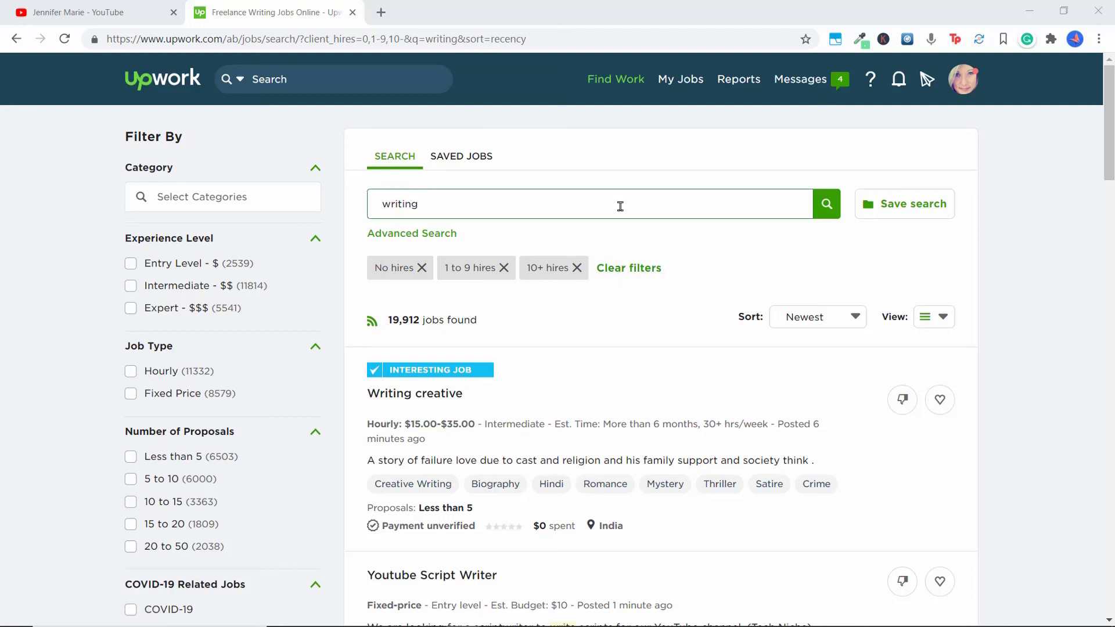